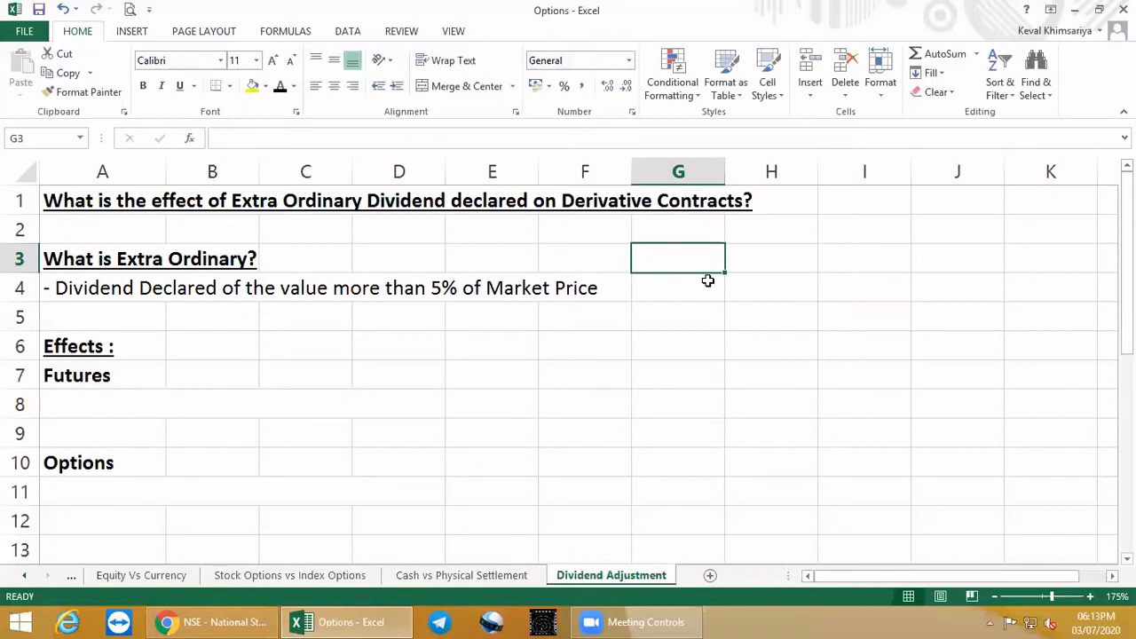
mouse_move(631, 479)
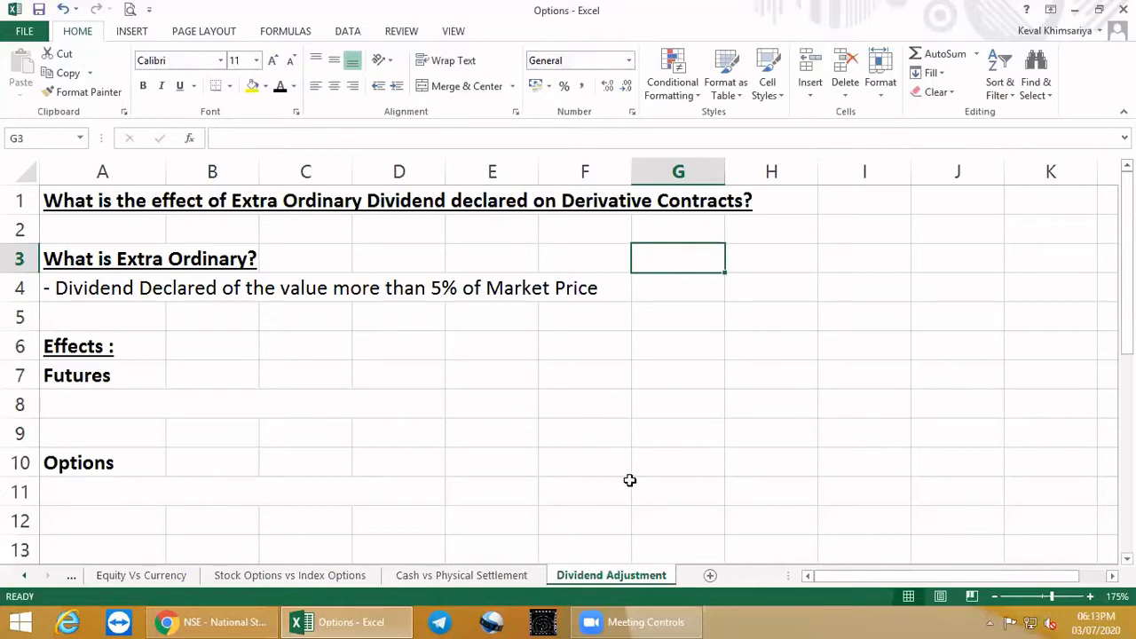
Step: Compute =10.15/198 in G4 as 5.13% with two decimals, then clear the trial calculation
left_click(678, 288)
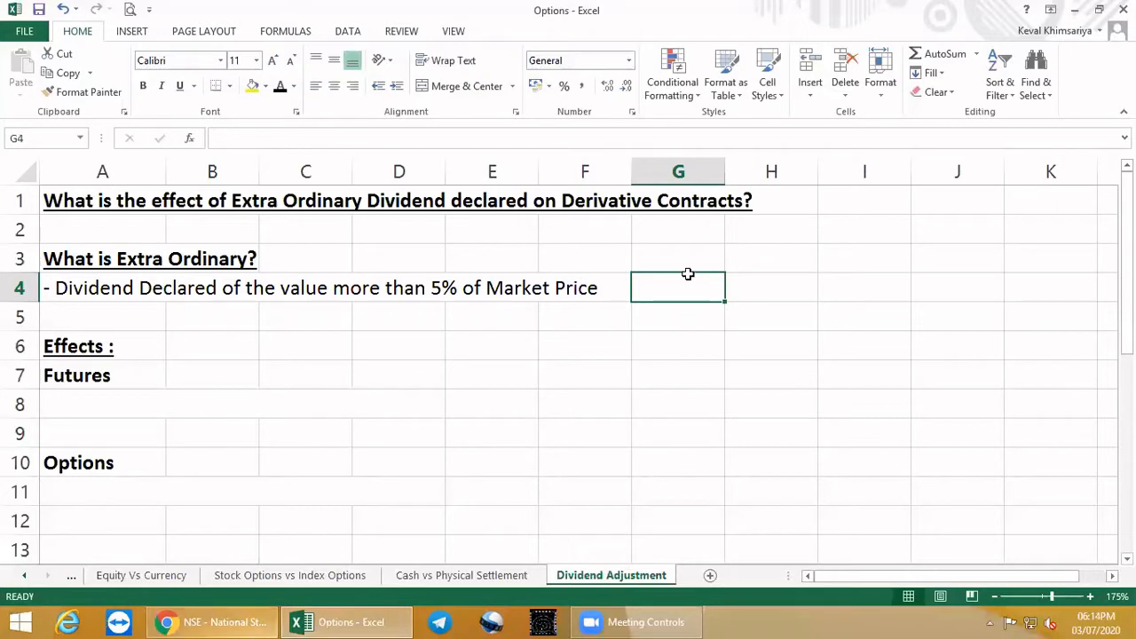
mouse_move(702, 284)
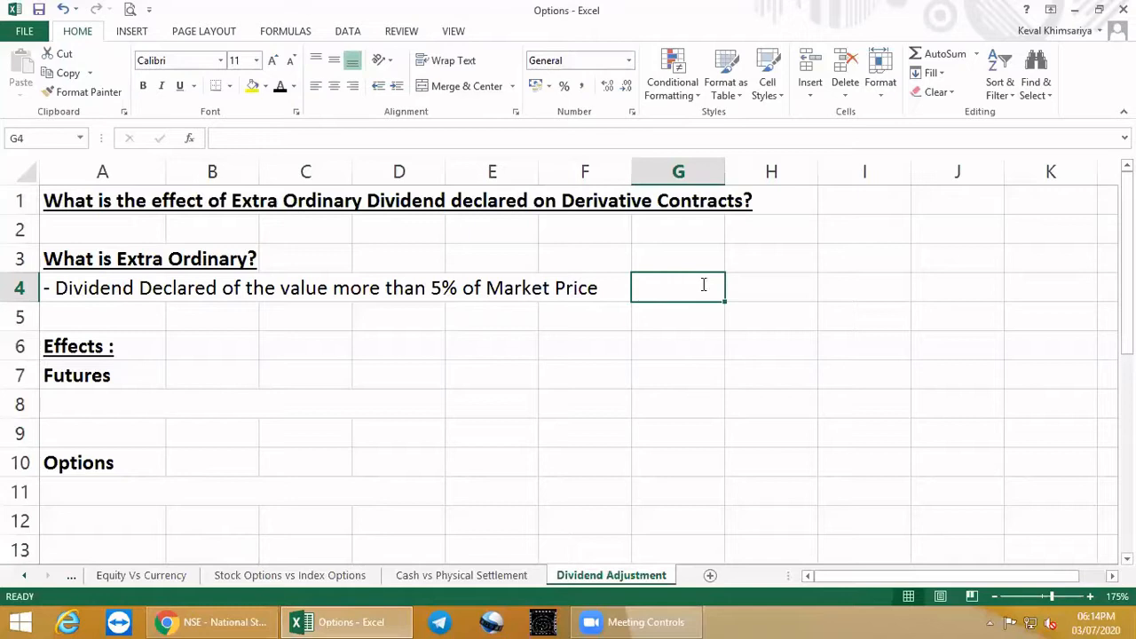
type("+10.15")
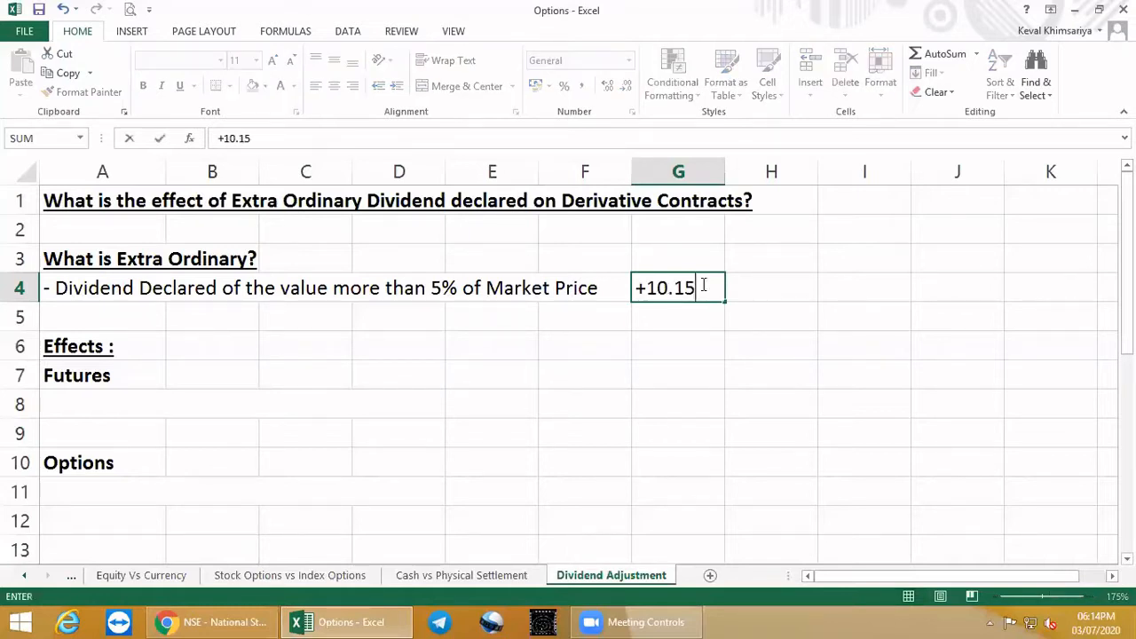
type("/")
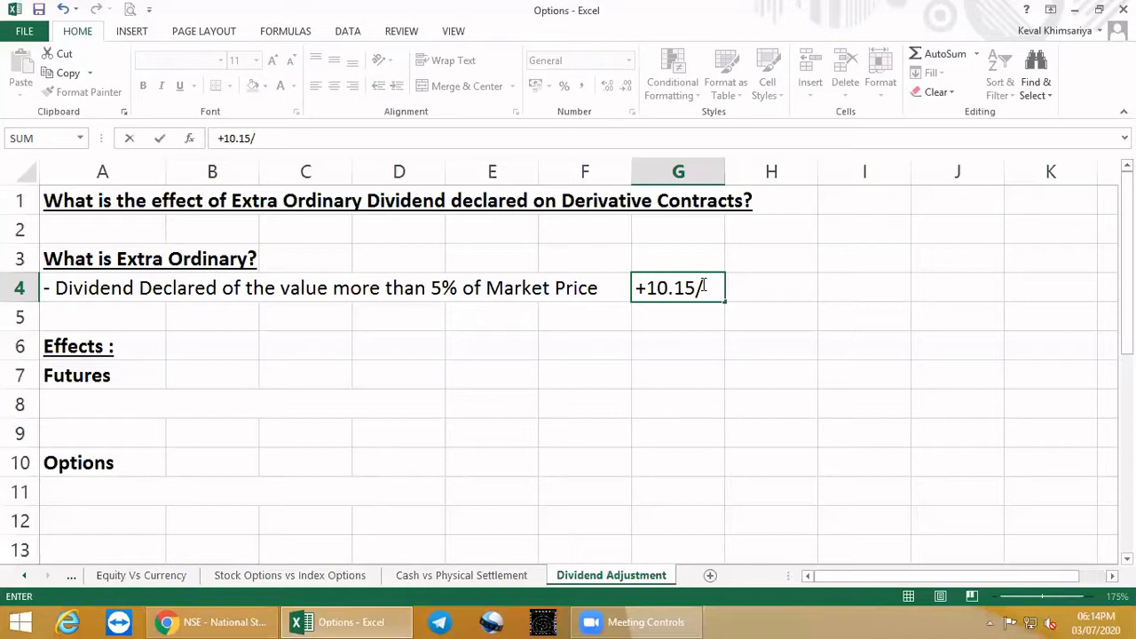
type("198")
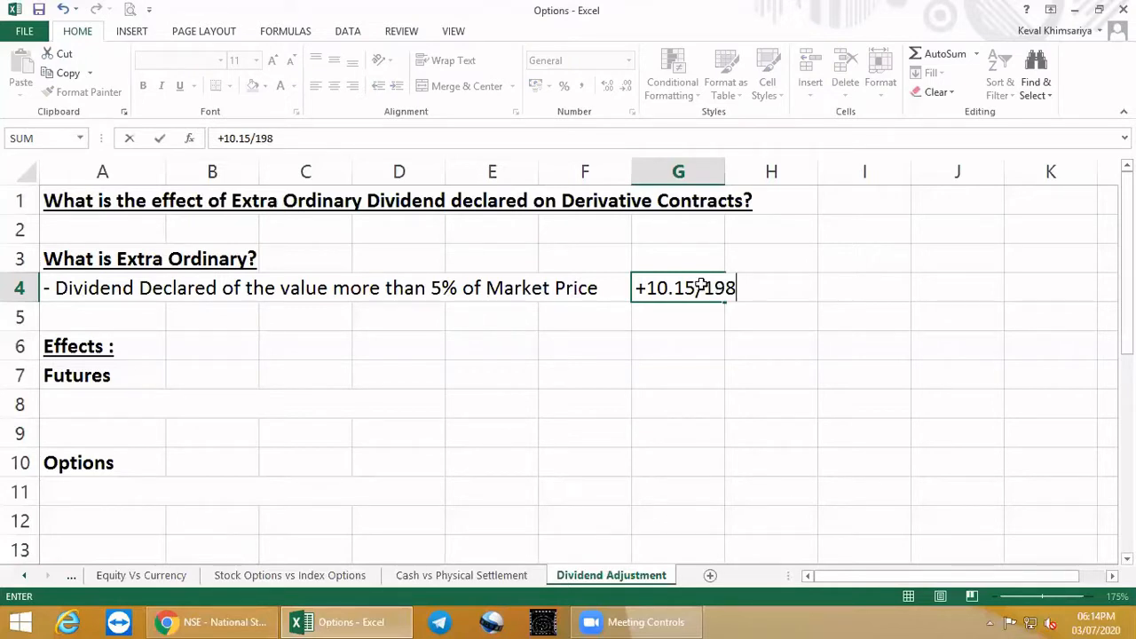
right_click(679, 287)
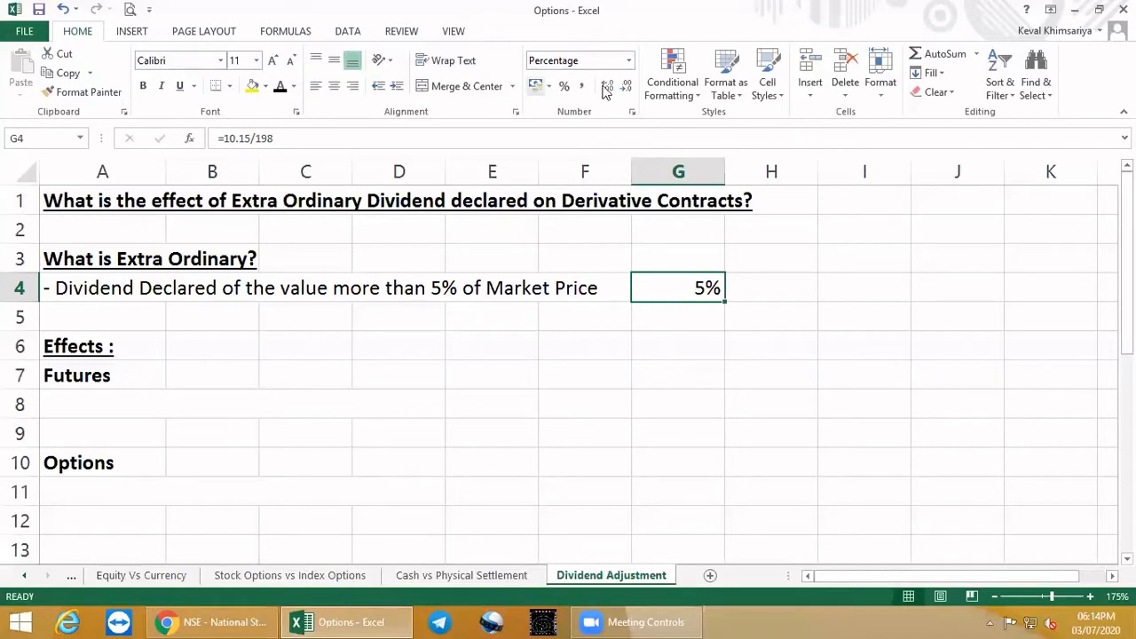
left_click(771, 288)
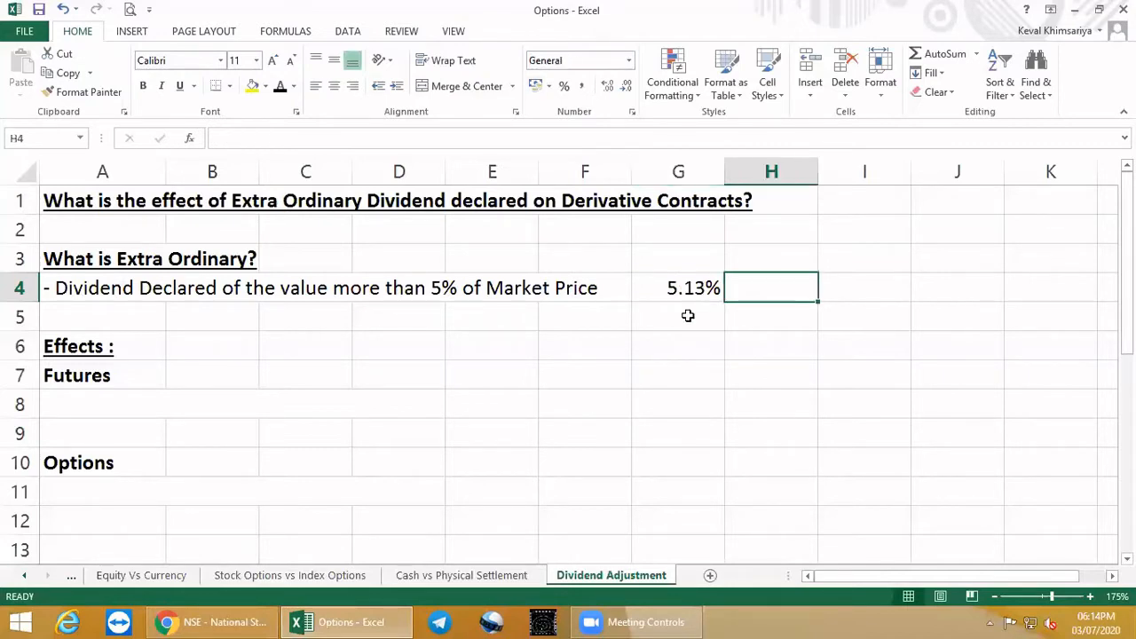
mouse_move(714, 355)
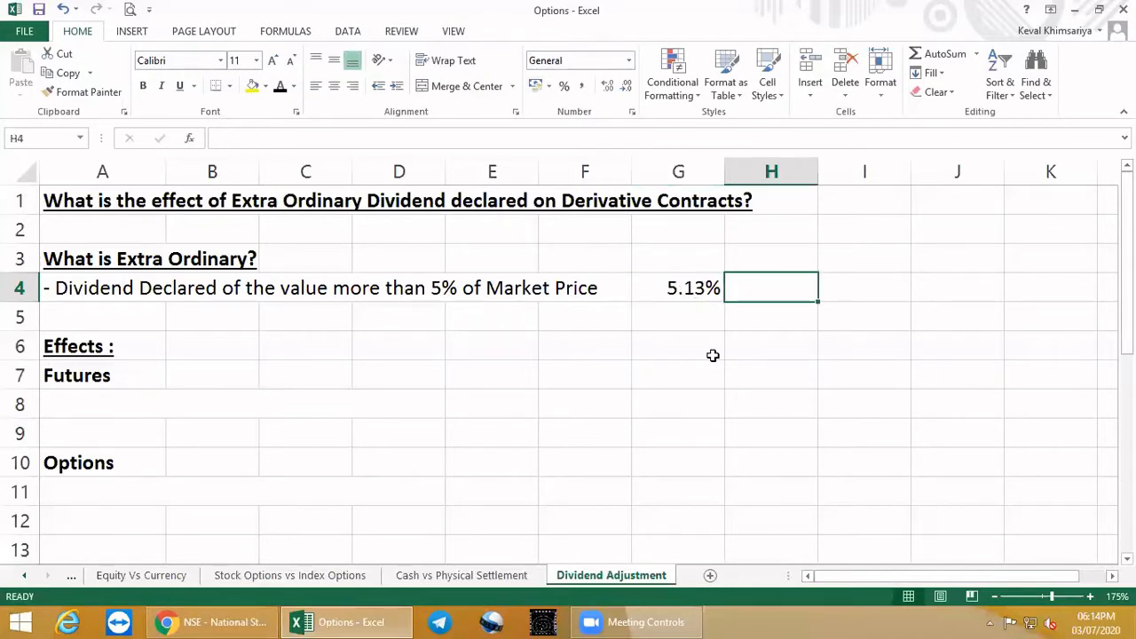
left_click(679, 288)
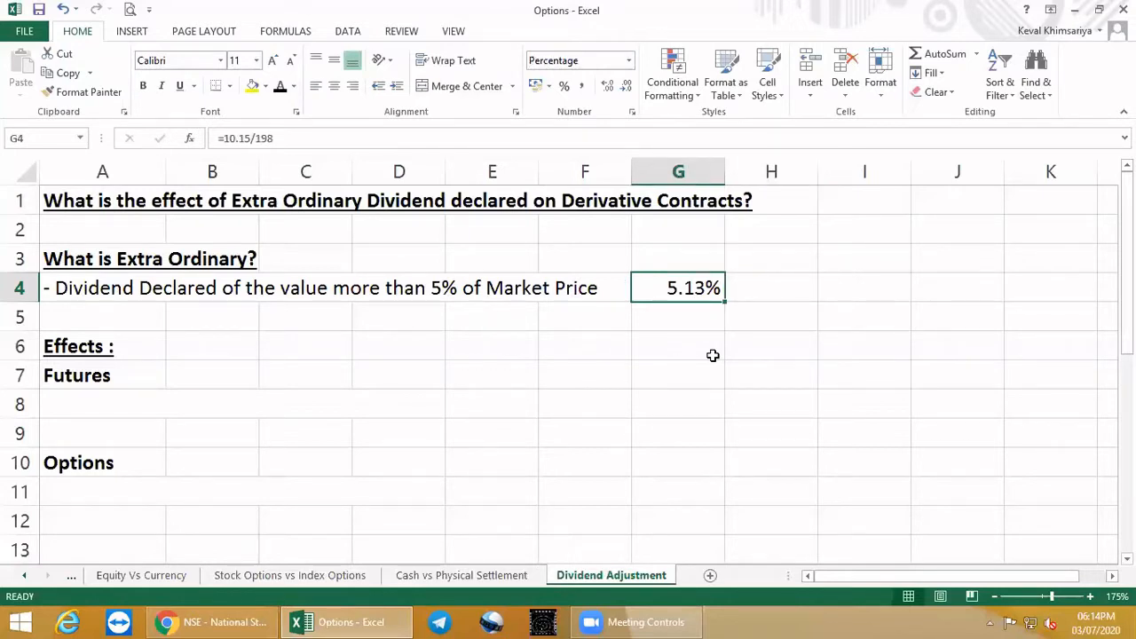
key("Delete")
type("- Reference Rate - Full Value of Dividend")
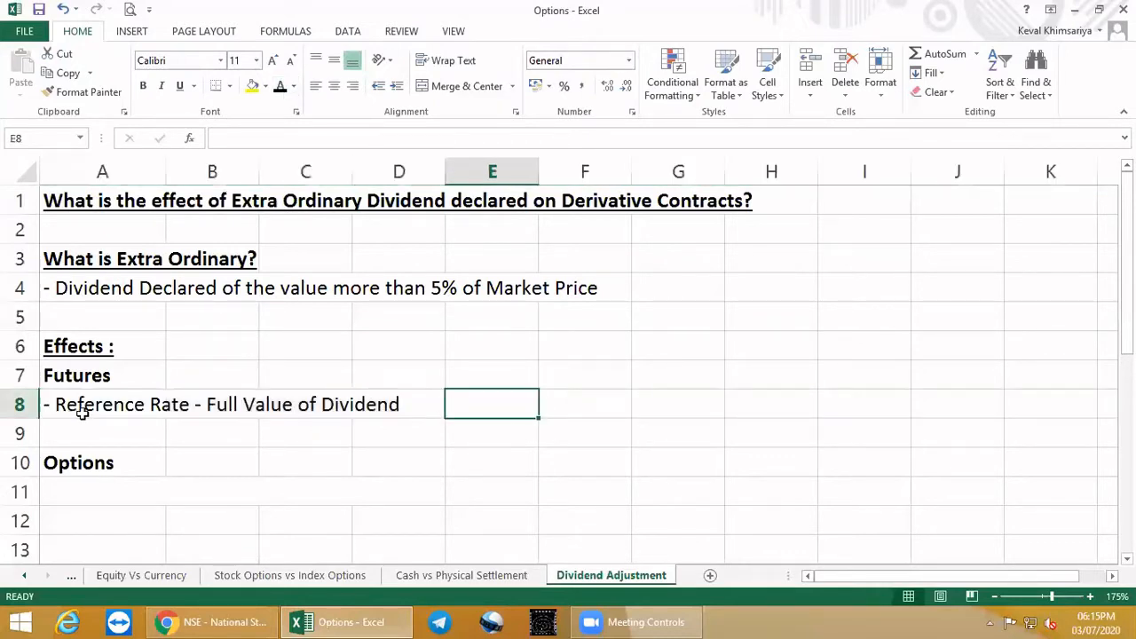
mouse_move(252, 415)
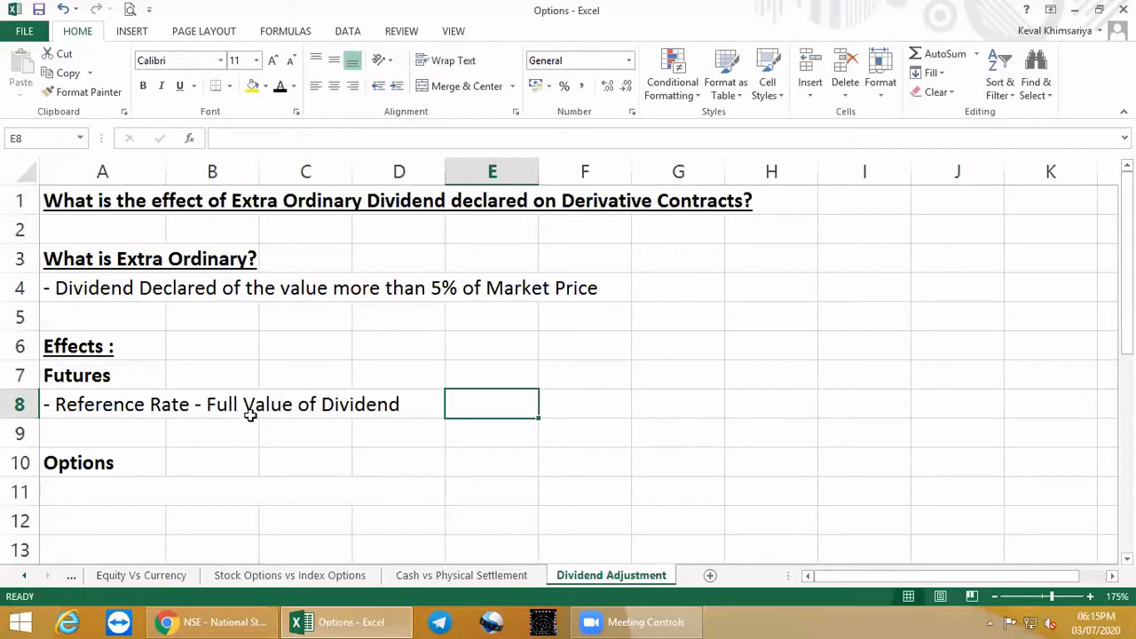
mouse_move(305, 415)
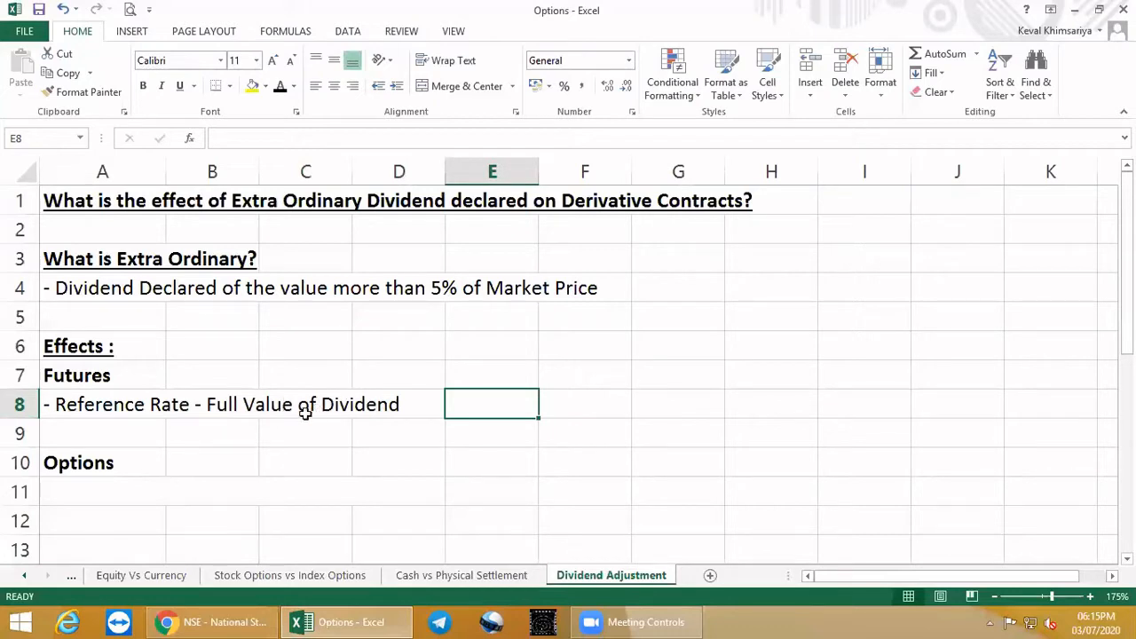
mouse_move(259, 167)
type("- Strike Price - Full Value of Dividend")
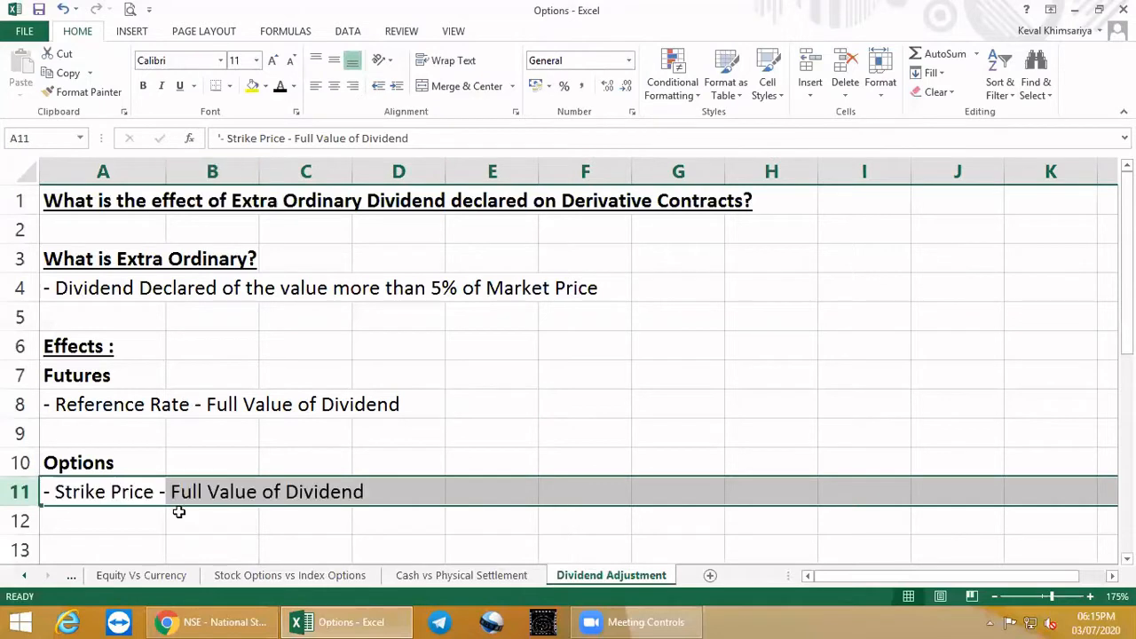
Step: Add the '- Strike Price - Full Value of Dividend' note under the Options heading
left_click(213, 492)
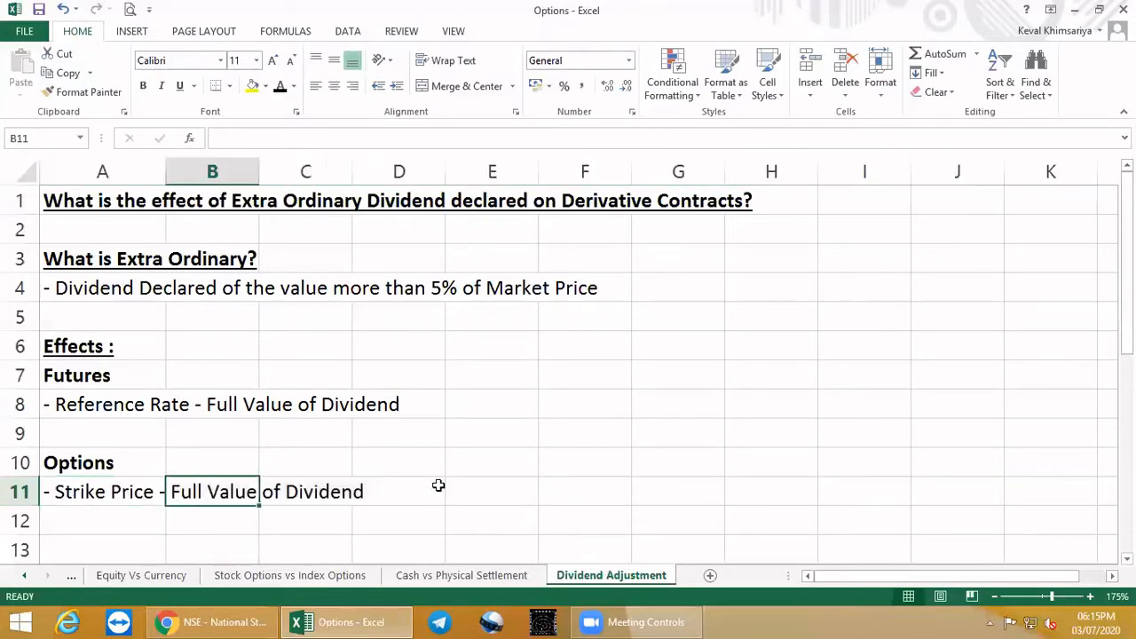
left_click(492, 490)
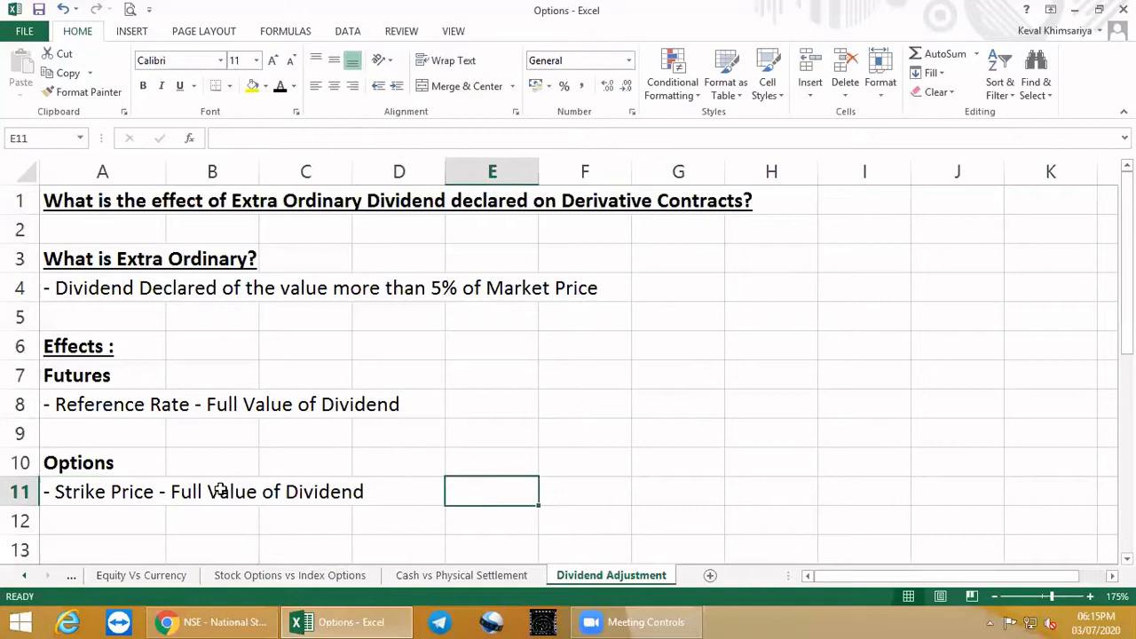
Step: Fill rows 15-17 with ITC (Cash) 198, ITC Fut 199 and ITC 200CE bought at 7
scroll("down", 3)
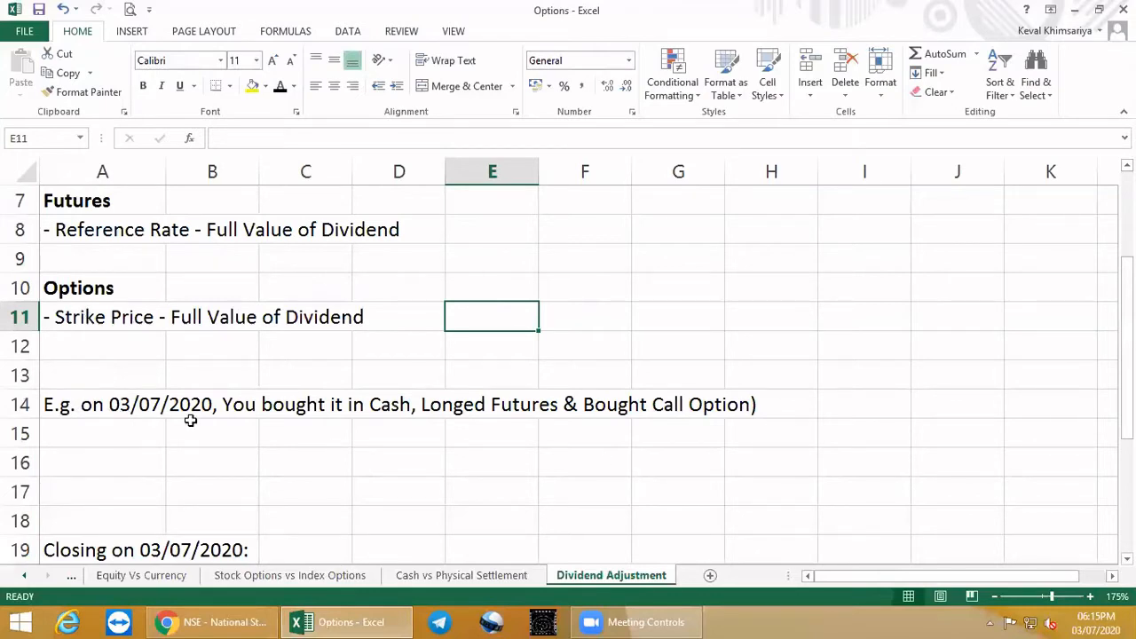
mouse_move(327, 416)
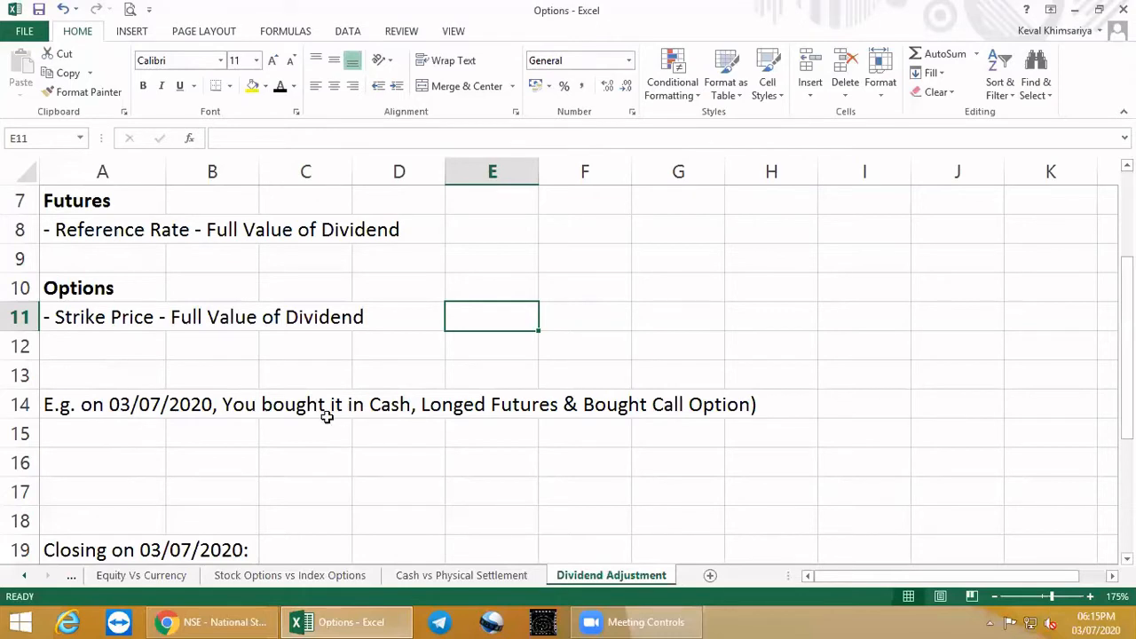
mouse_move(478, 413)
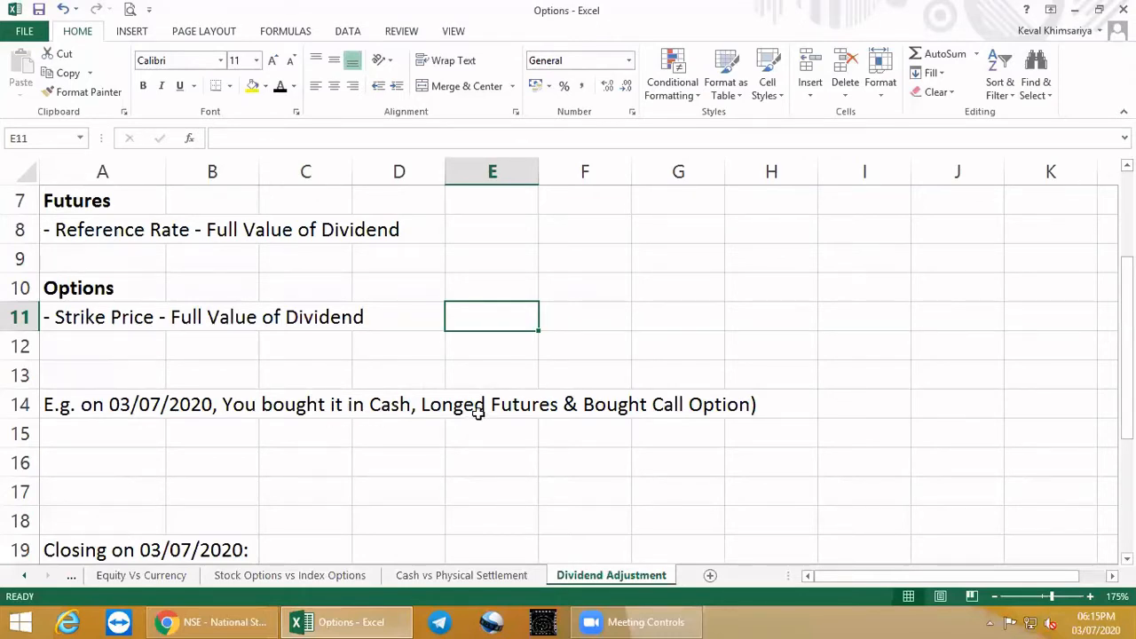
mouse_move(506, 412)
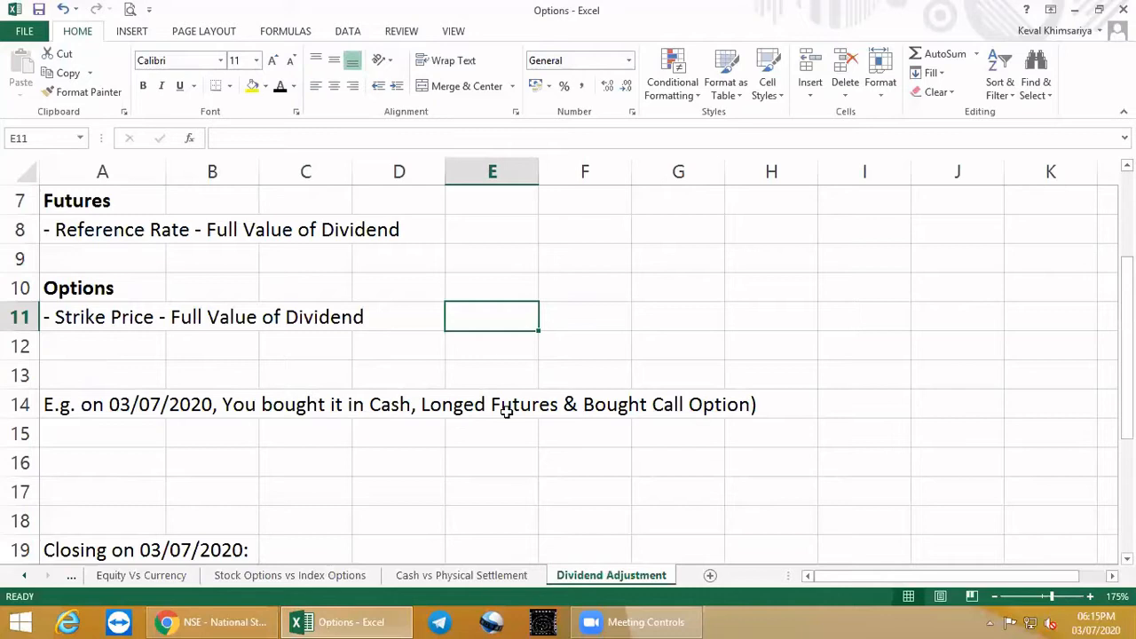
mouse_move(618, 412)
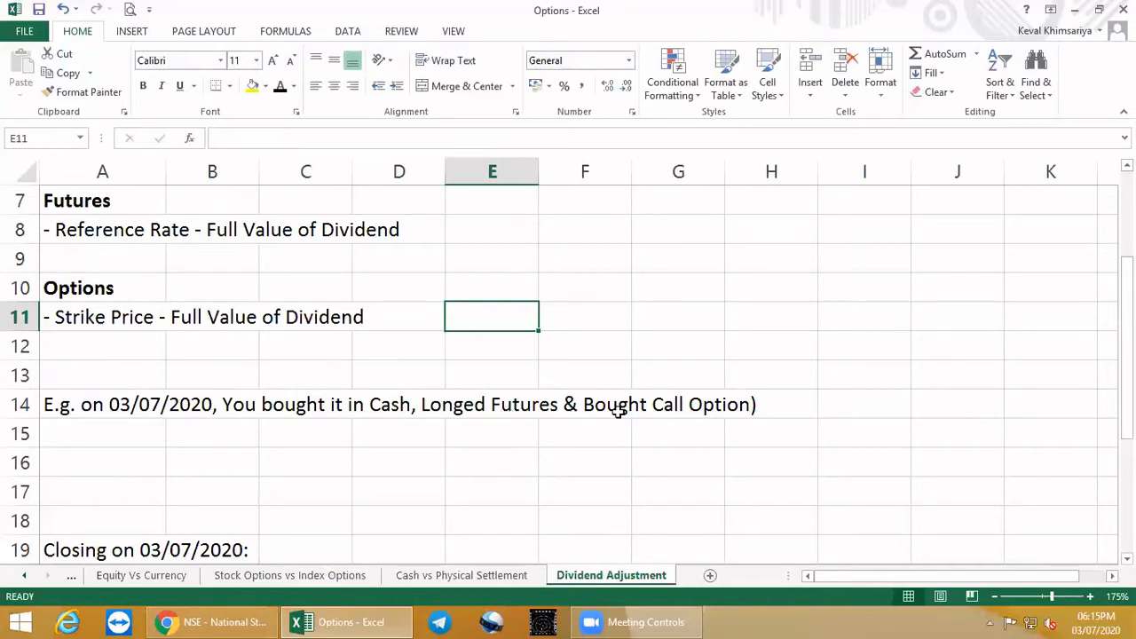
mouse_move(98, 469)
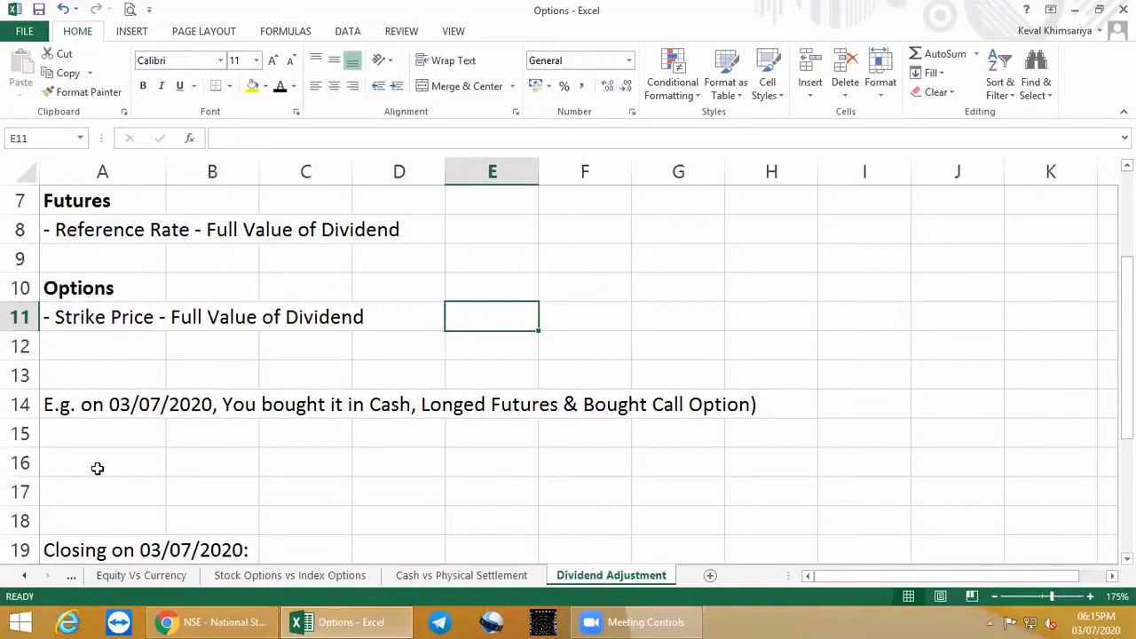
left_click_drag(103, 433, 213, 492)
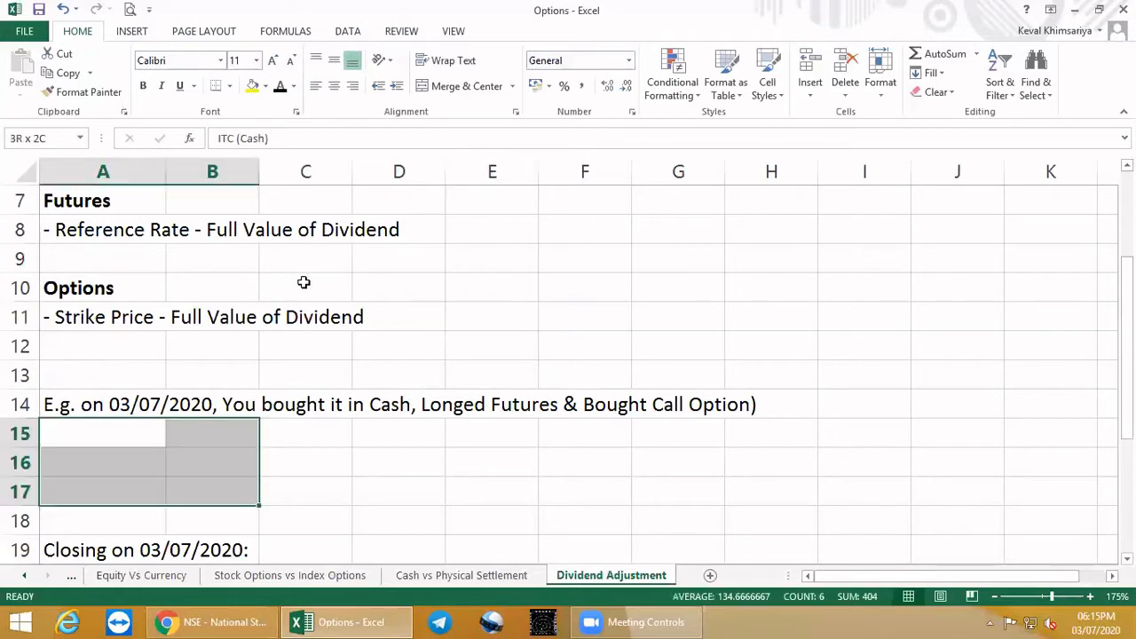
key("ctrl+v")
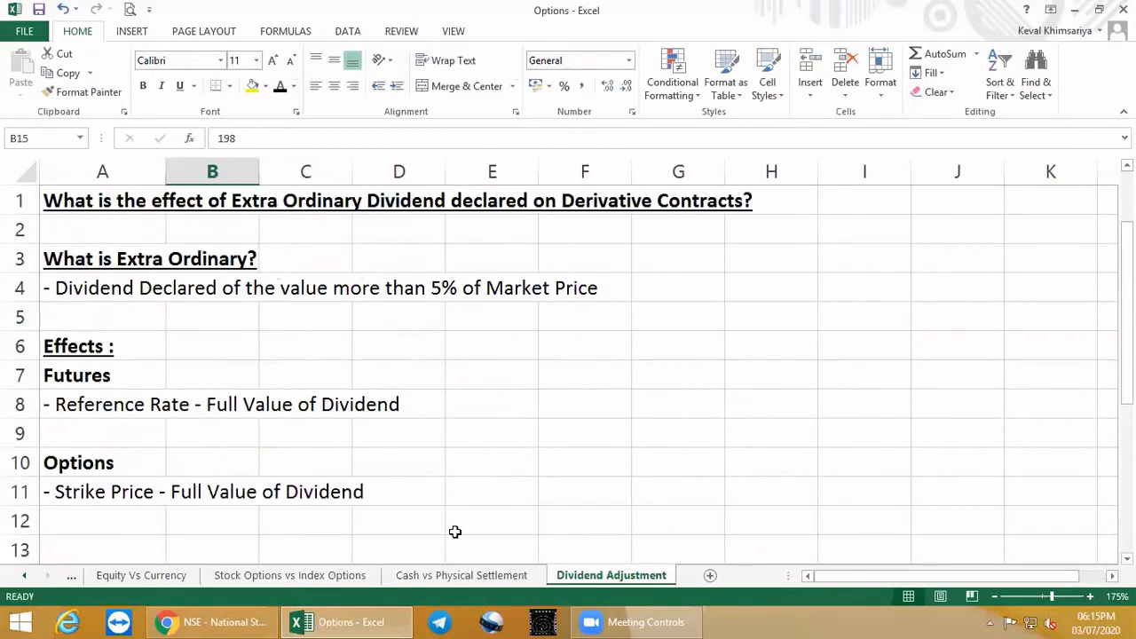
mouse_move(188, 416)
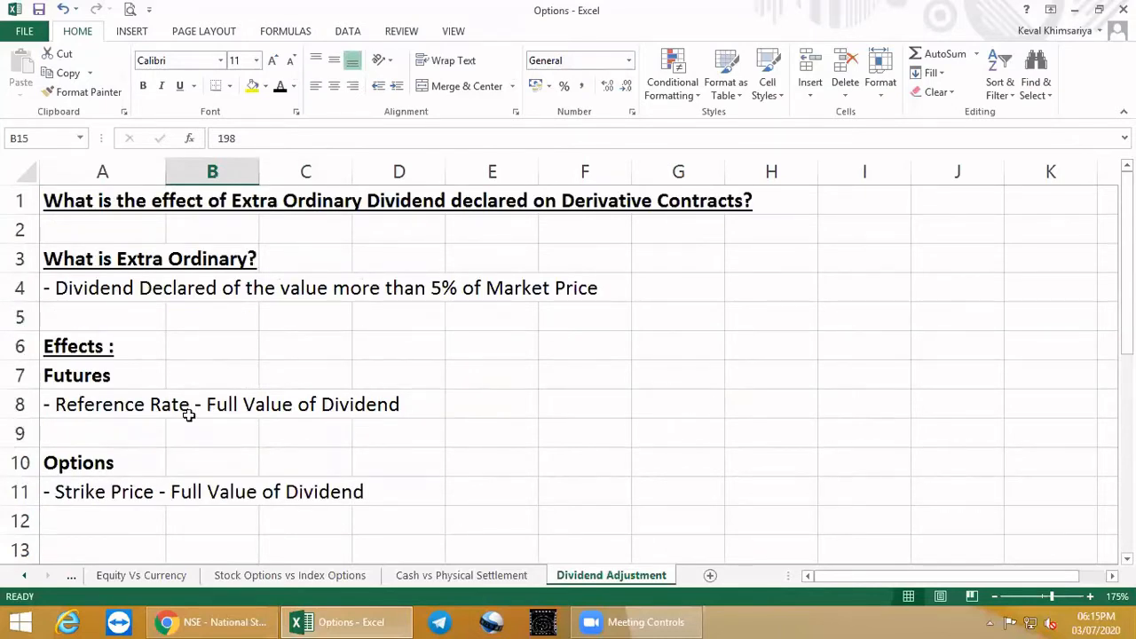
scroll("down", 3)
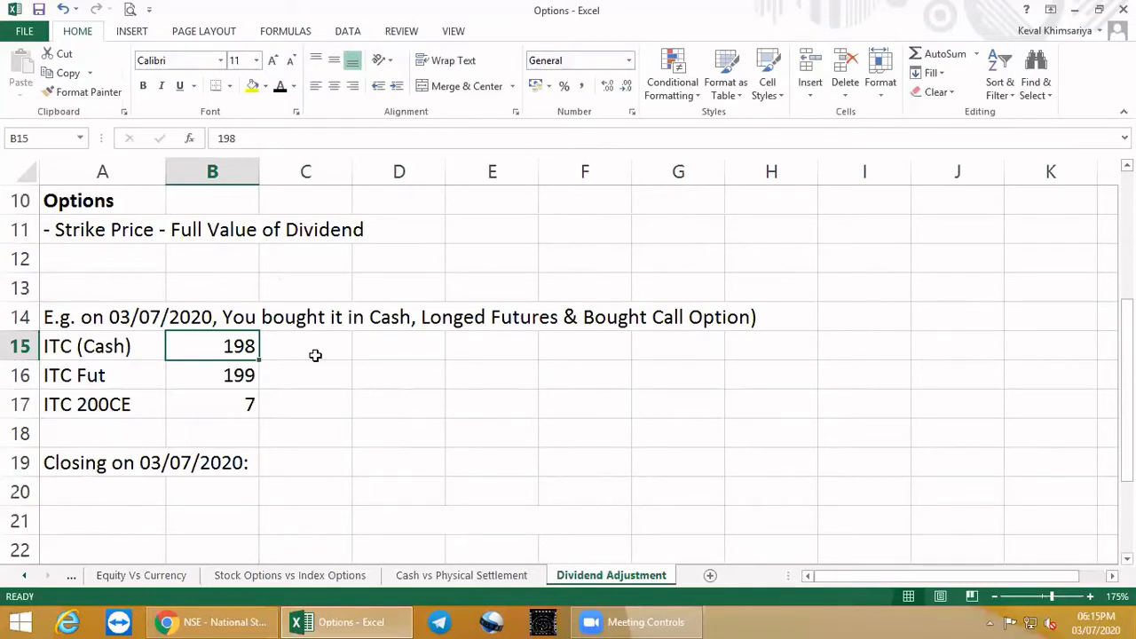
mouse_move(270, 387)
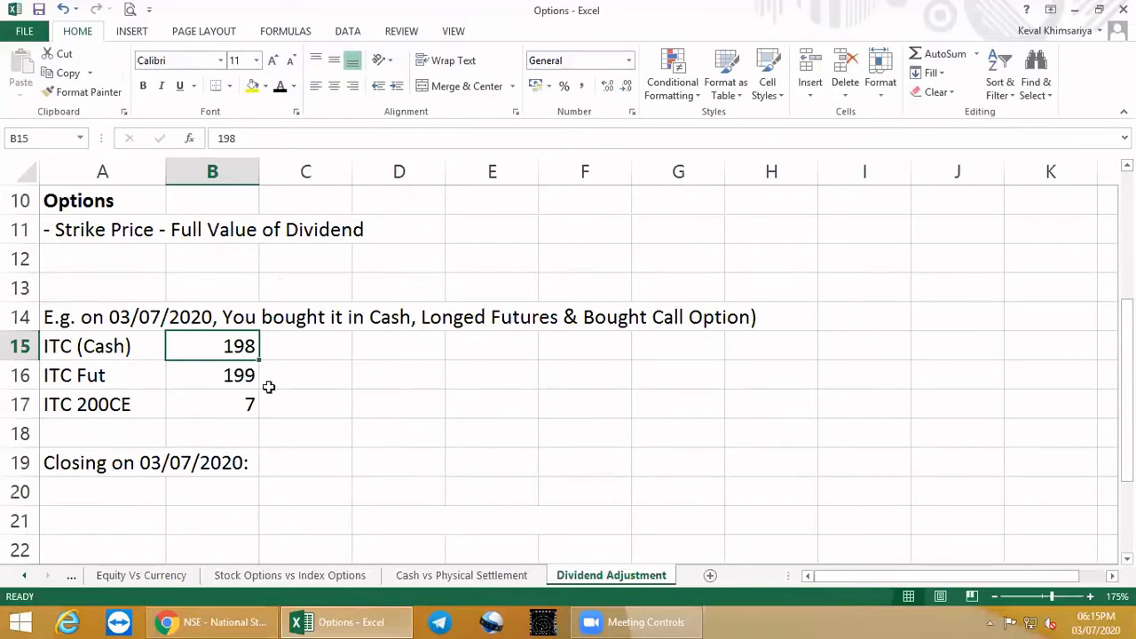
left_click(213, 375)
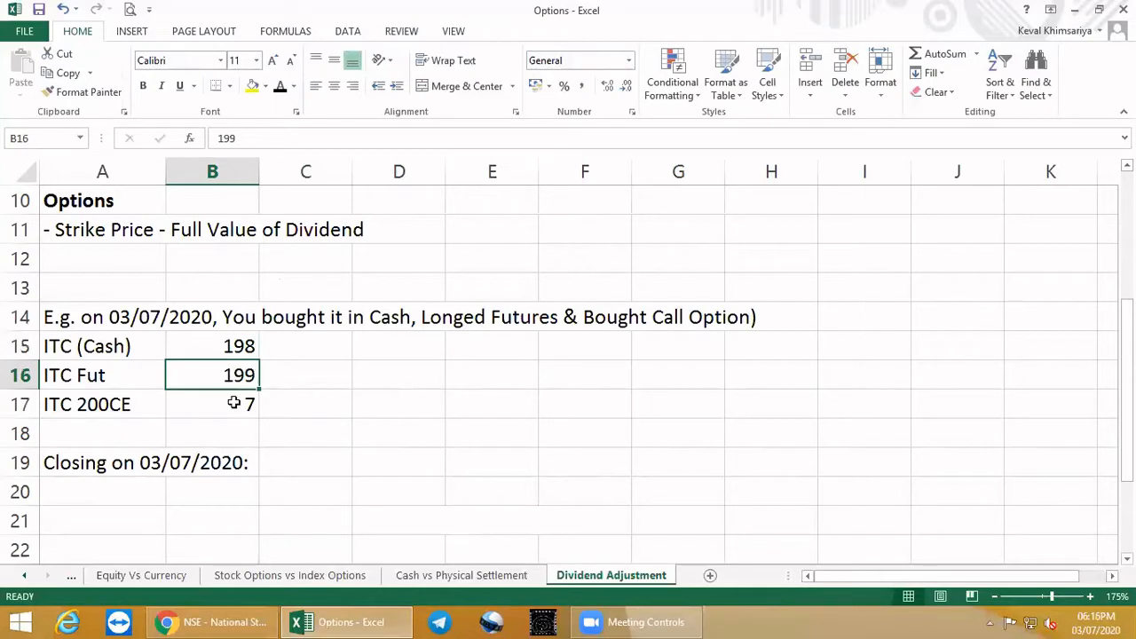
left_click(213, 405)
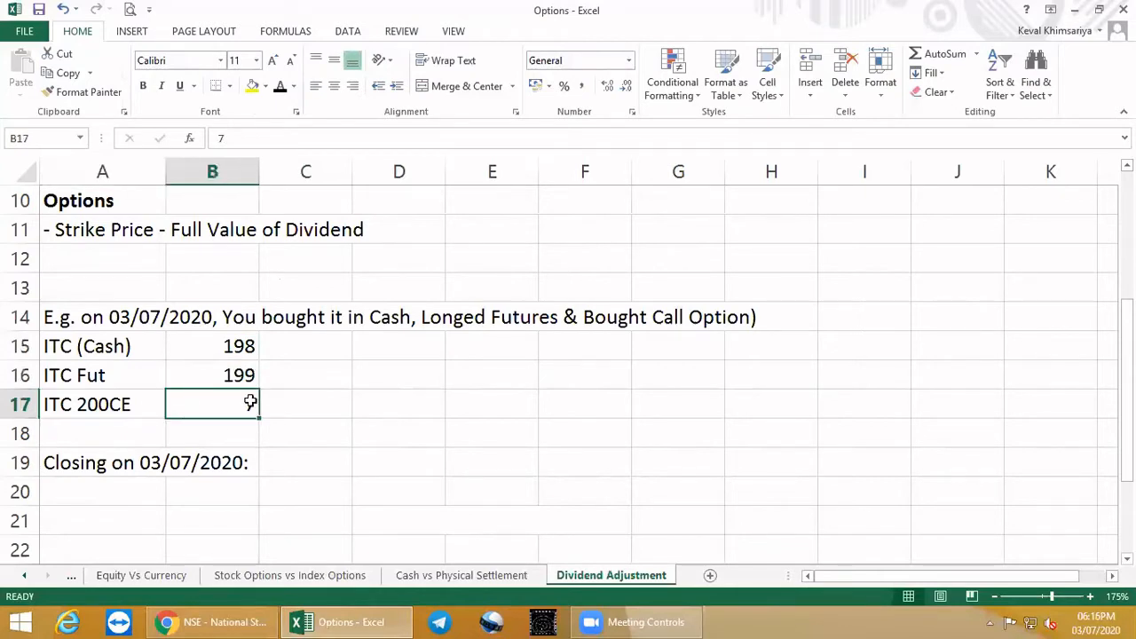
type("7")
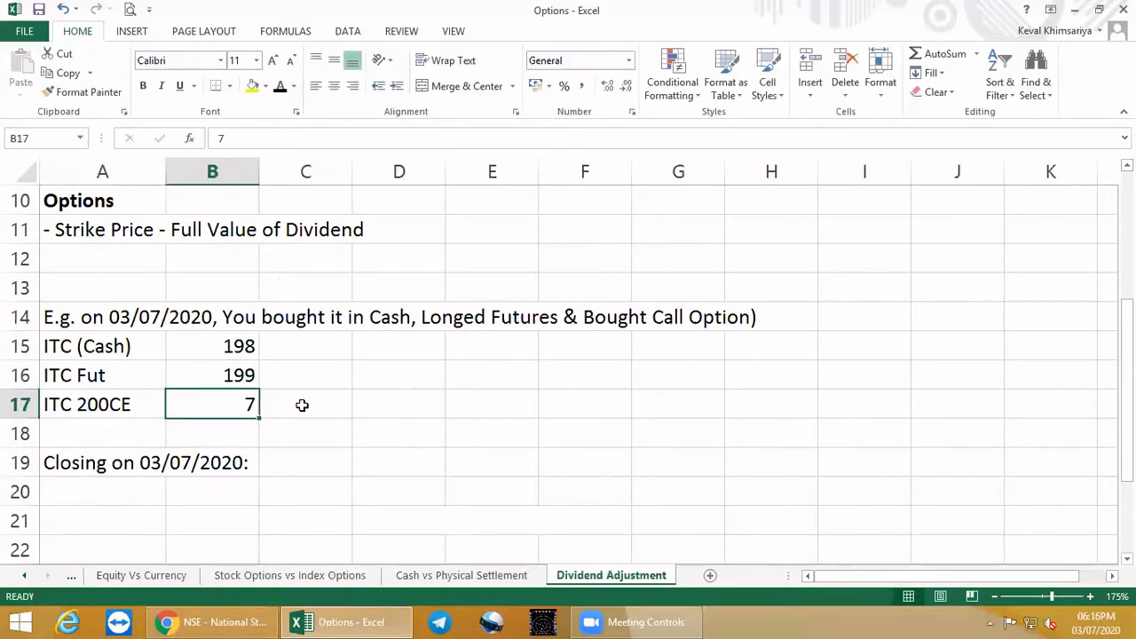
mouse_move(284, 376)
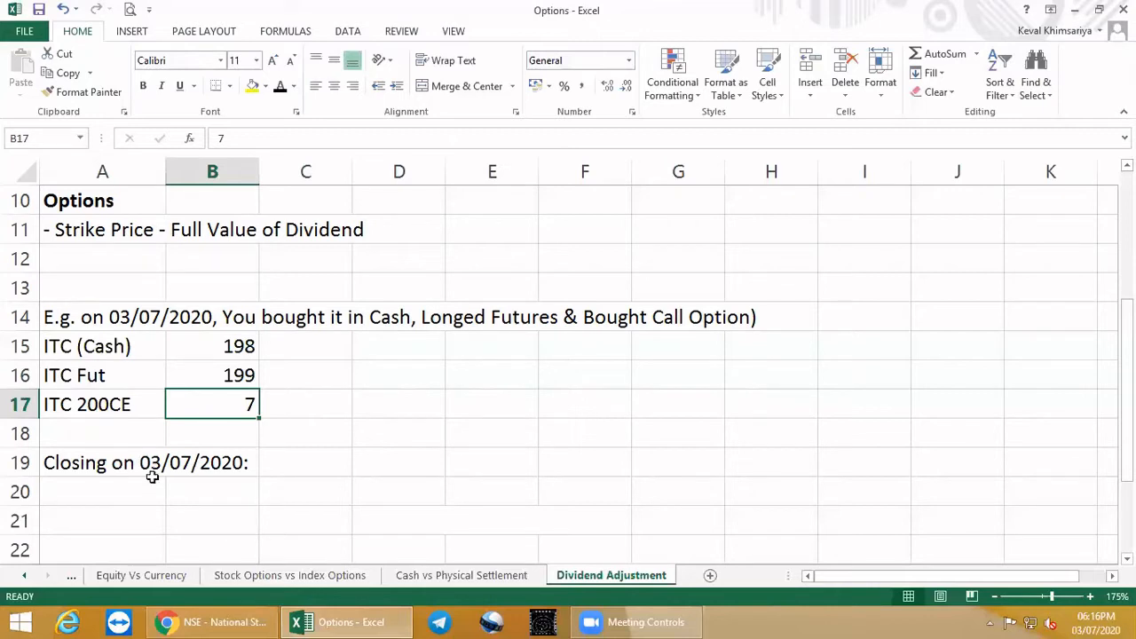
Step: Enter closing prices 199, 200, 8 and the futures note '(MTM - 3,200 profit) (1*3200)'
scroll("down", 3)
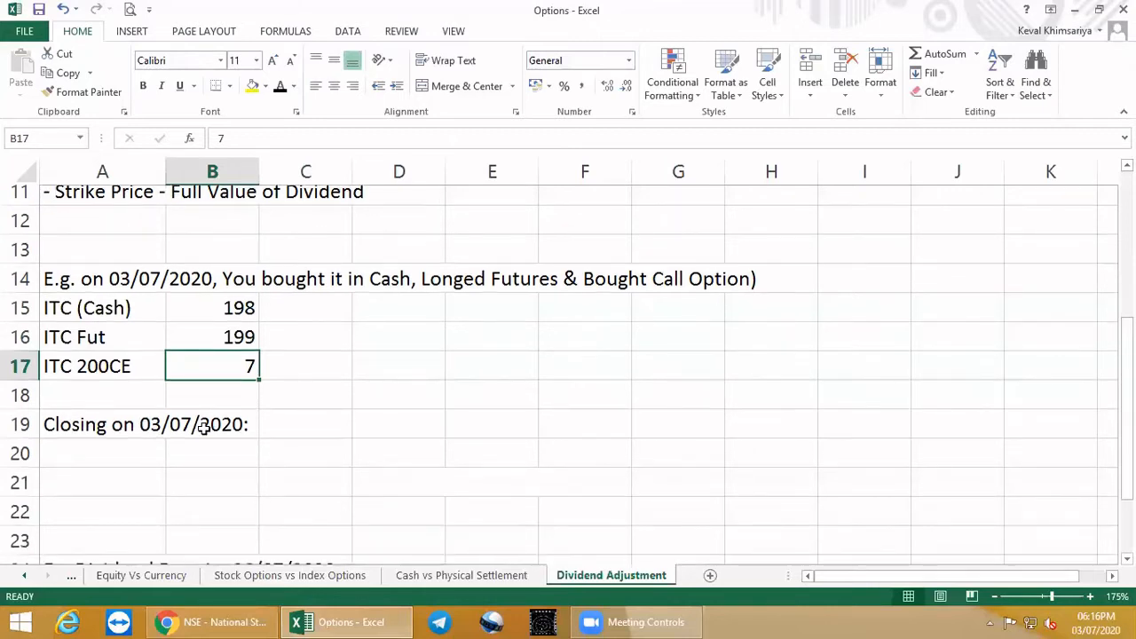
left_click_drag(103, 405, 305, 492)
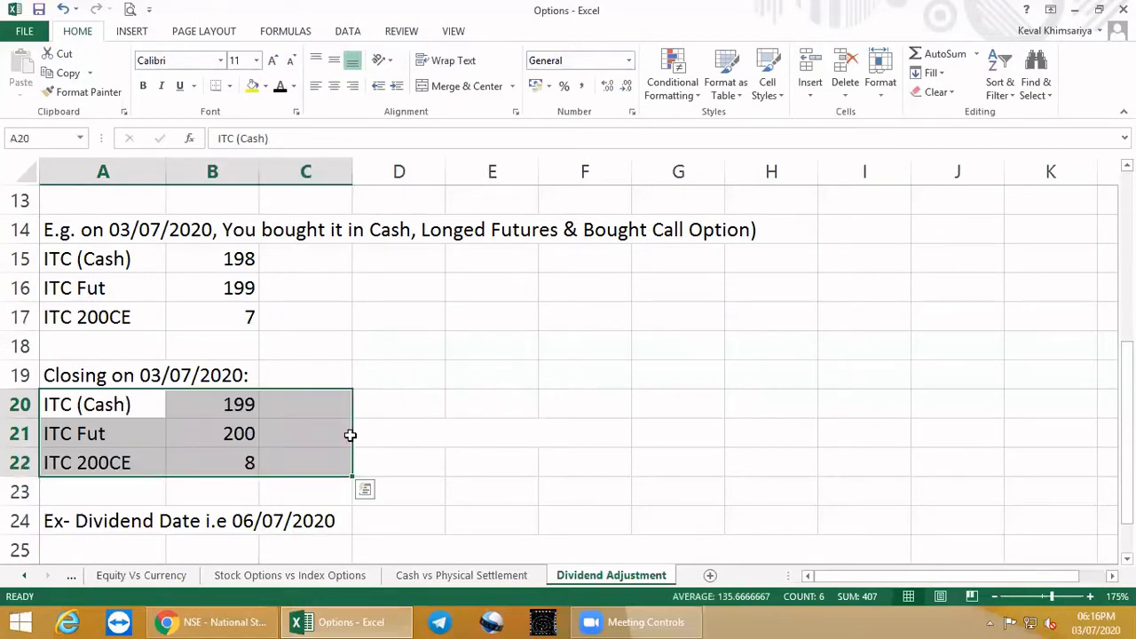
left_click(398, 418)
type("(MTM - 3,200 profit) (1*3200)")
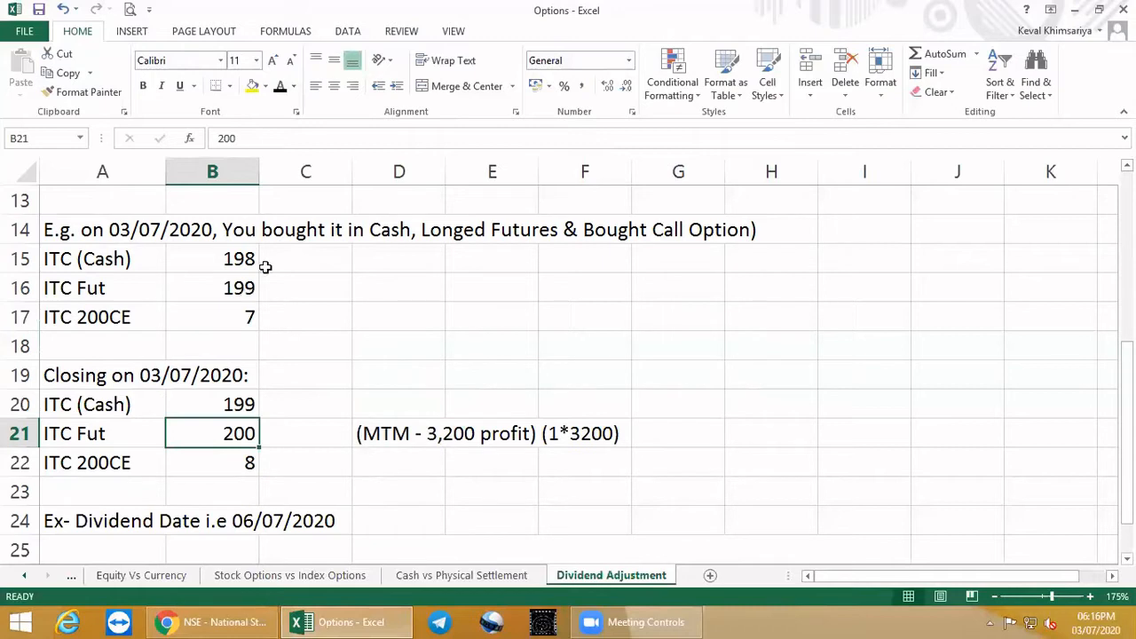
mouse_move(377, 467)
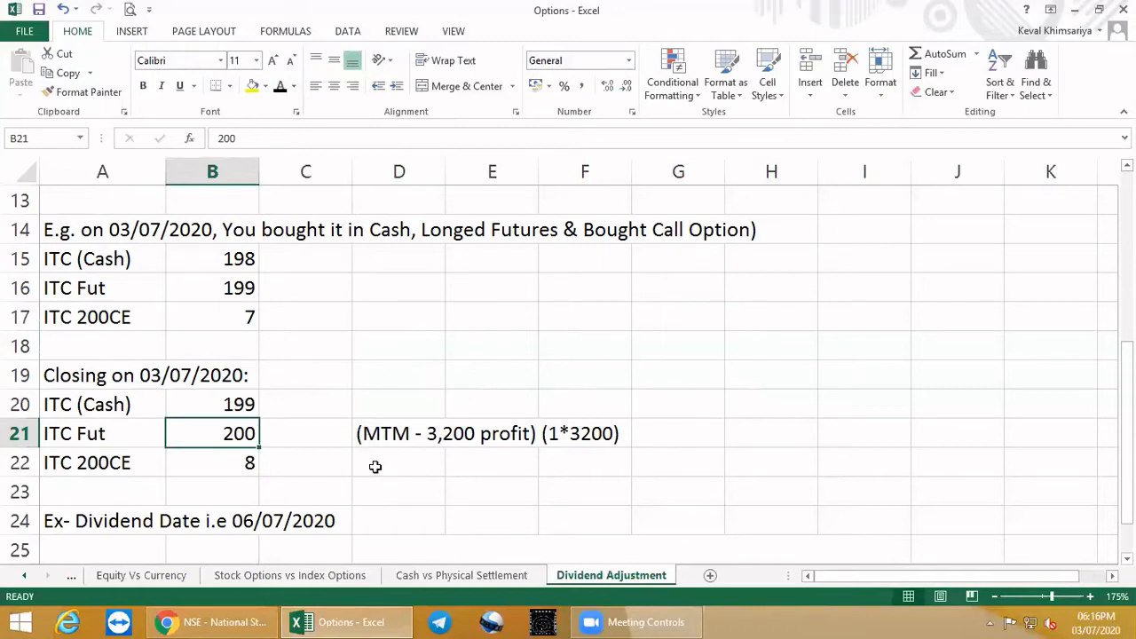
left_click(492, 344)
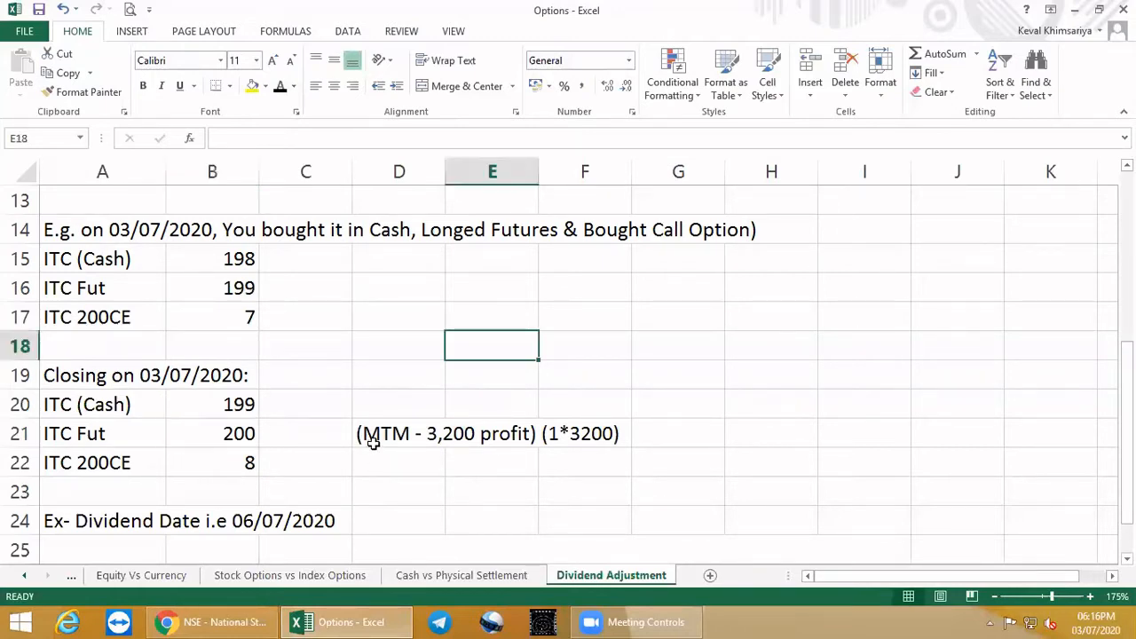
mouse_move(395, 444)
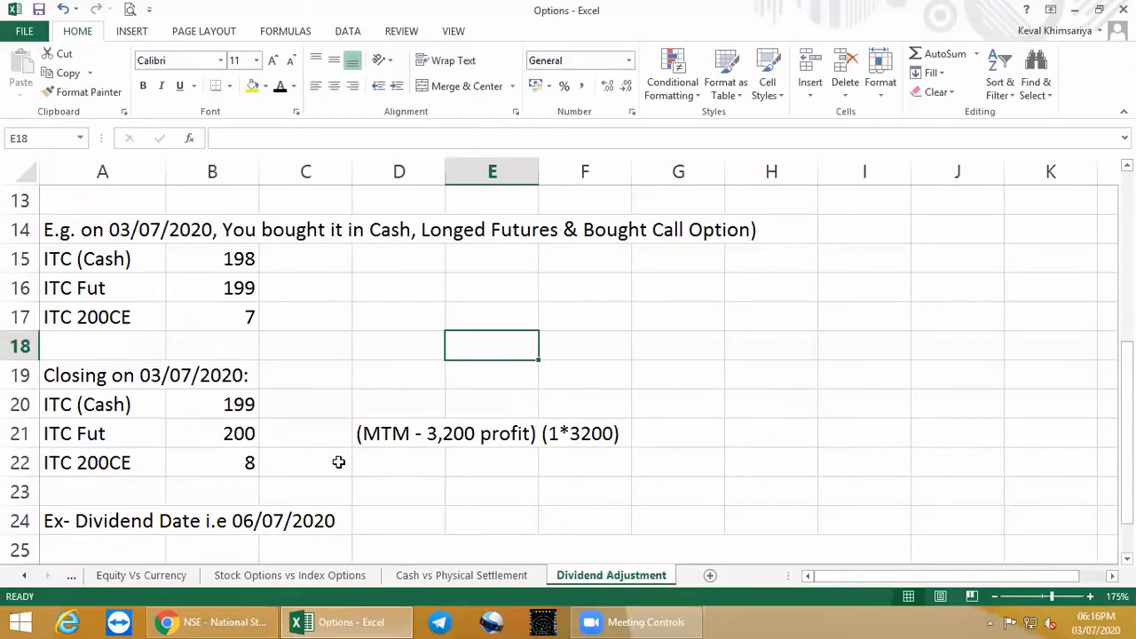
mouse_move(637, 435)
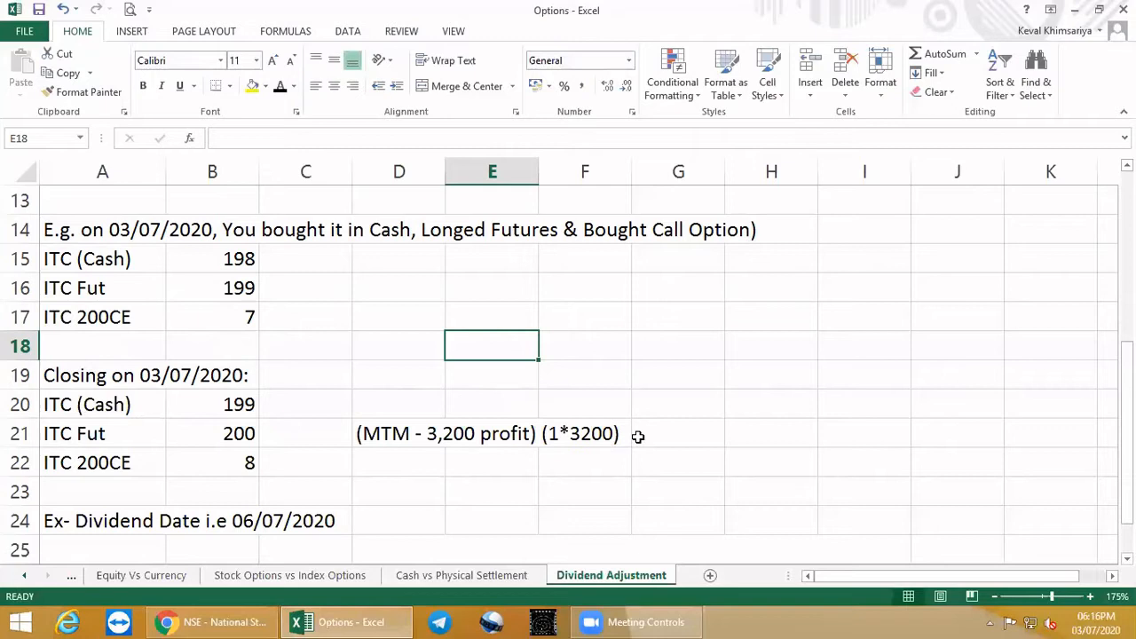
mouse_move(99, 319)
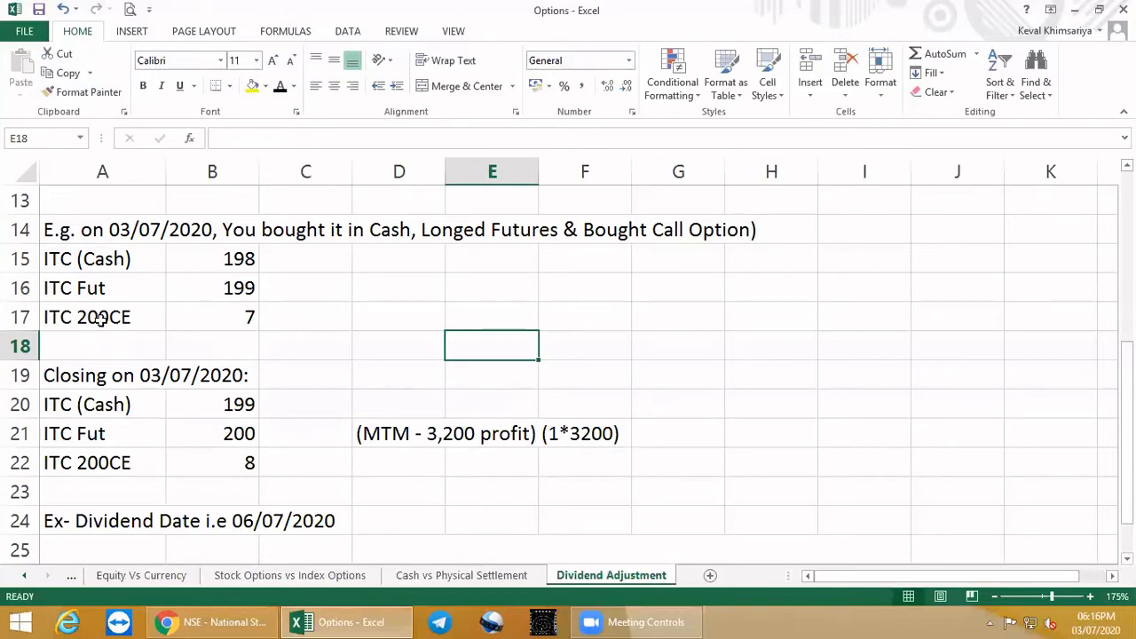
left_click(212, 316)
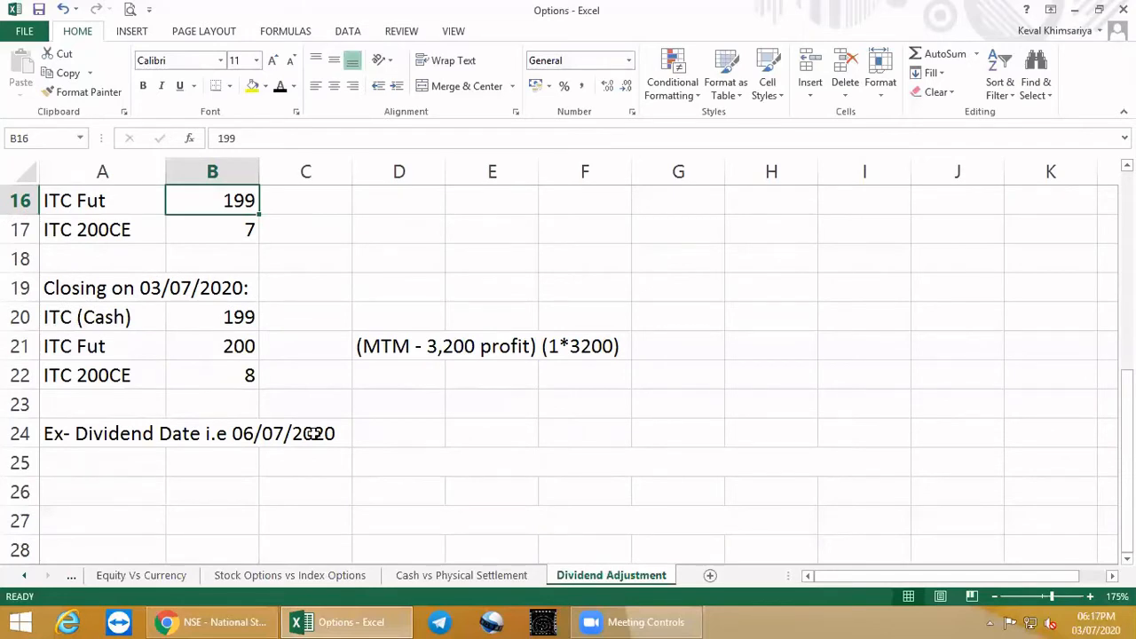
mouse_move(69, 458)
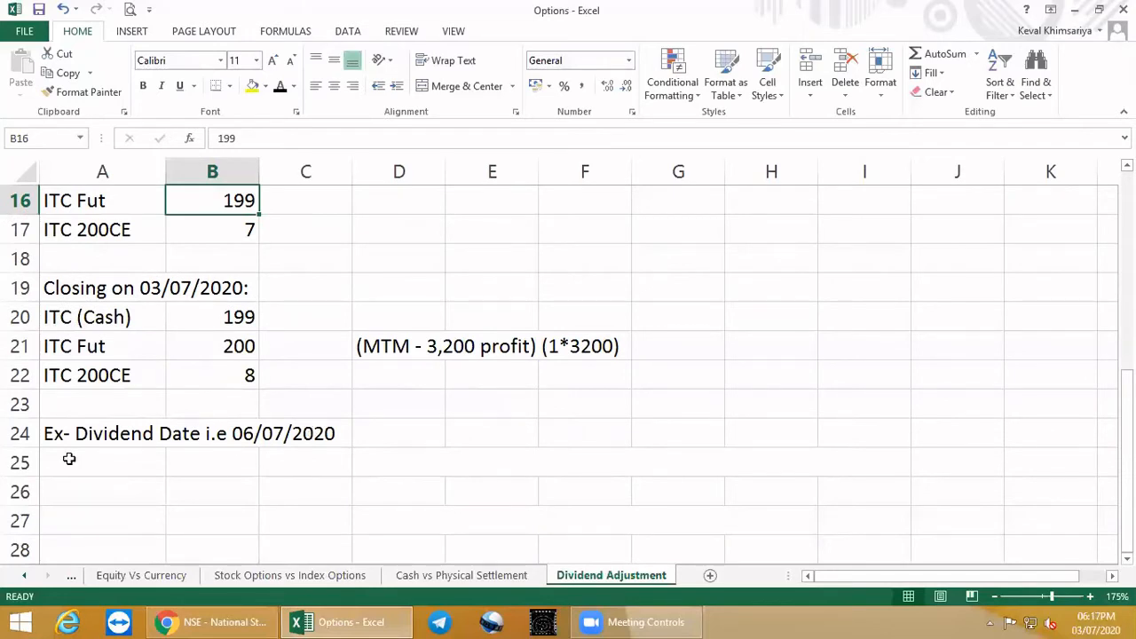
Step: Set ex-dividend cash price =+B20-10.15 (188.85) and add the notional cash-loss note
left_click_drag(103, 462, 103, 522)
type("=+B20-10.15")
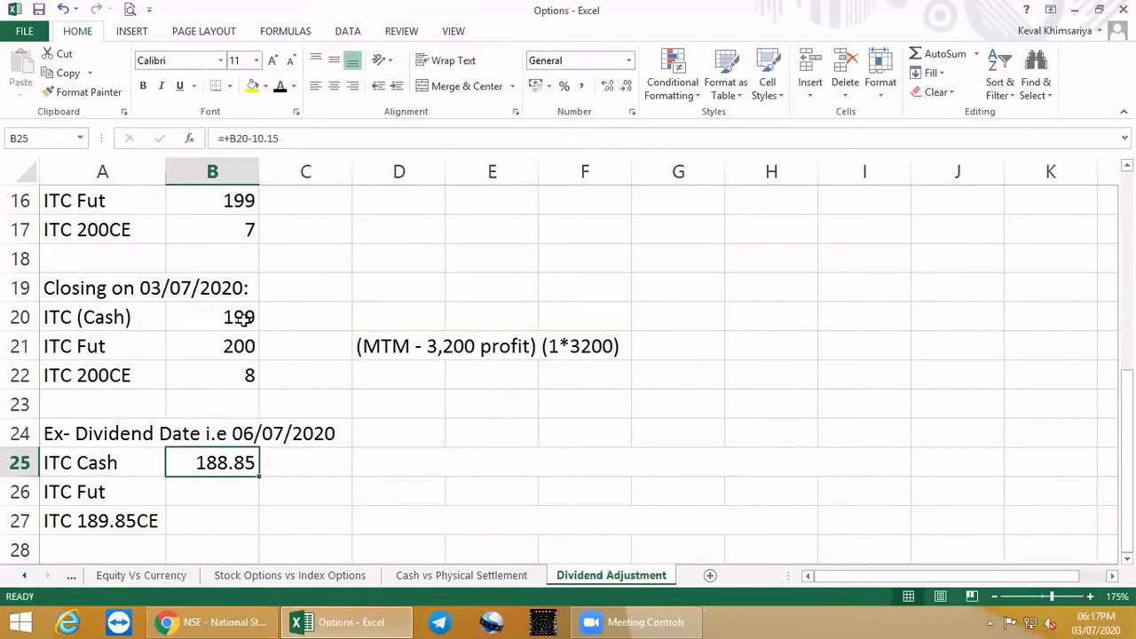
left_click(238, 316)
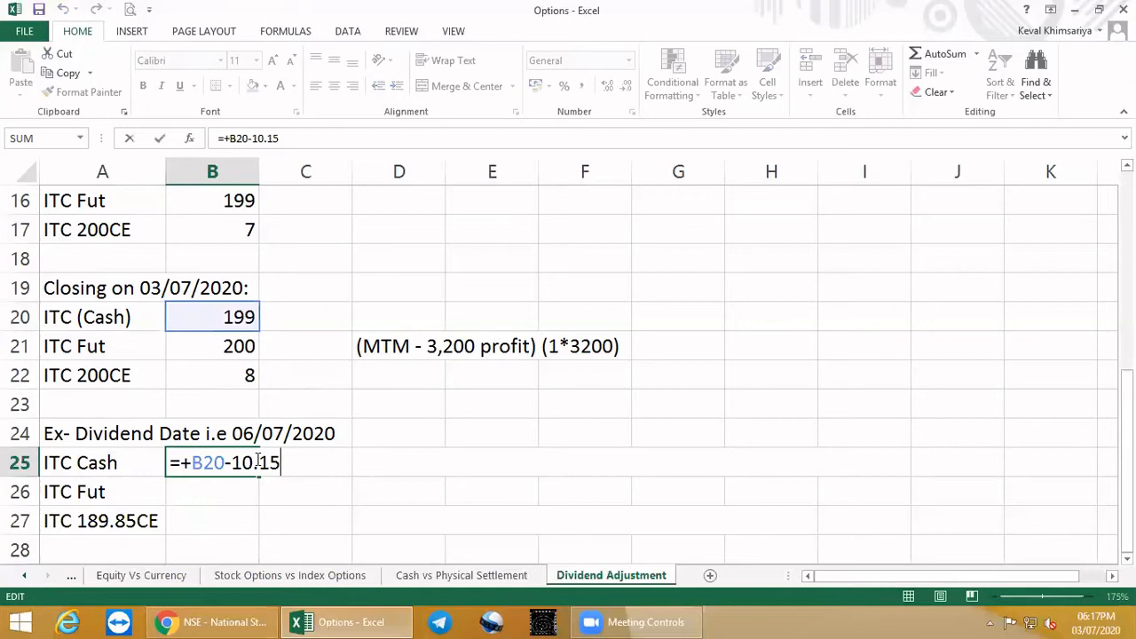
mouse_move(248, 338)
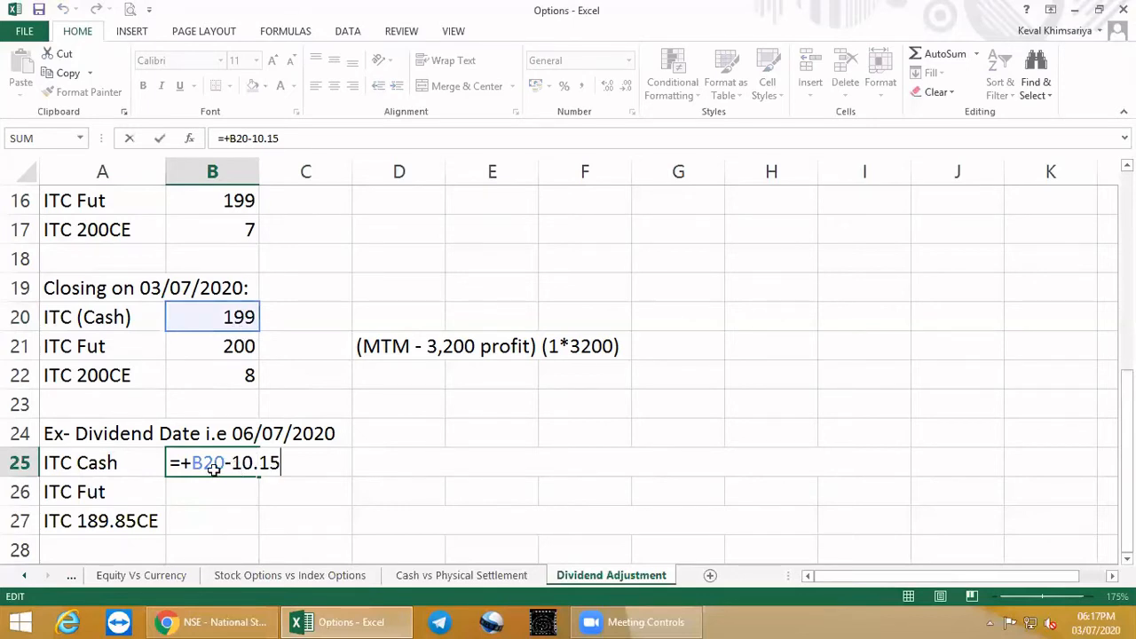
key("Return")
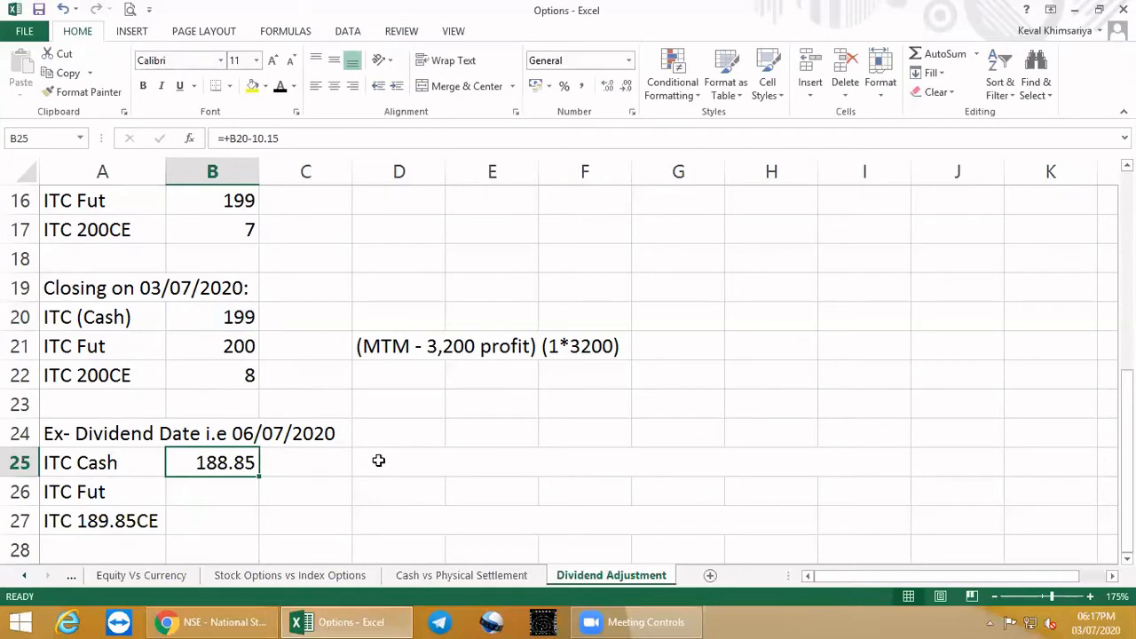
left_click(398, 462)
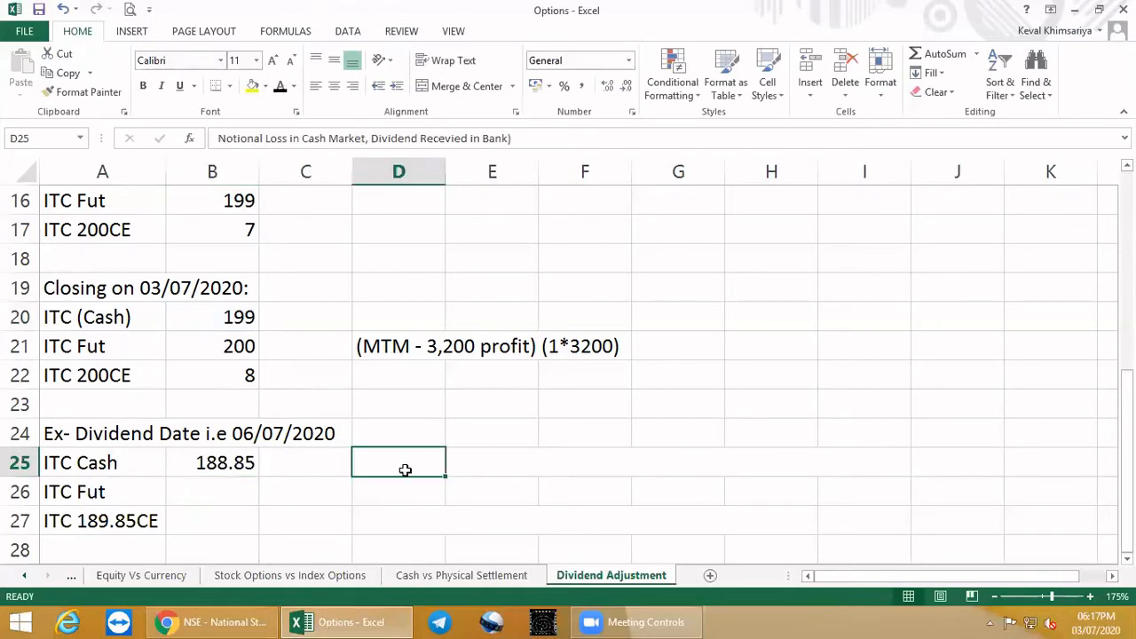
left_click(492, 405)
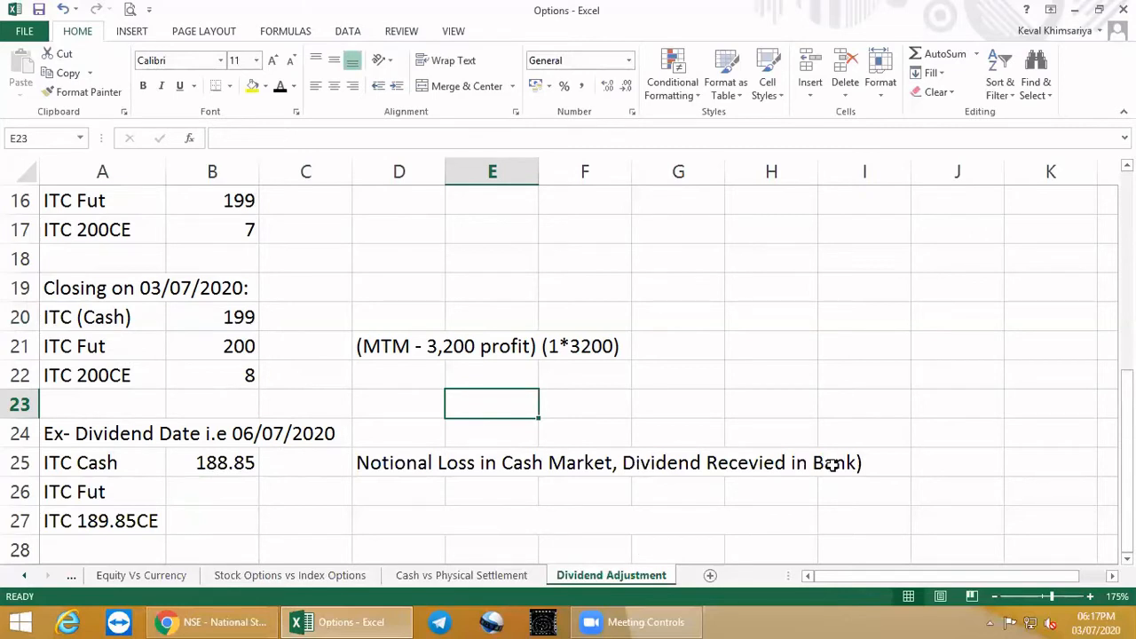
mouse_move(577, 501)
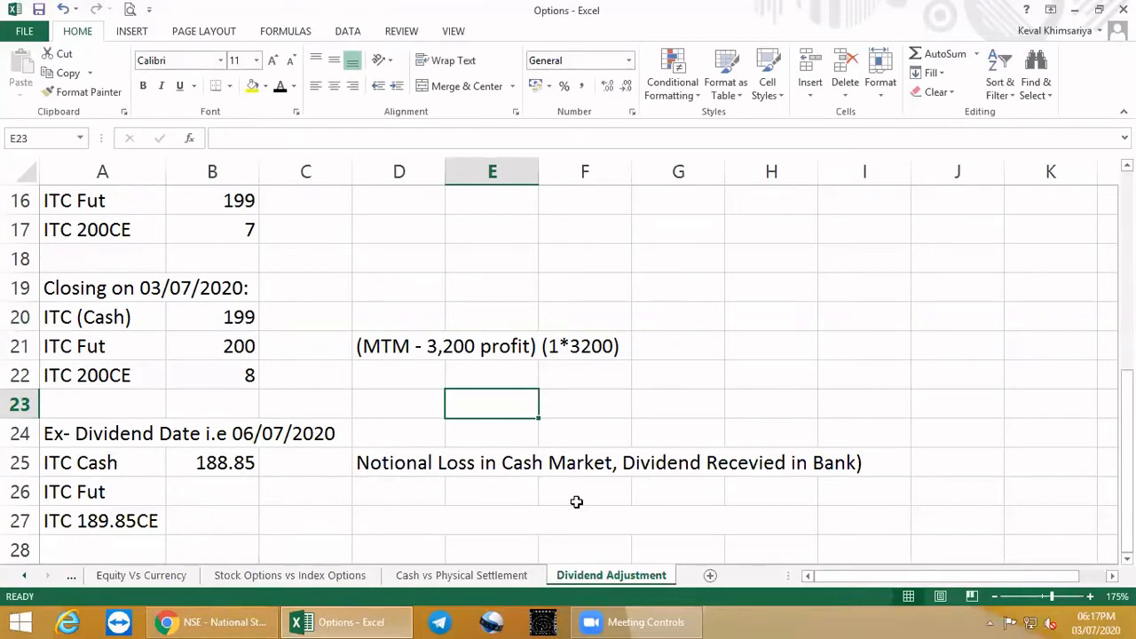
mouse_move(257, 442)
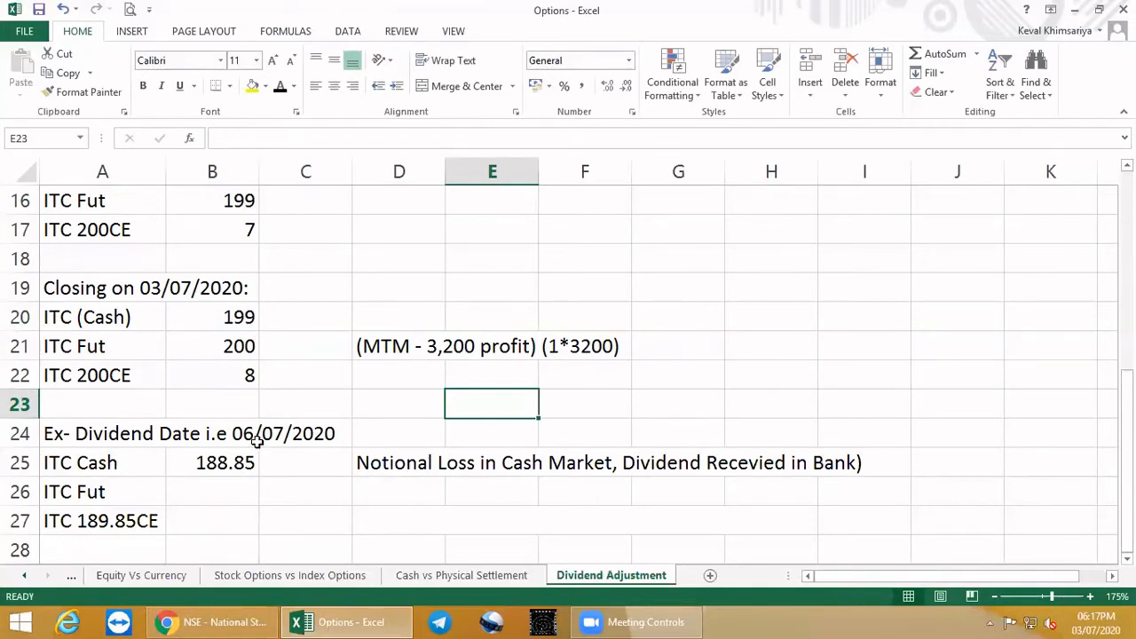
mouse_move(132, 405)
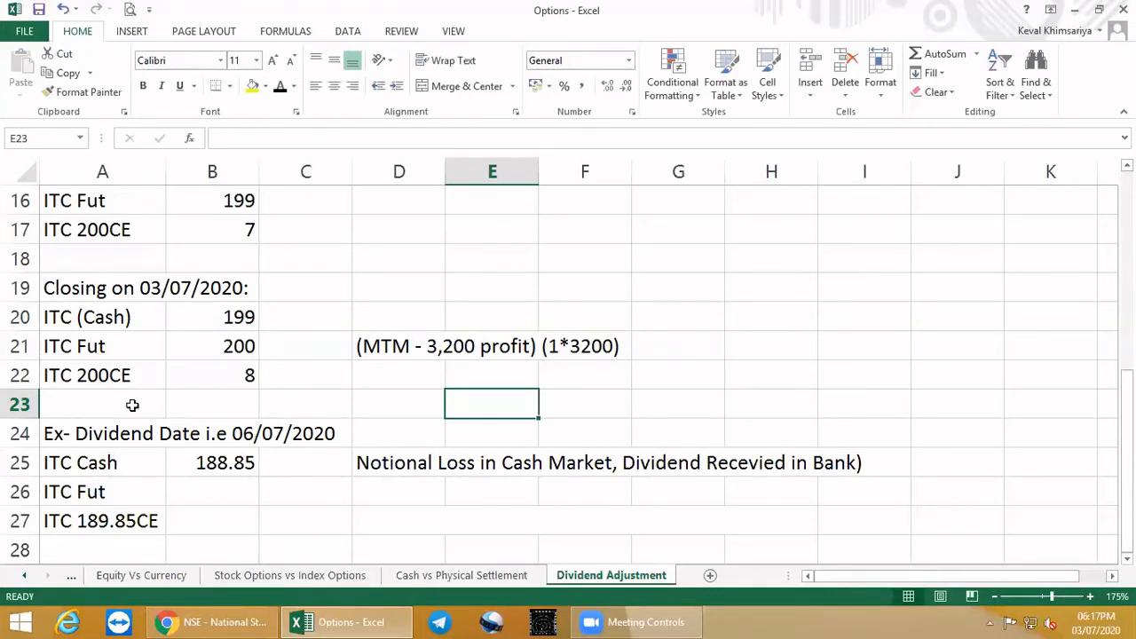
scroll("up", 3)
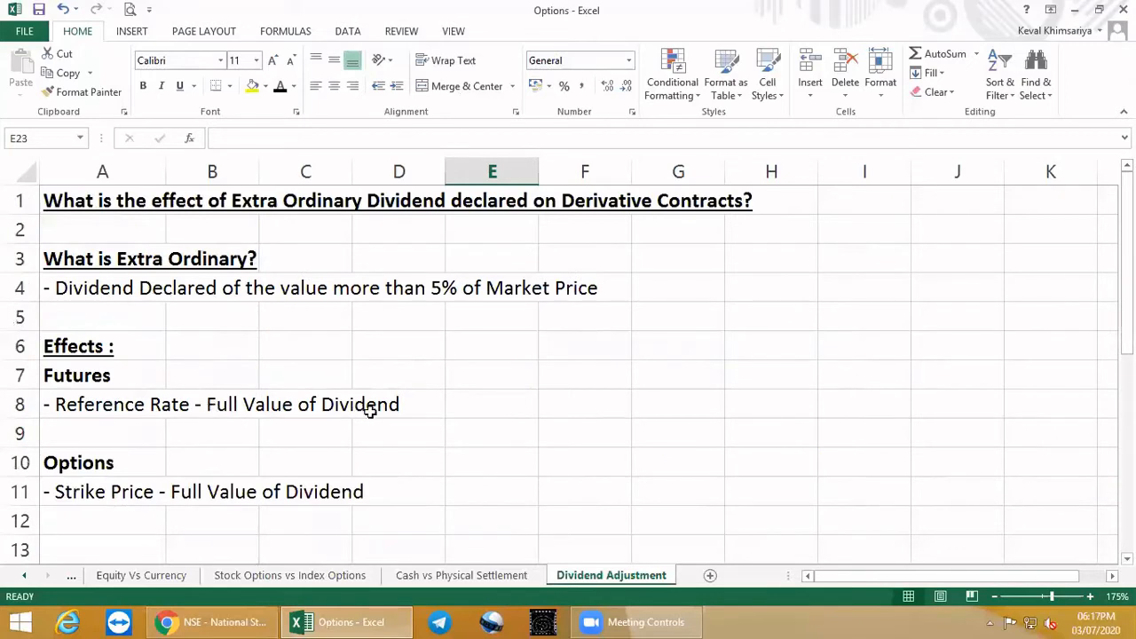
mouse_move(213, 485)
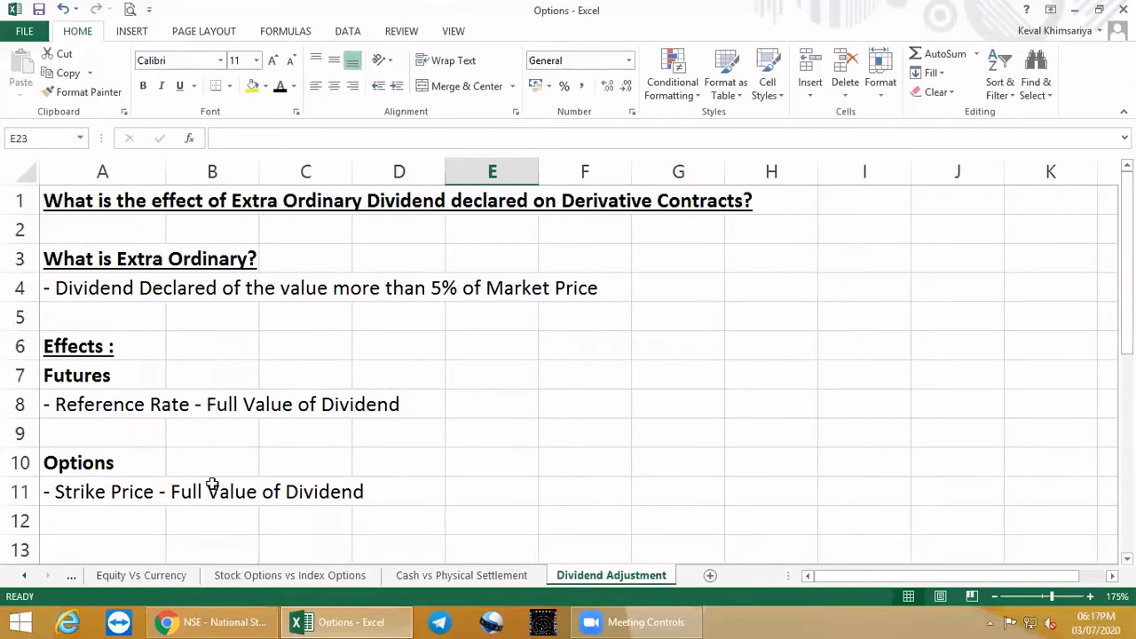
scroll("down", 3)
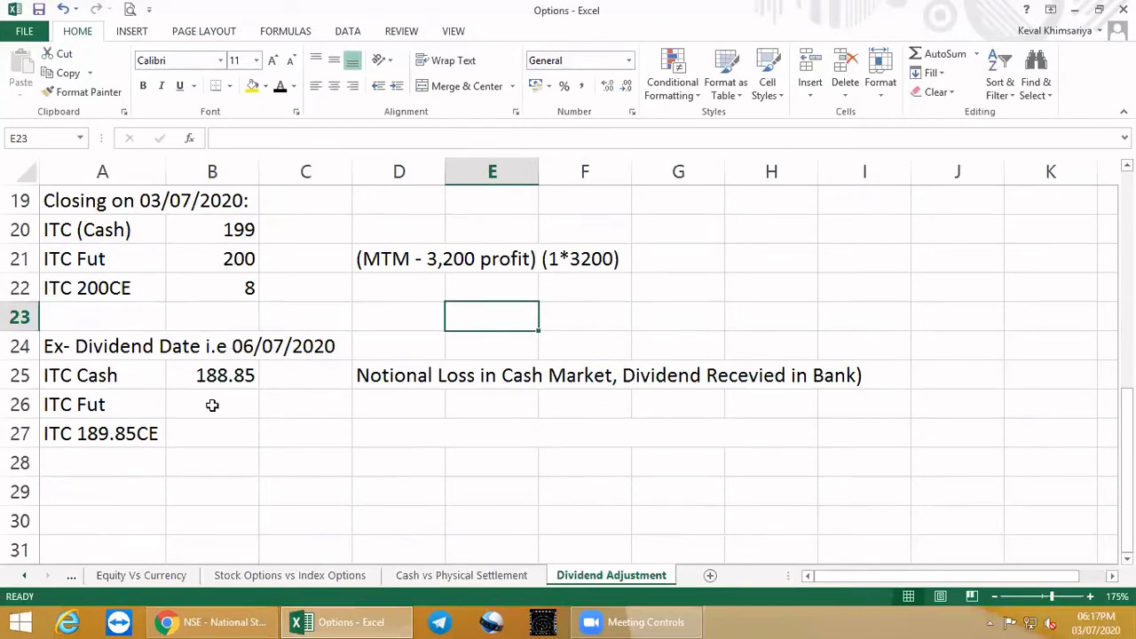
left_click(213, 405)
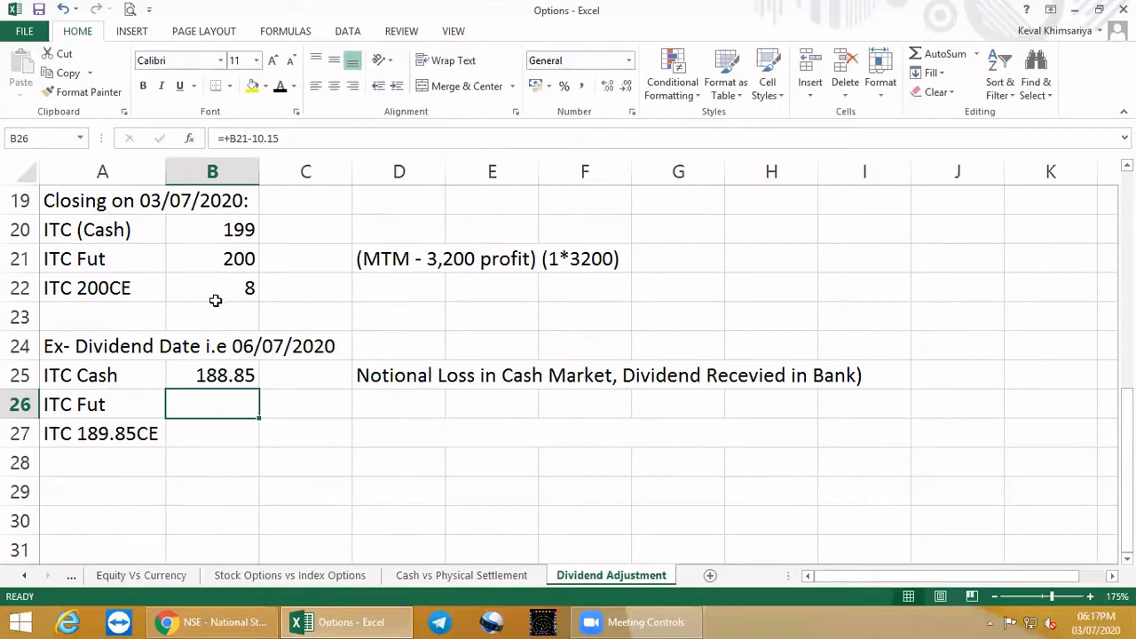
mouse_move(206, 148)
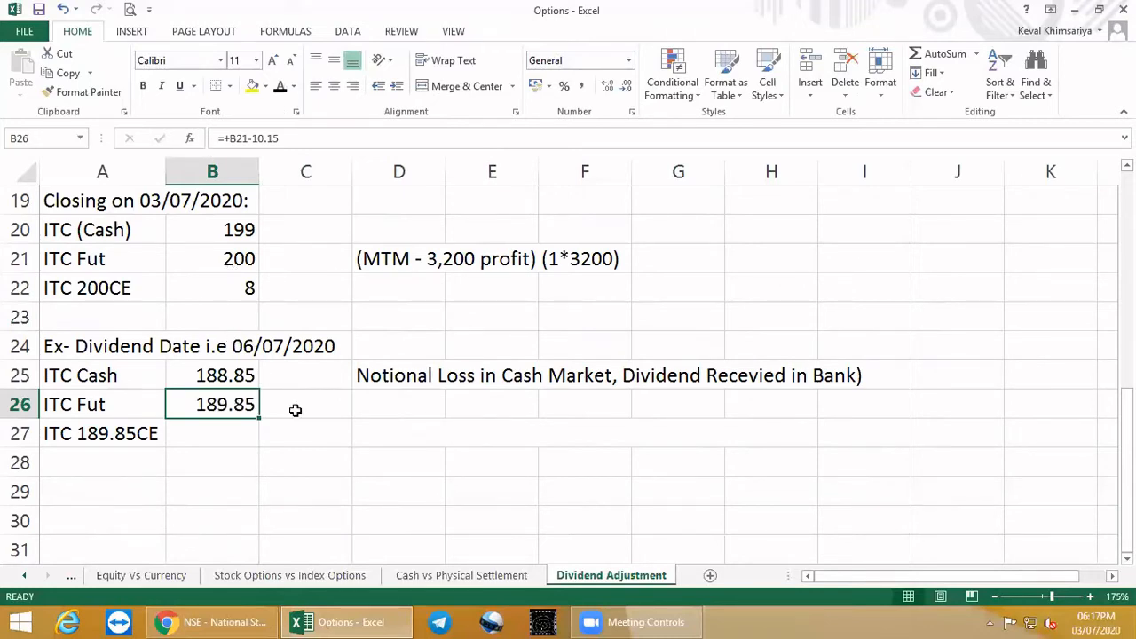
left_click(305, 405)
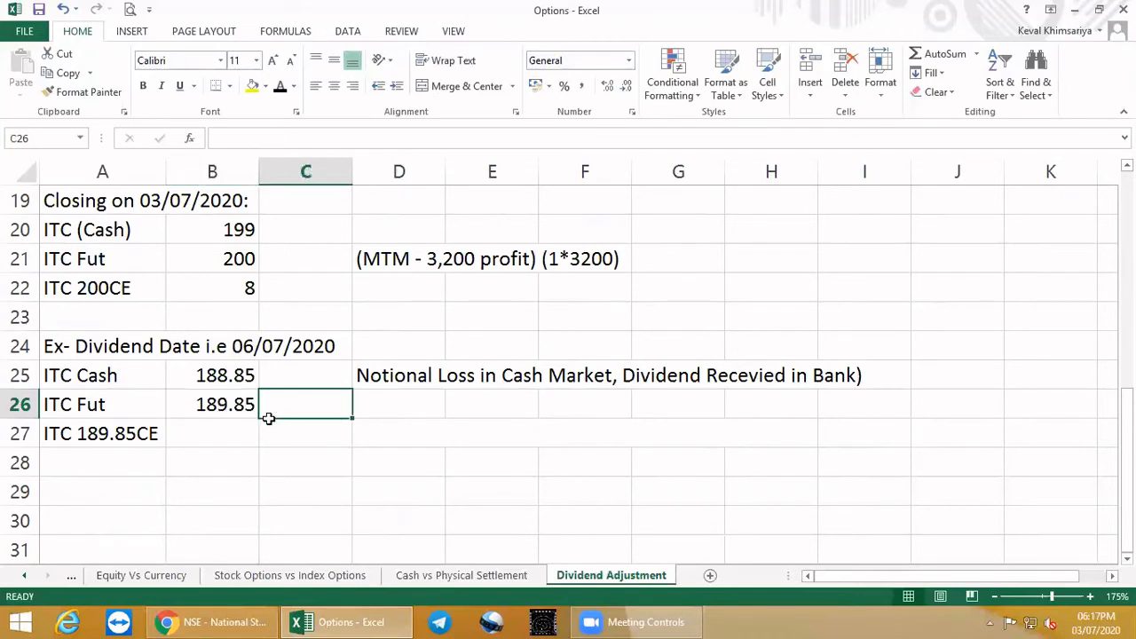
scroll("up", 3)
type("MTM - Nil")
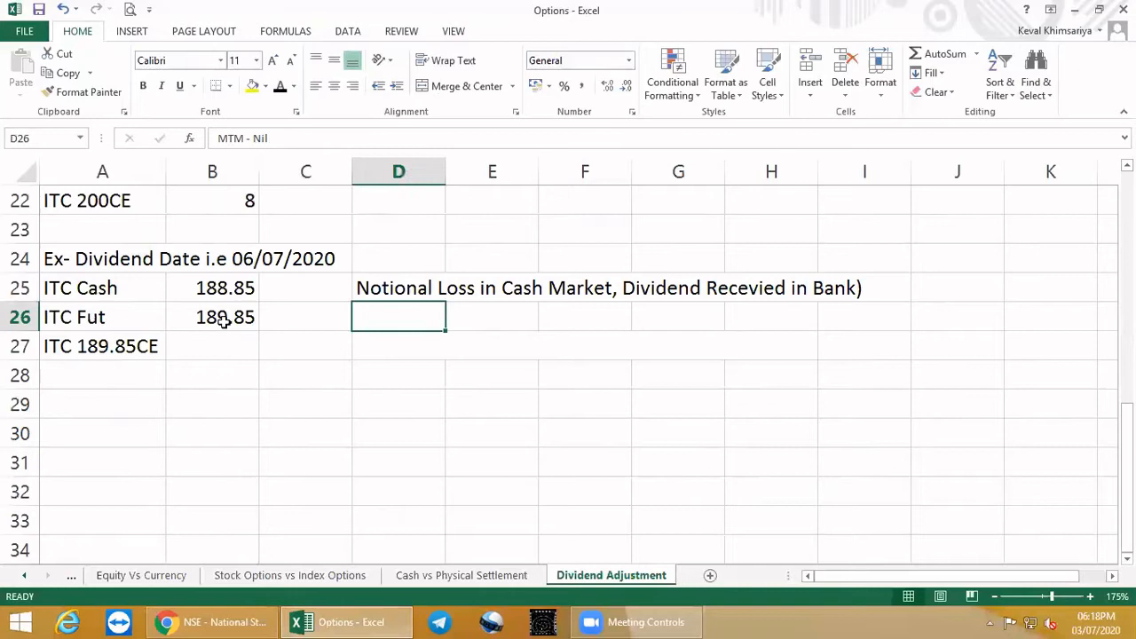
mouse_move(247, 327)
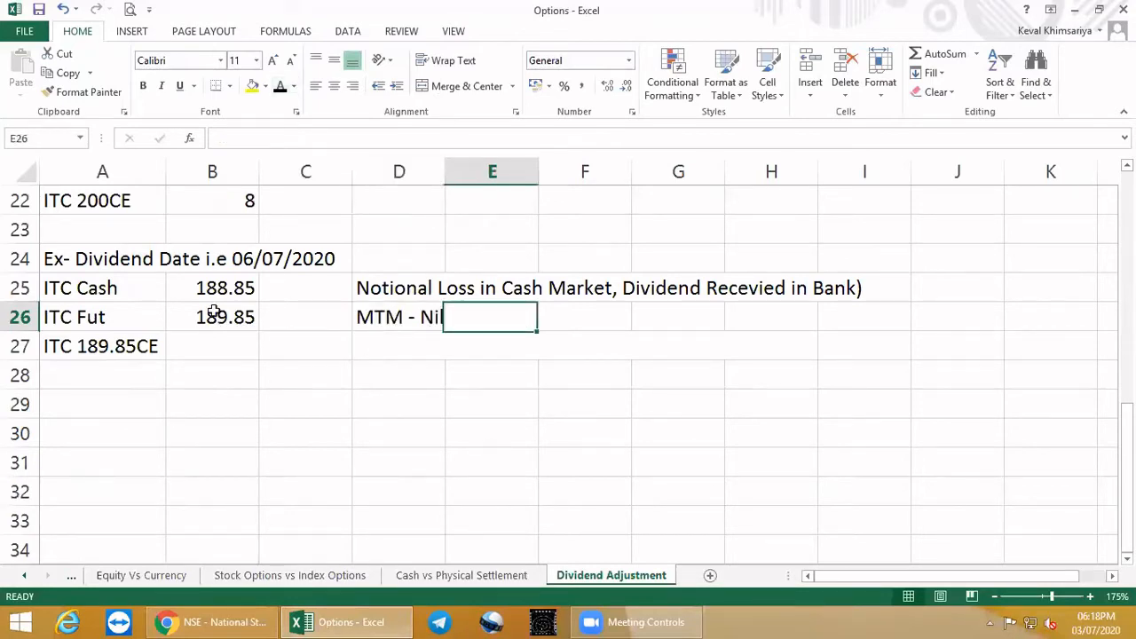
scroll("up", 3)
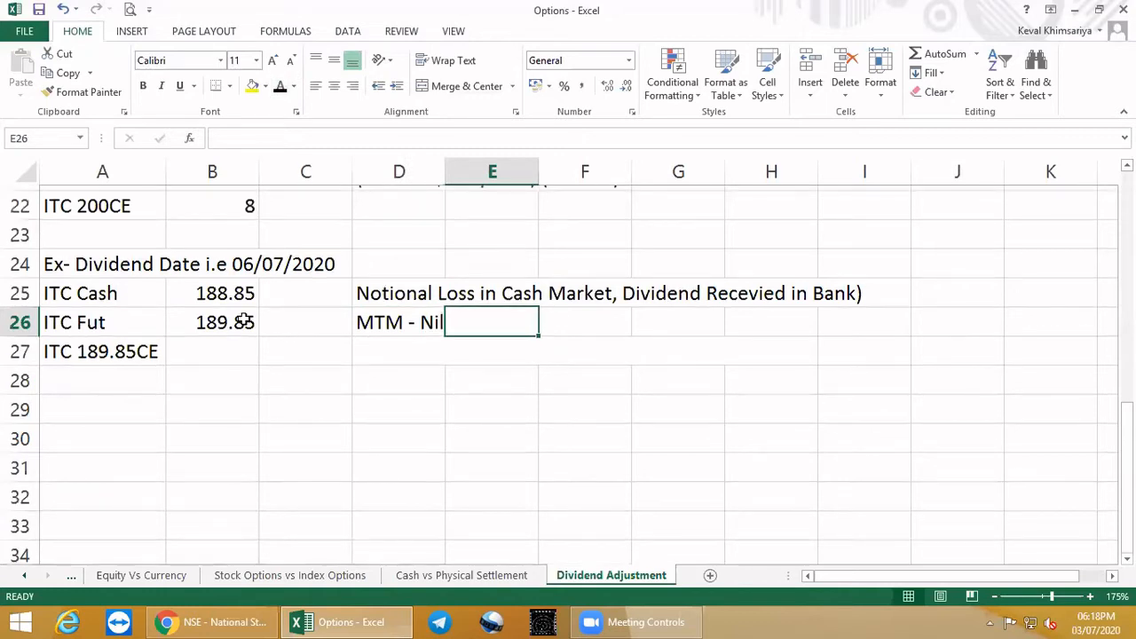
scroll("up", 3)
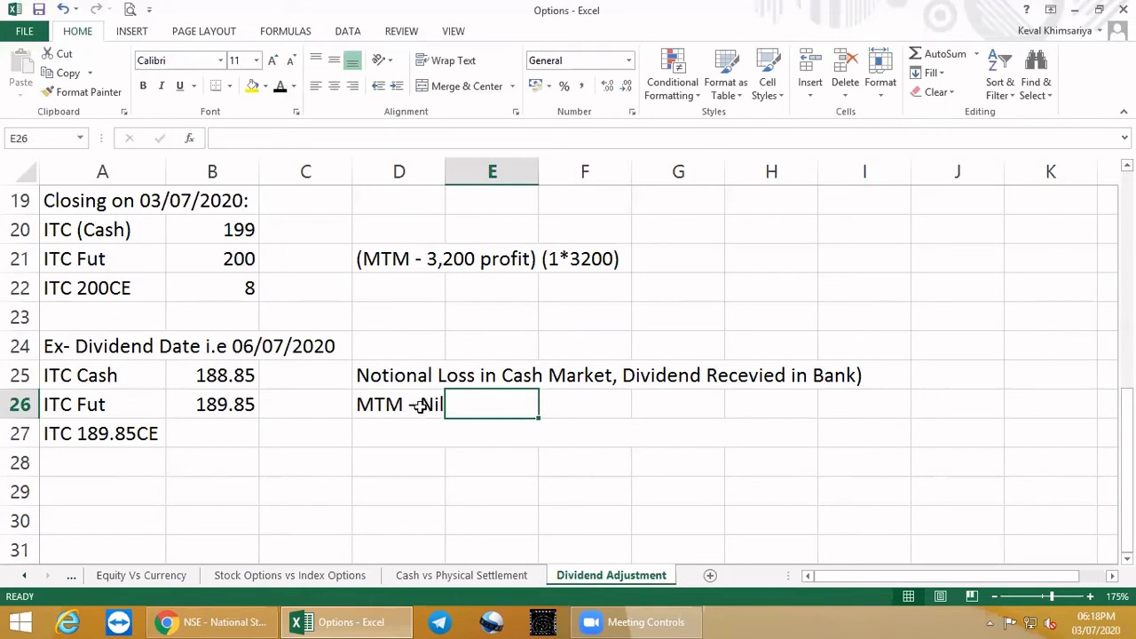
left_click(223, 405)
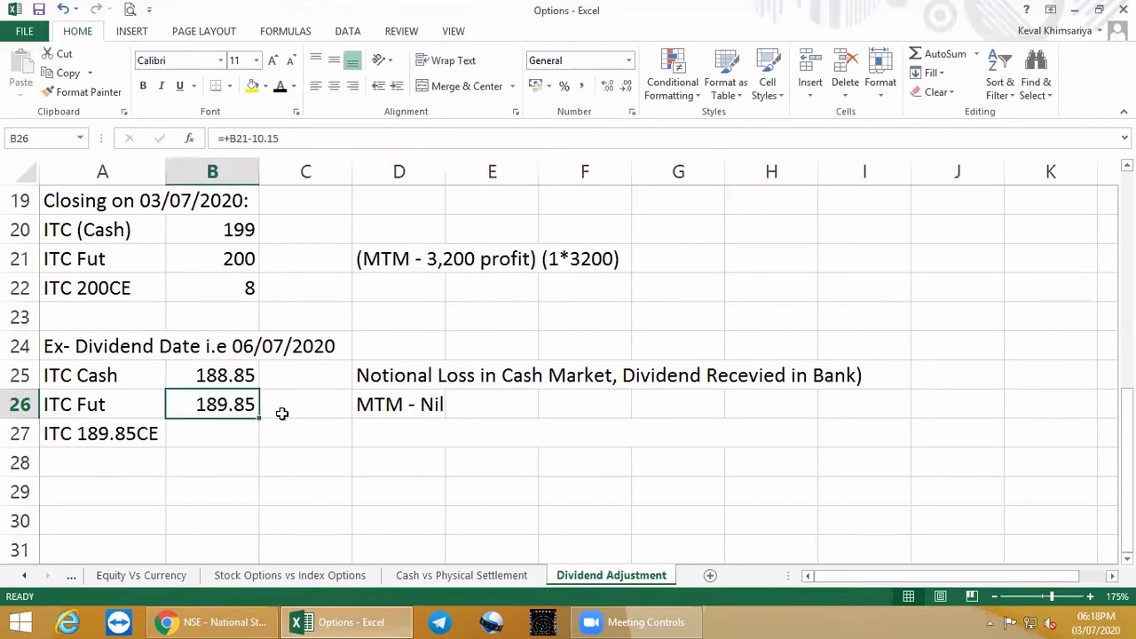
left_click(305, 404)
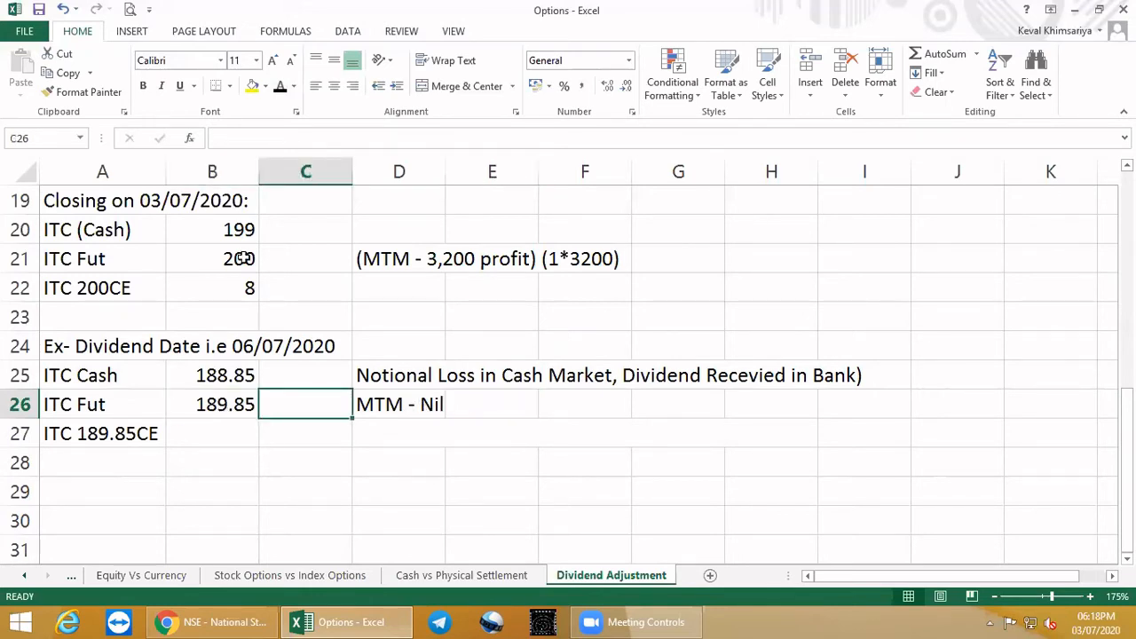
left_click(213, 259)
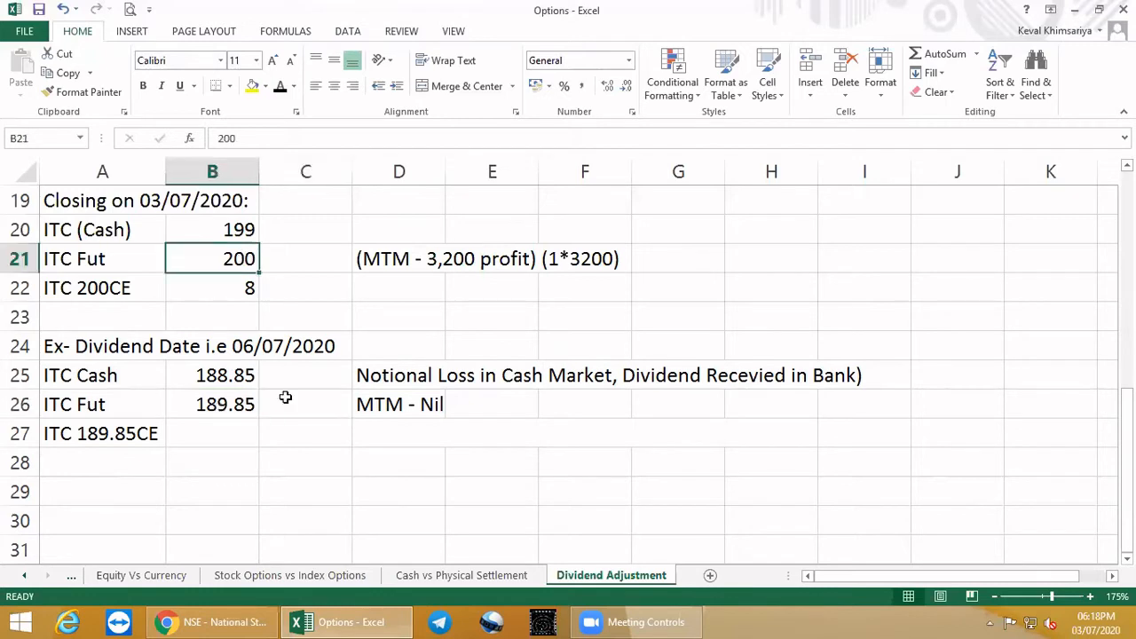
left_click(213, 405)
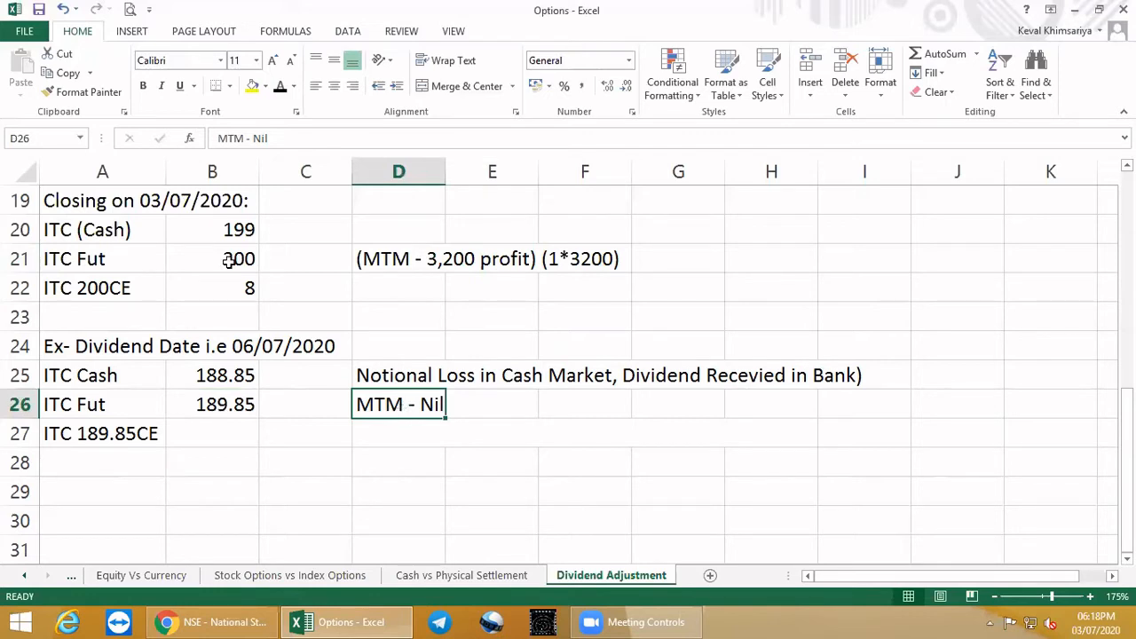
left_click(238, 260)
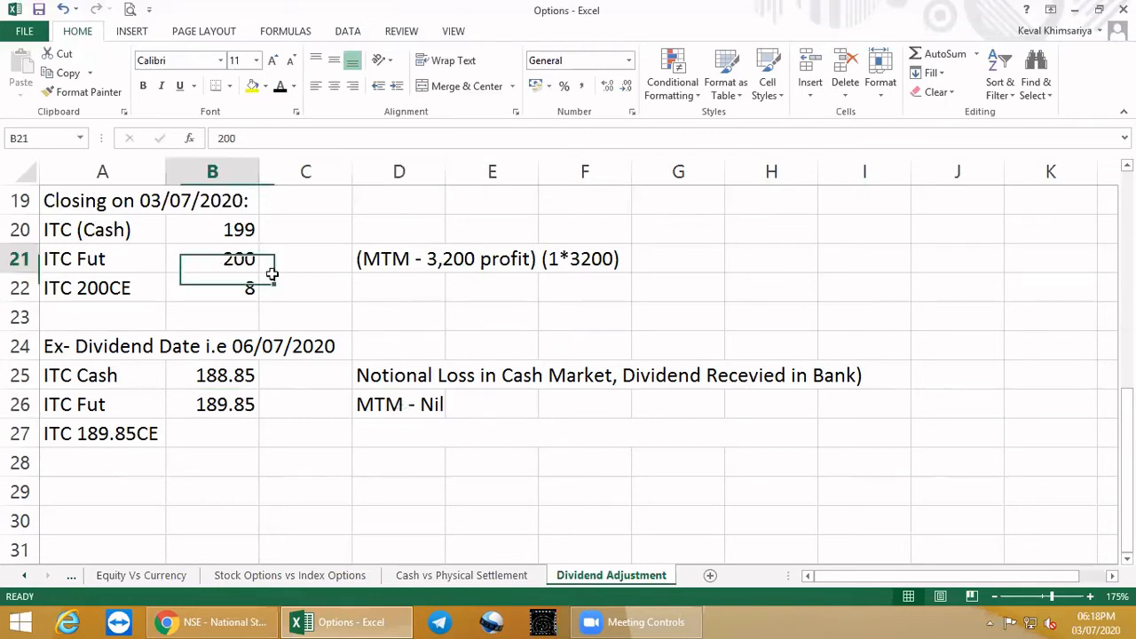
mouse_move(270, 416)
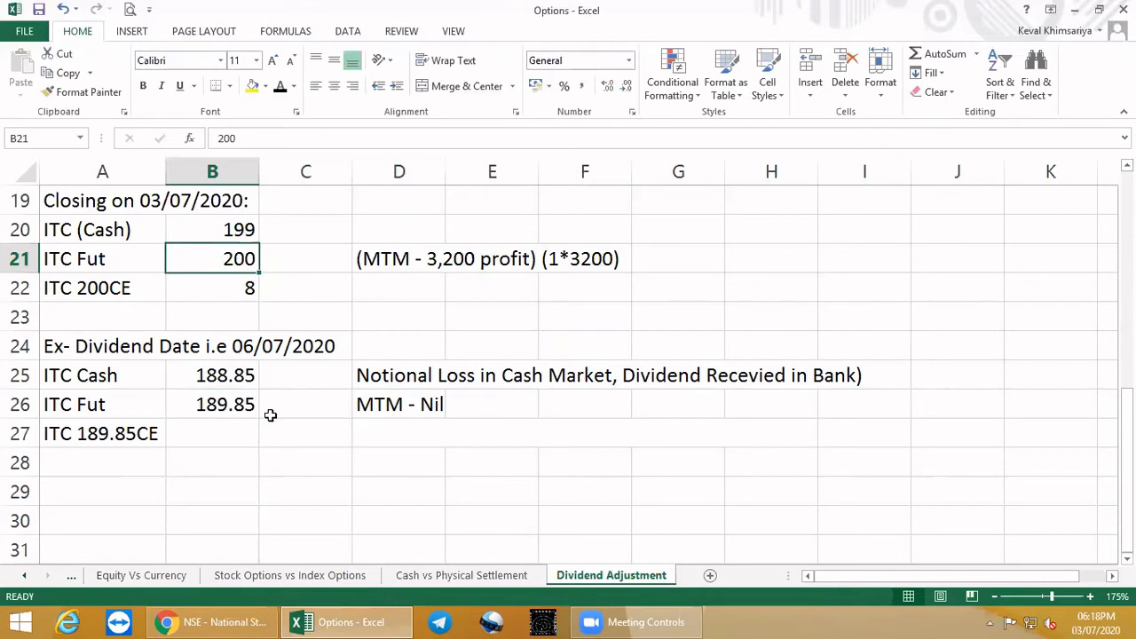
left_click(213, 405)
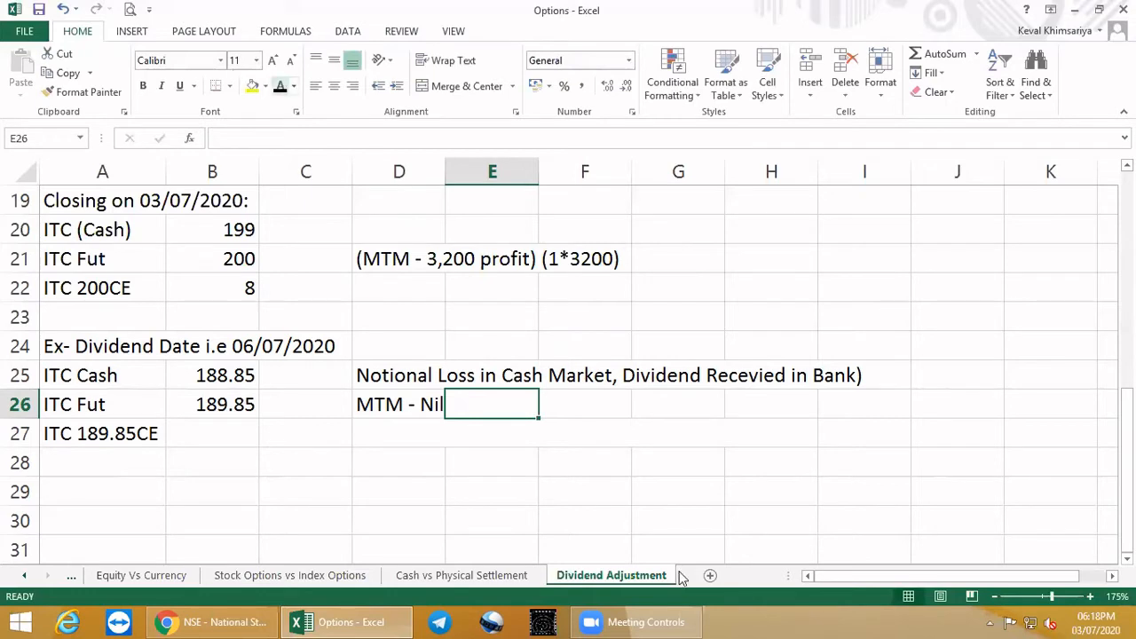
type("+")
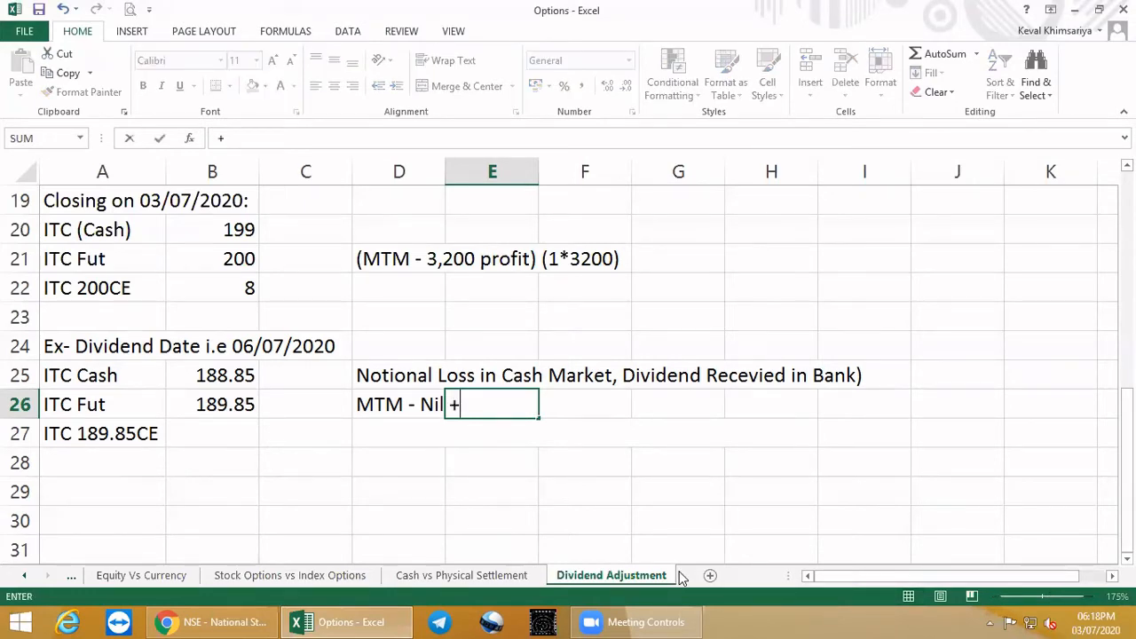
type("10.15*320")
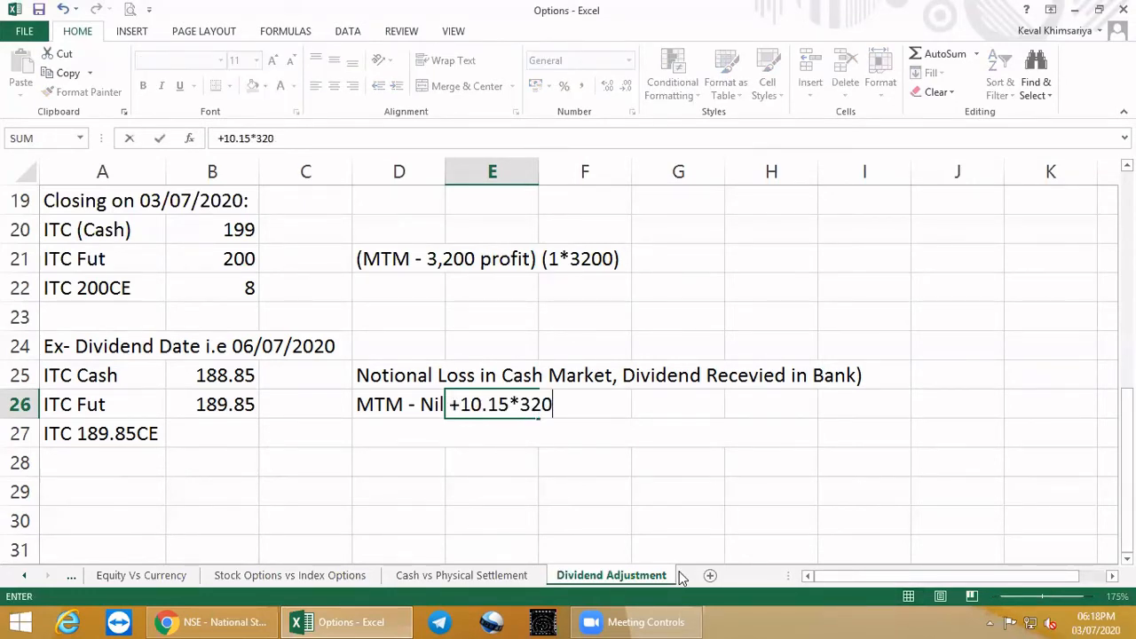
key("Return")
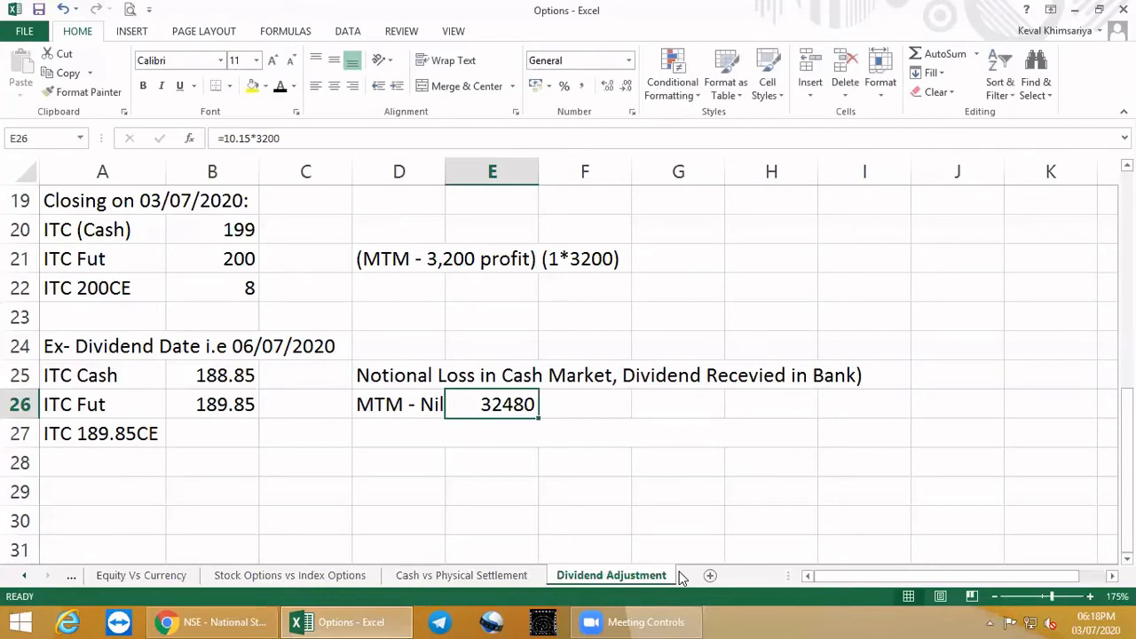
key("Delete")
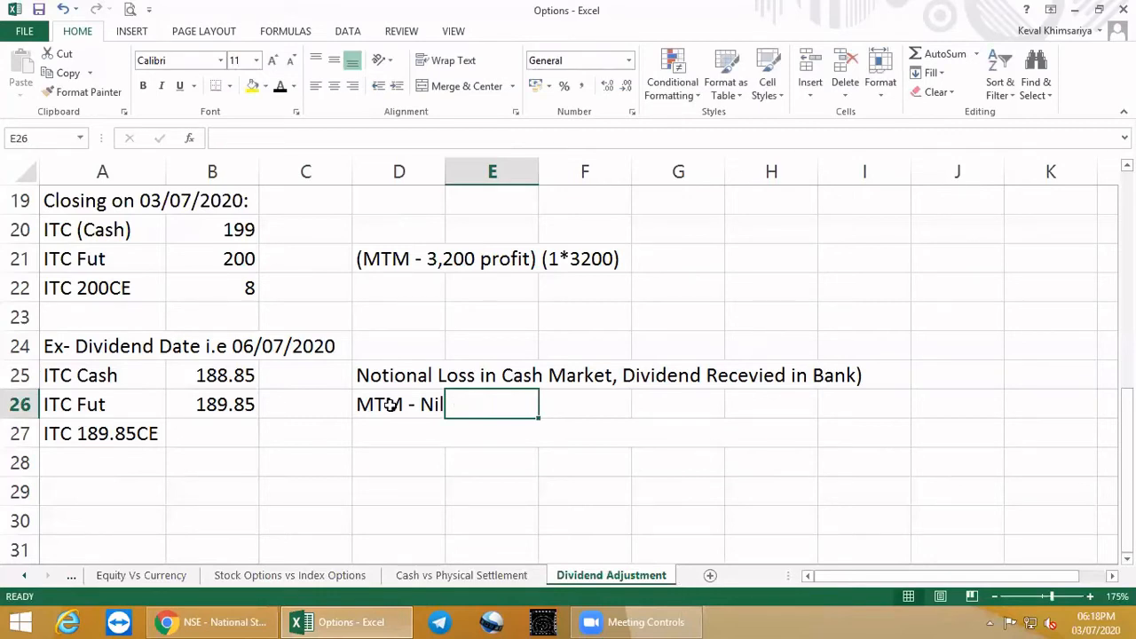
mouse_move(222, 277)
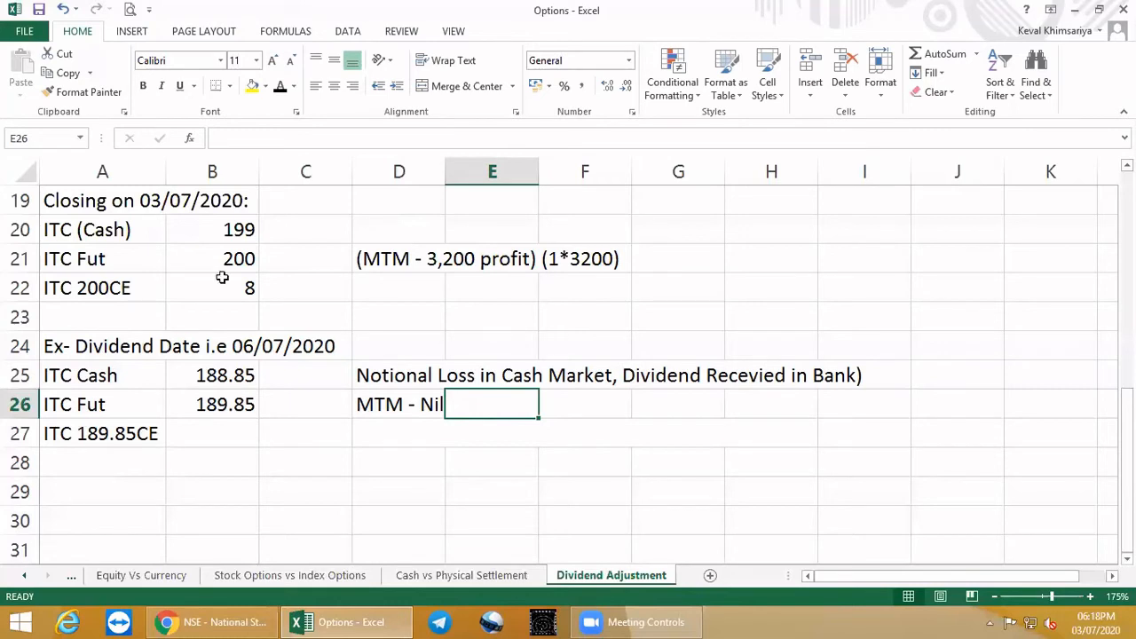
mouse_move(238, 405)
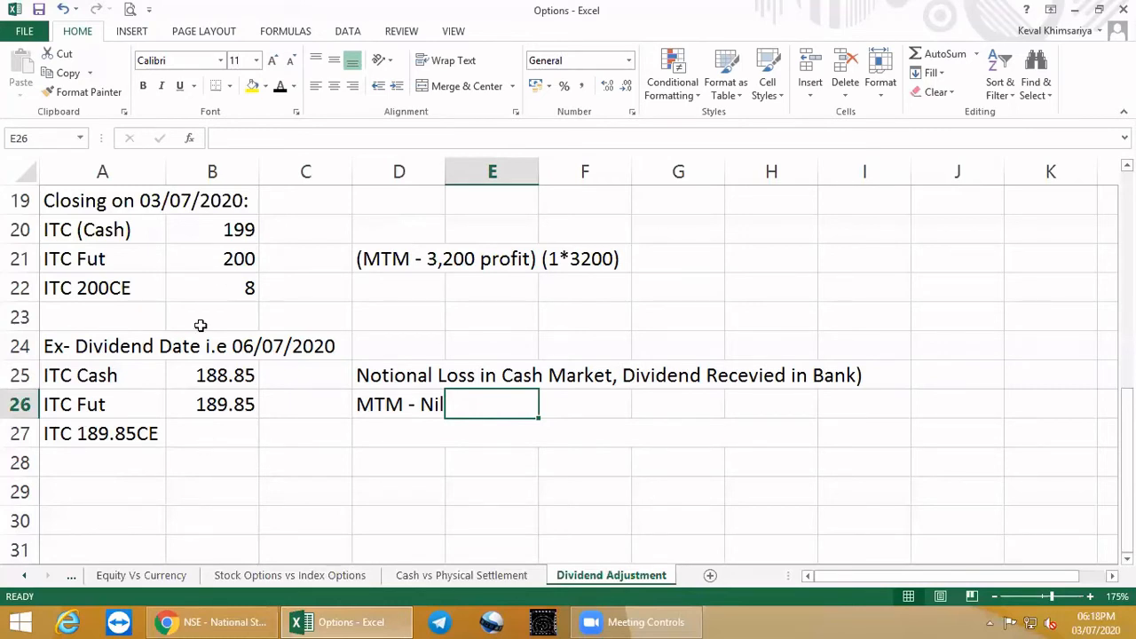
Step: Enter a premium of 8 for ITC 189.85CE, matching the 200CE row, and review the sheet
left_click(213, 434)
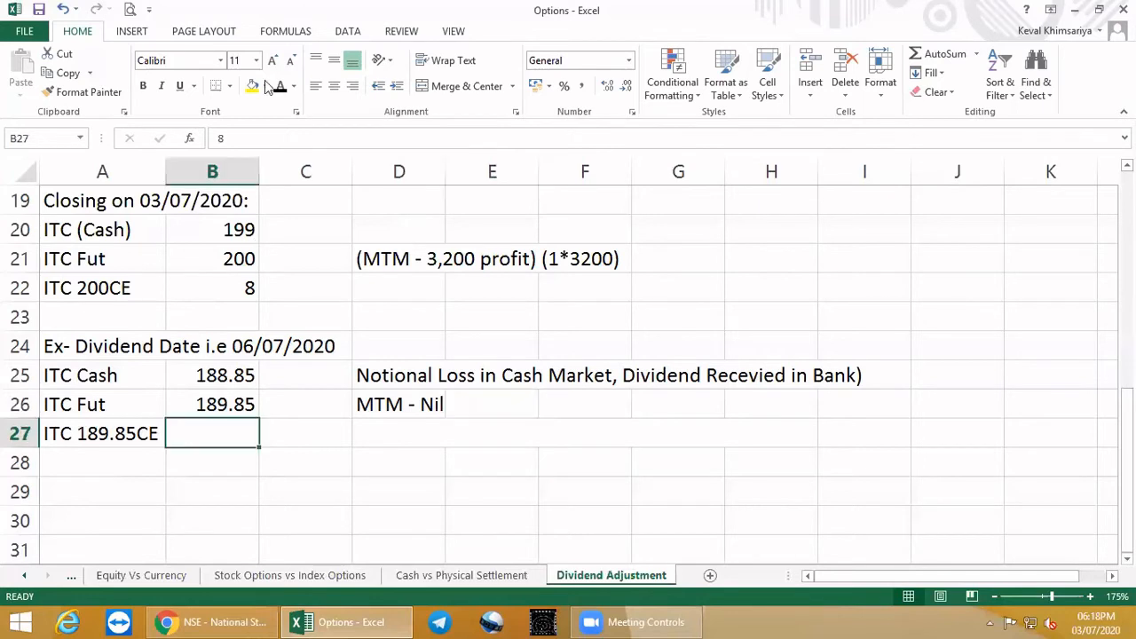
left_click(212, 288)
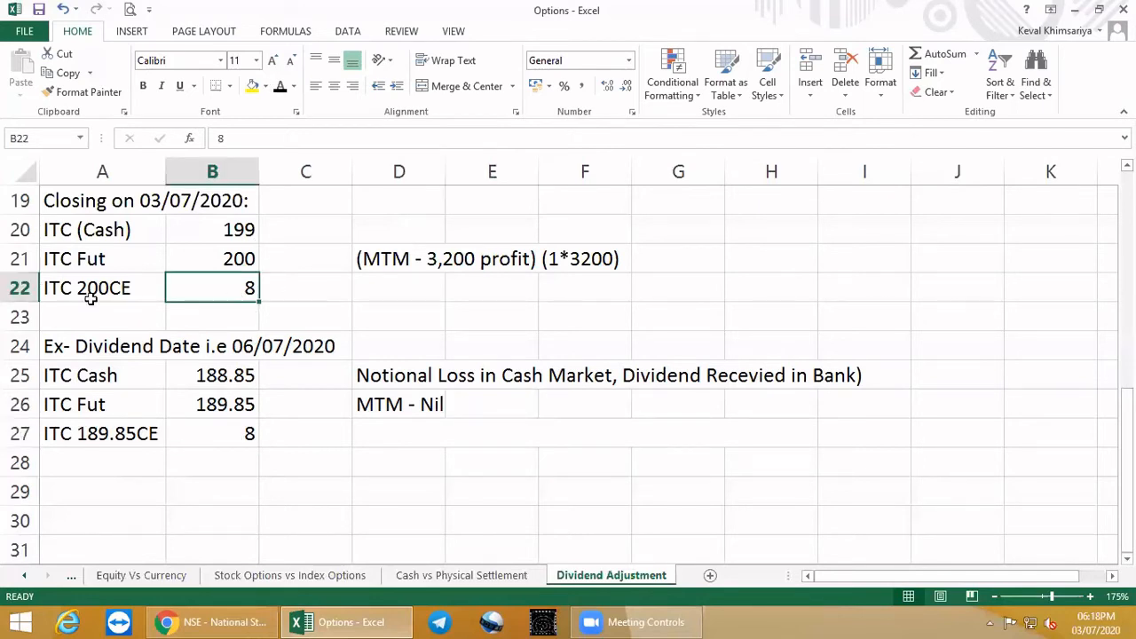
left_click(103, 287)
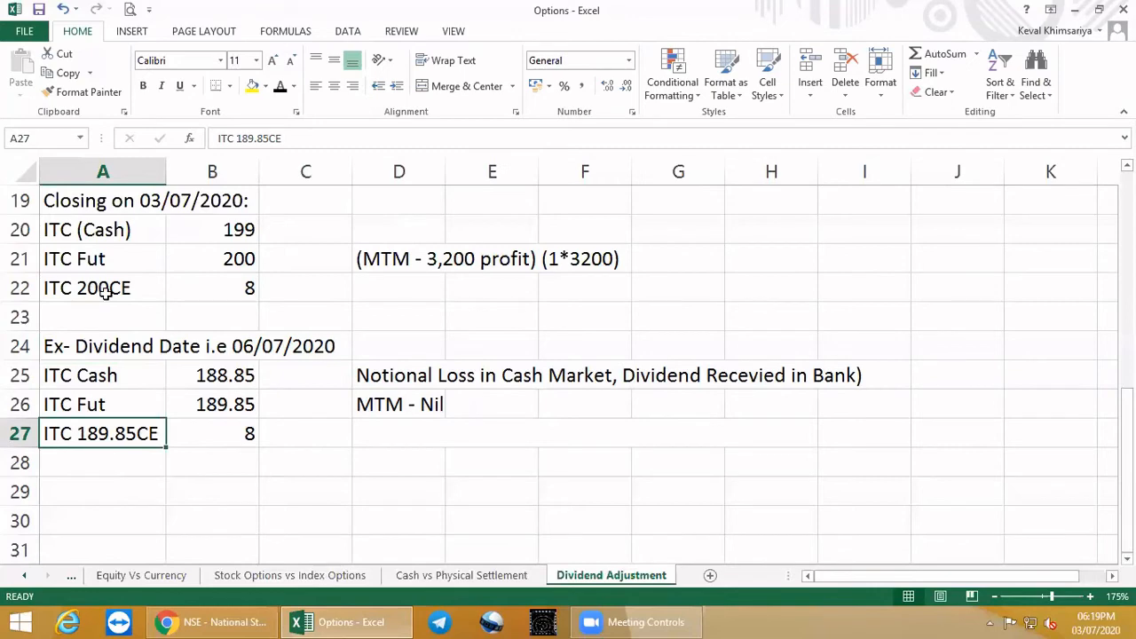
mouse_move(107, 458)
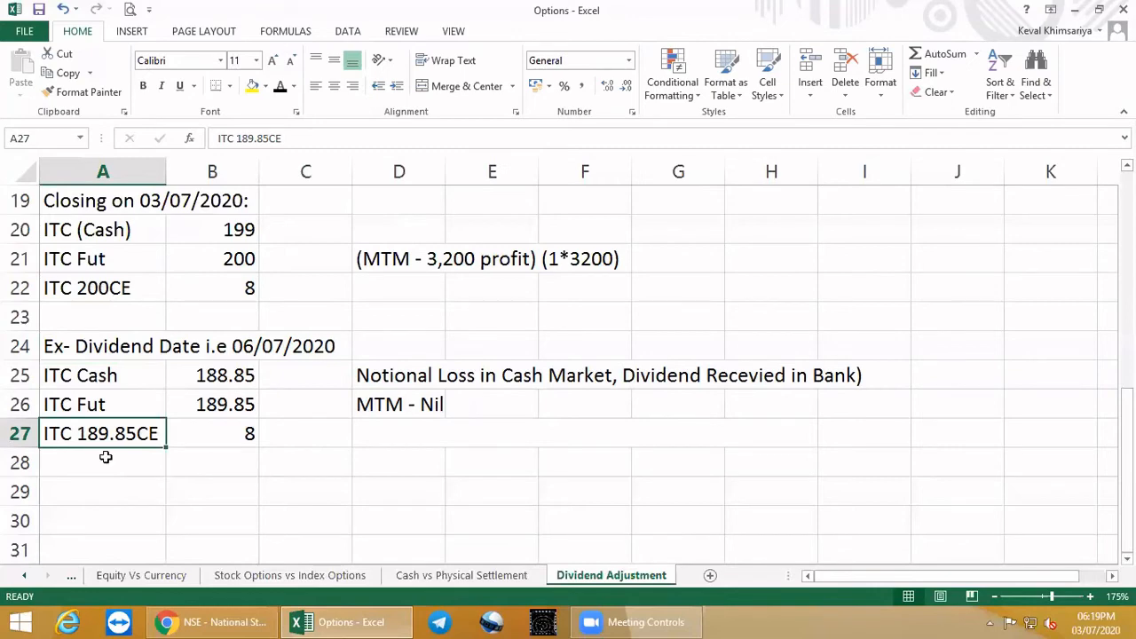
scroll("up", 3)
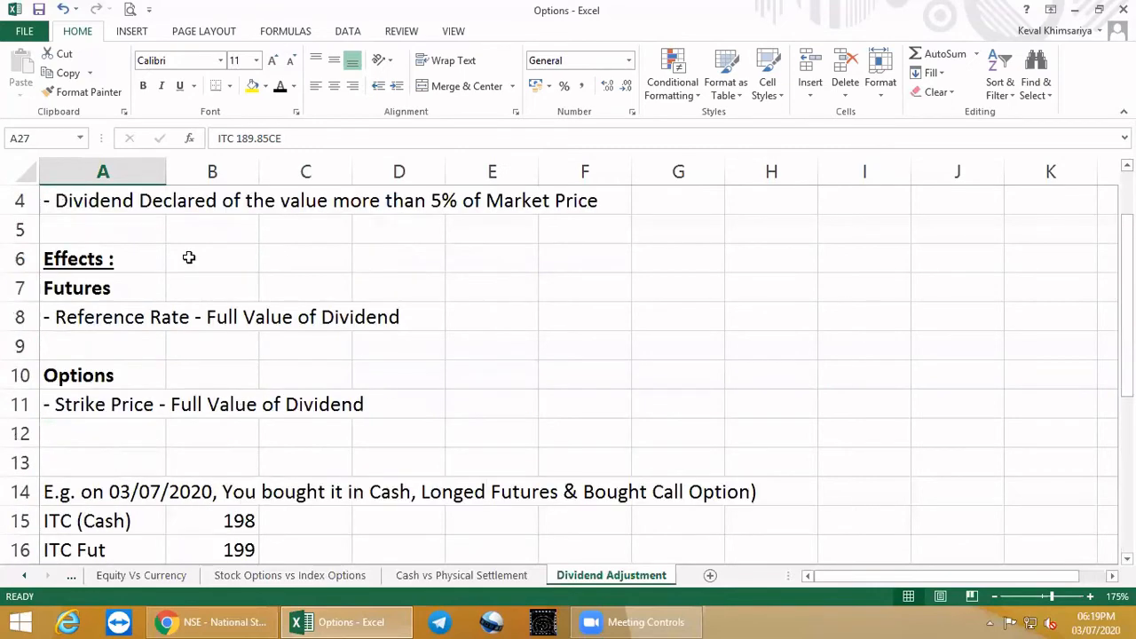
scroll("down", 3)
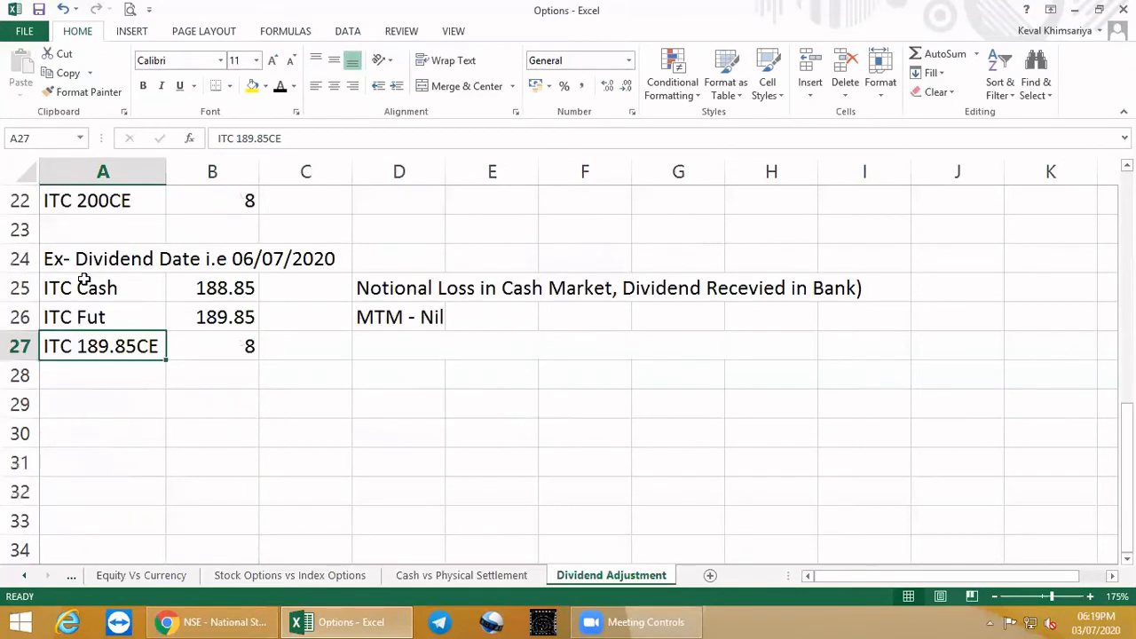
scroll("up", 3)
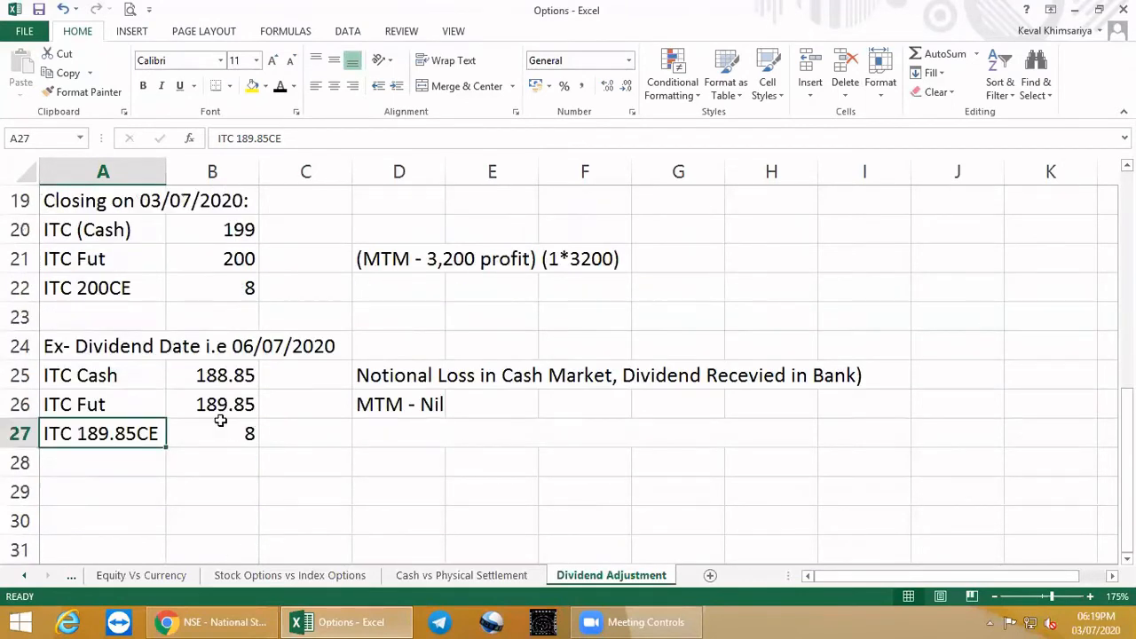
mouse_move(89, 447)
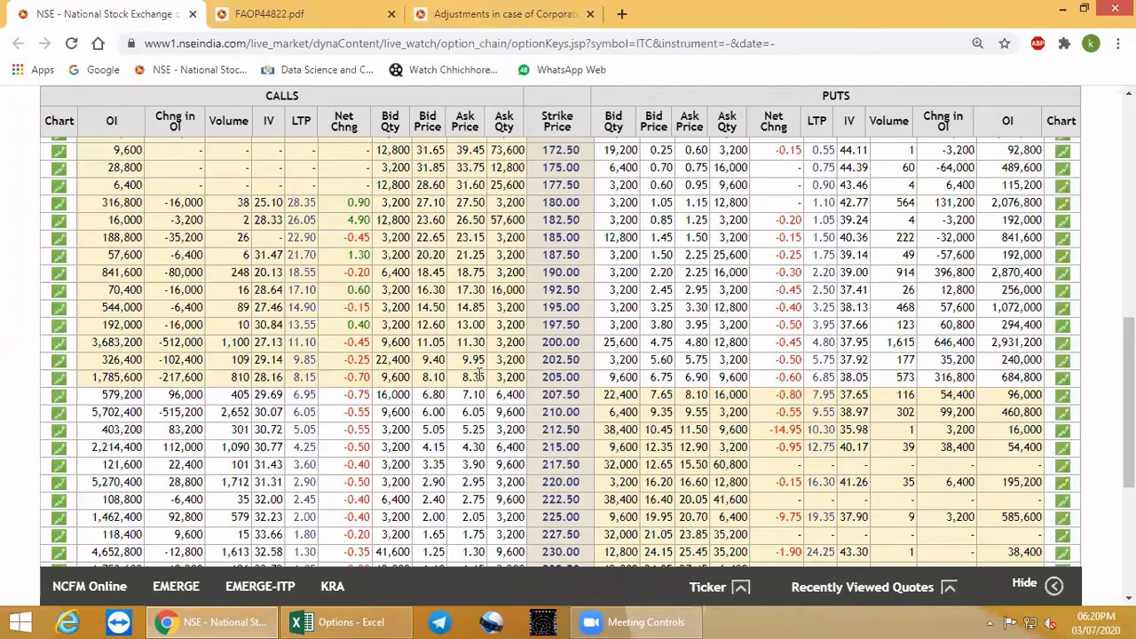
Step: Check strike-minus-dividend values in the calculator and return to the Options workbook
scroll("down", 3)
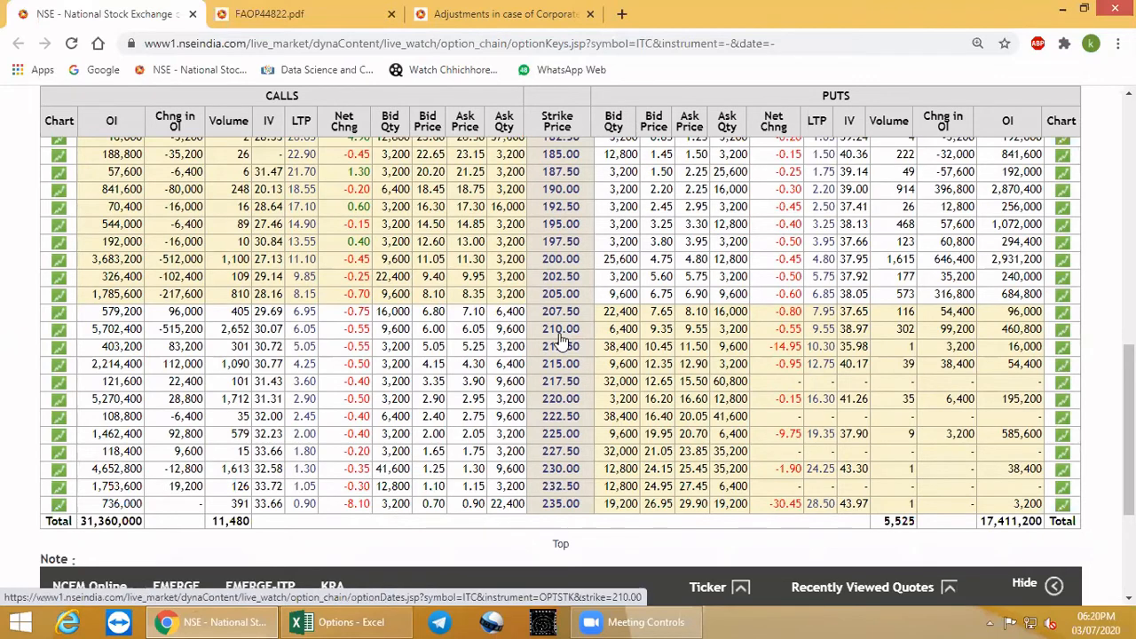
key("win+r")
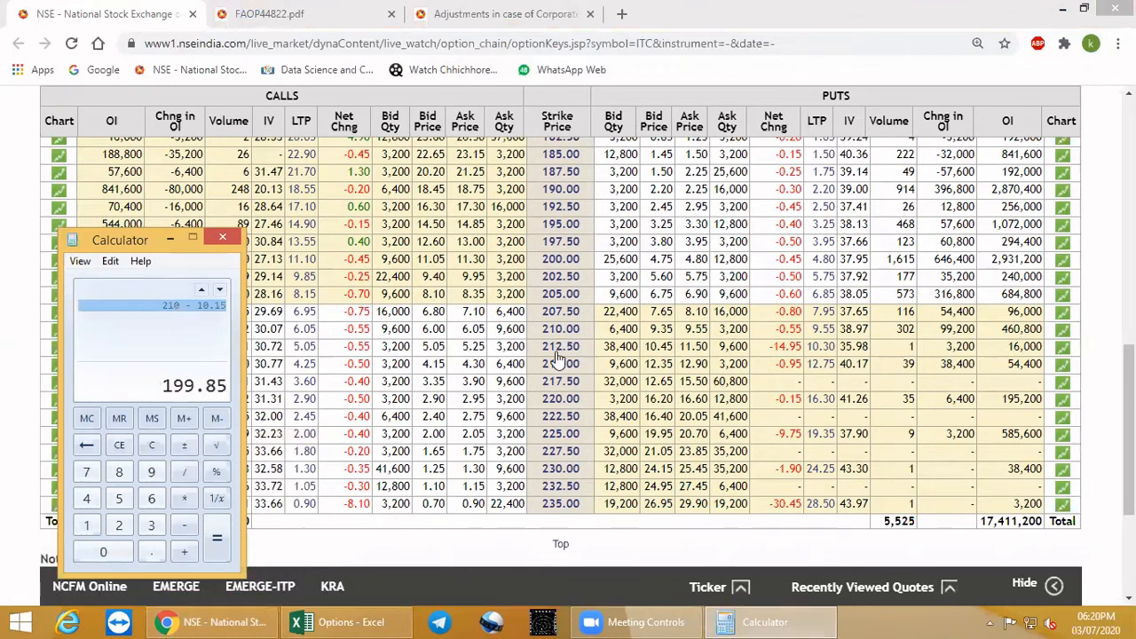
mouse_move(462, 338)
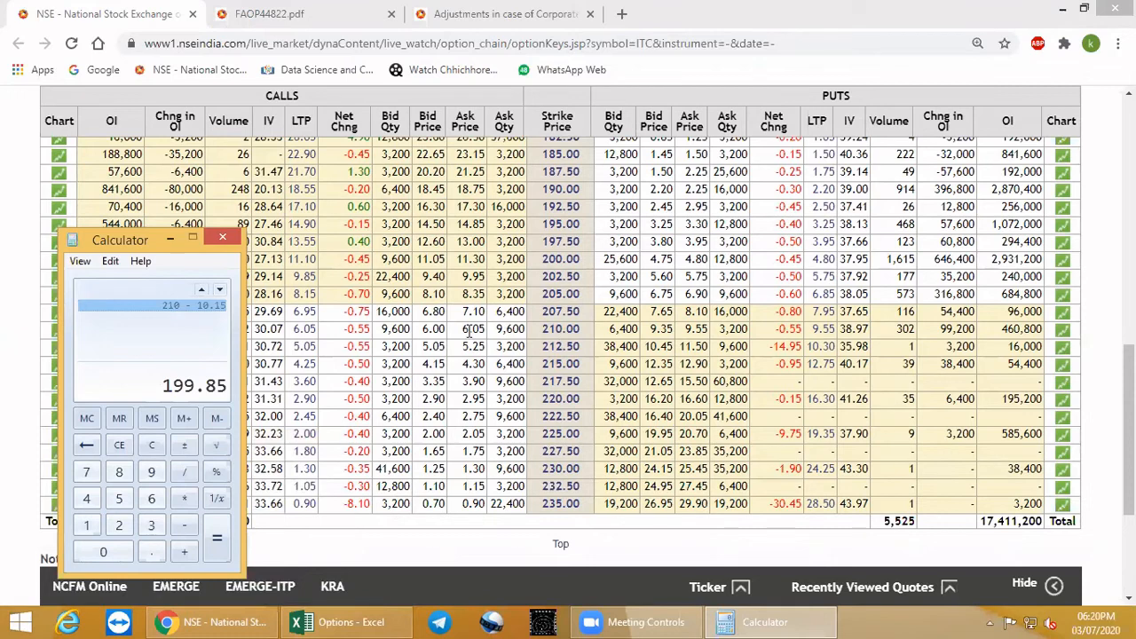
mouse_move(551, 373)
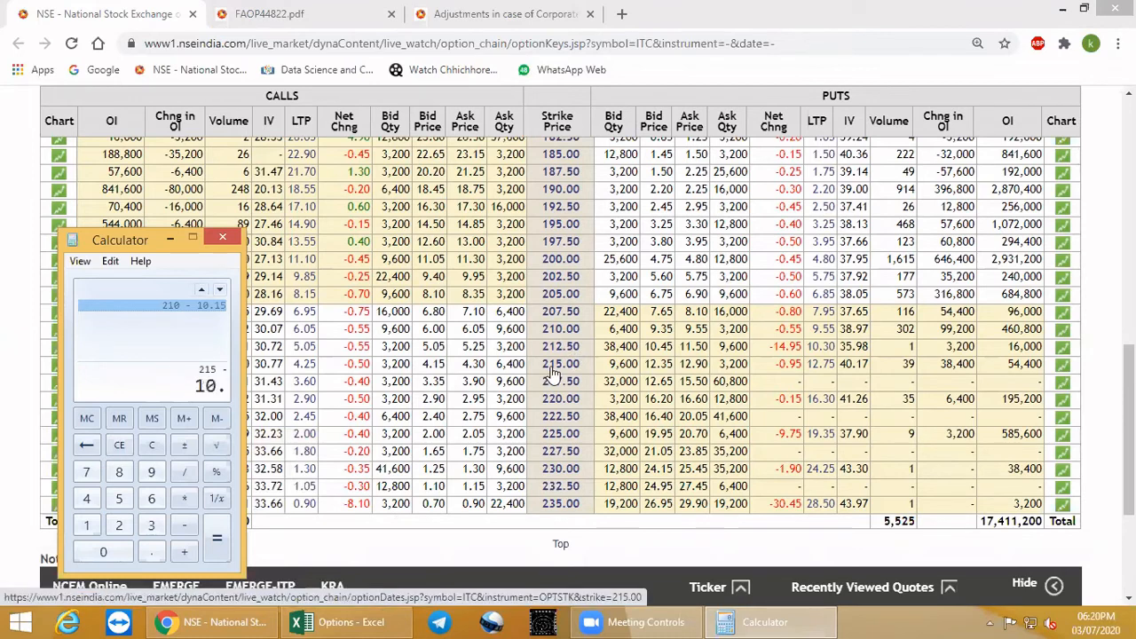
left_click(217, 538)
type("200")
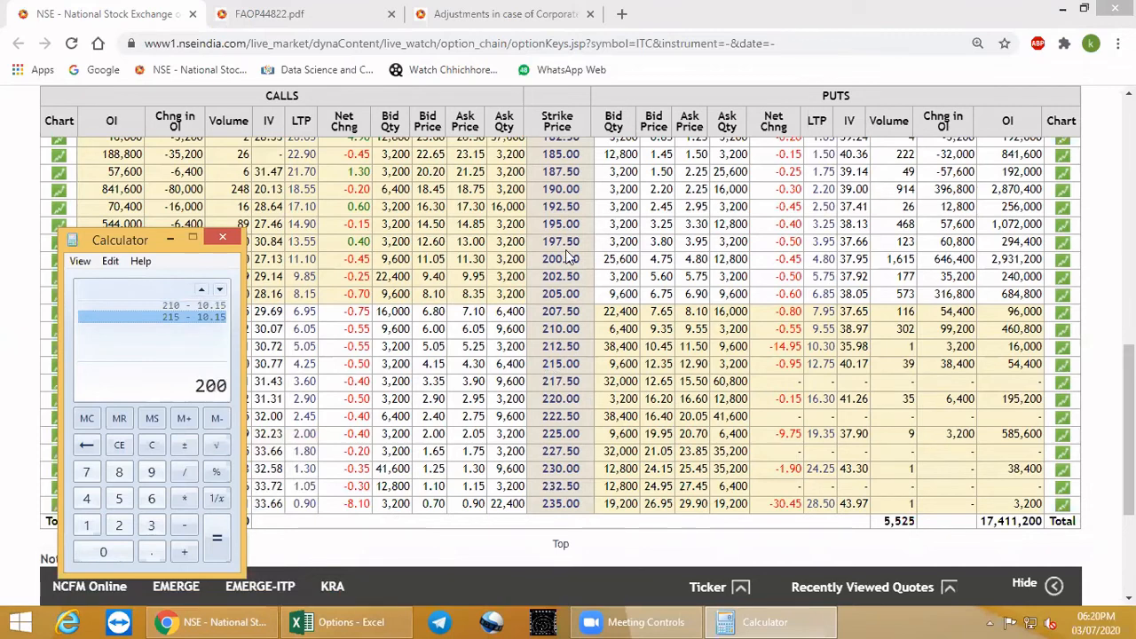
left_click(216, 538)
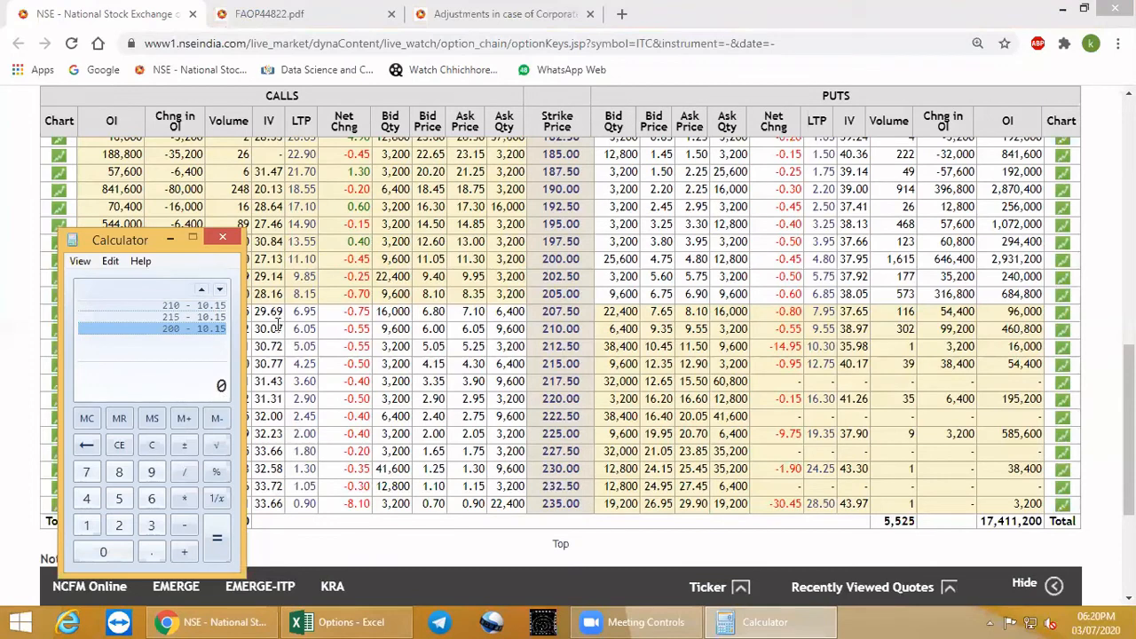
left_click(347, 621)
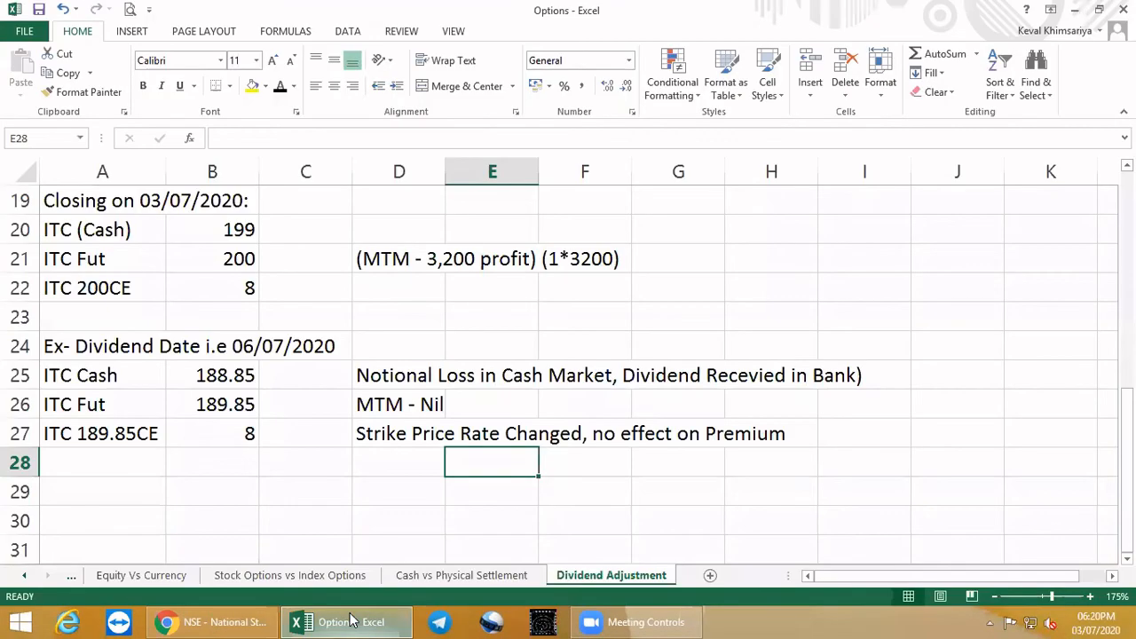
scroll("up", 3)
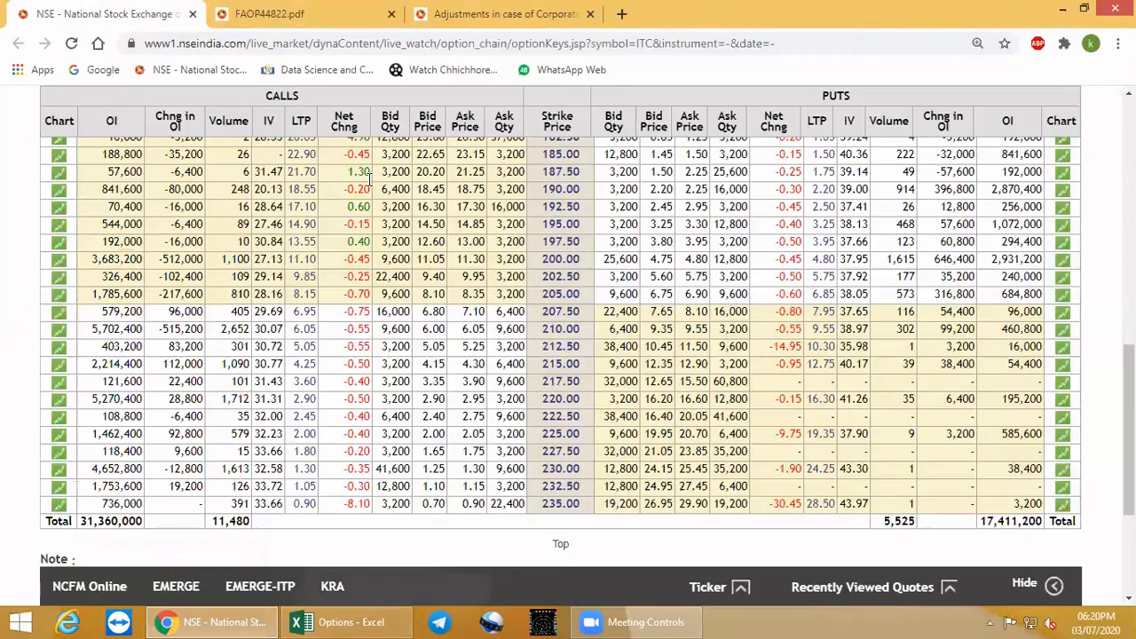
Step: Read through the FAOP44822 circular on the Rs. 10.15 ITC dividend and go to the adjustments page
left_click(302, 14)
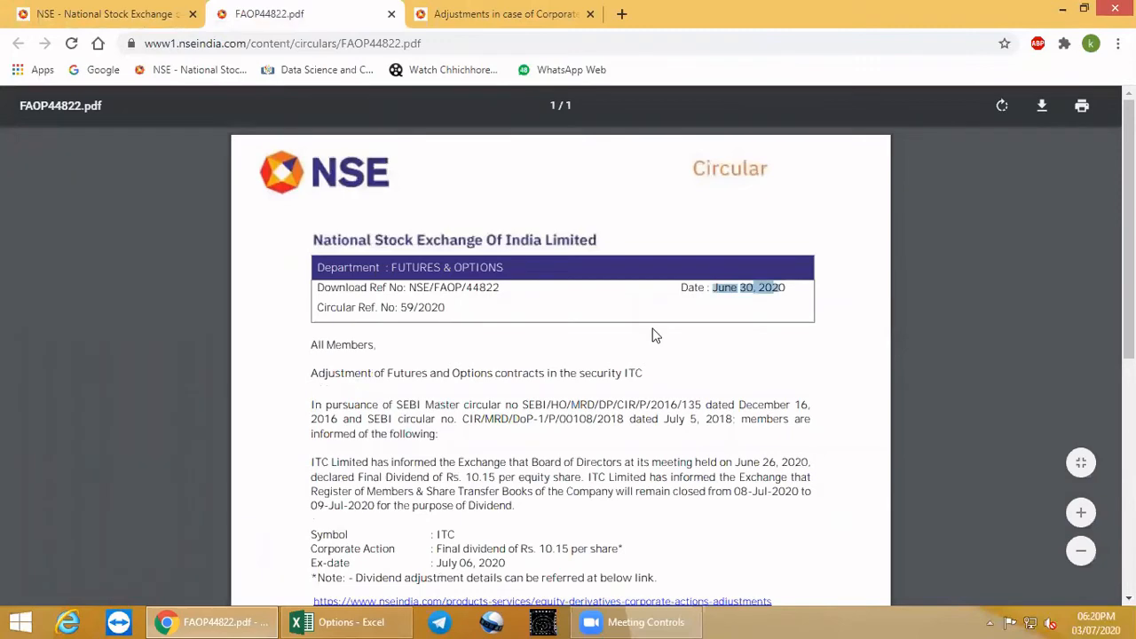
scroll("down", 3)
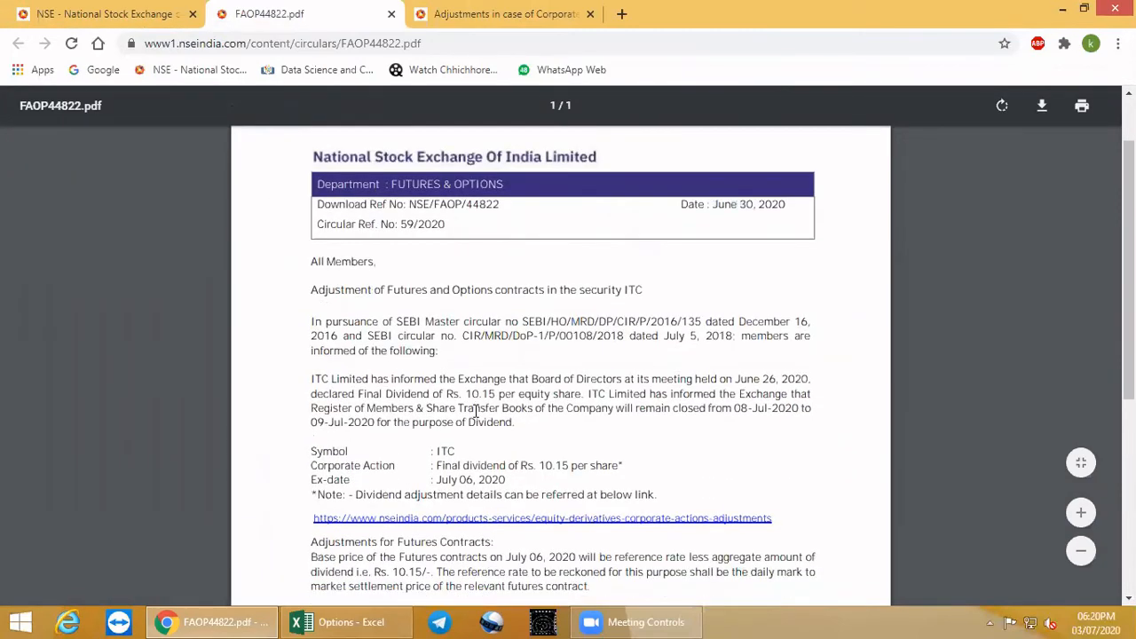
scroll("down", 3)
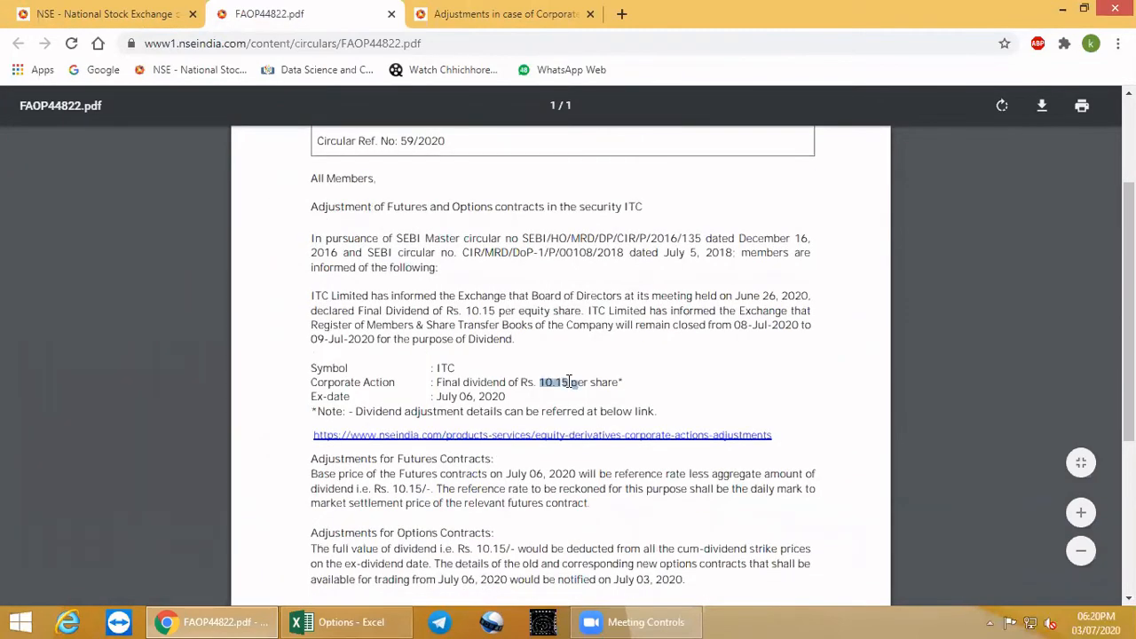
scroll("down", 3)
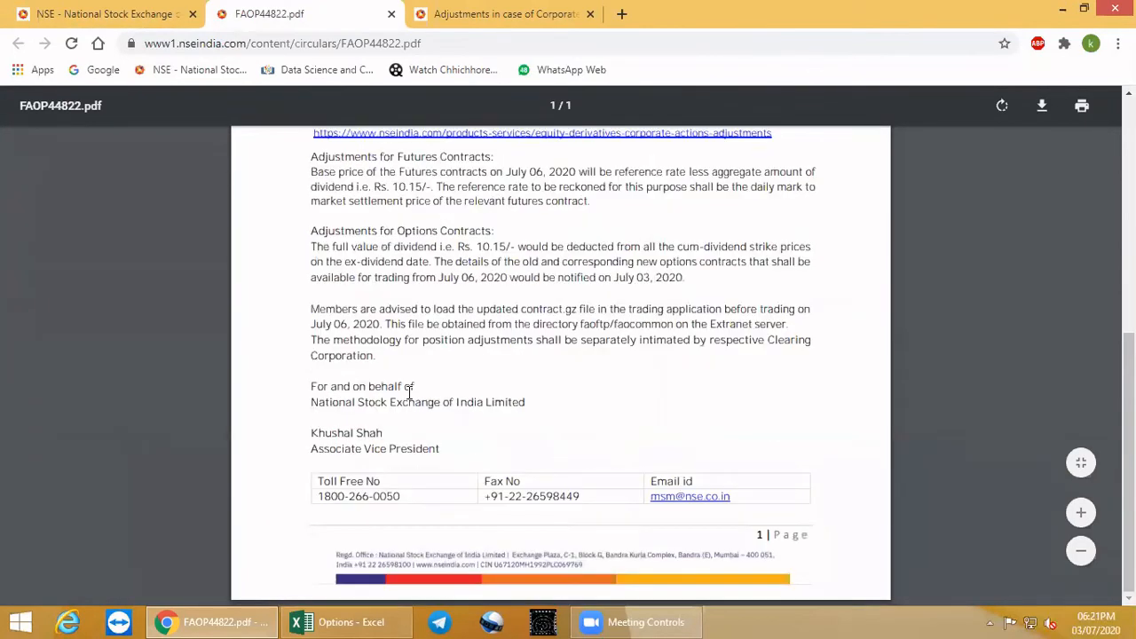
scroll("up", 3)
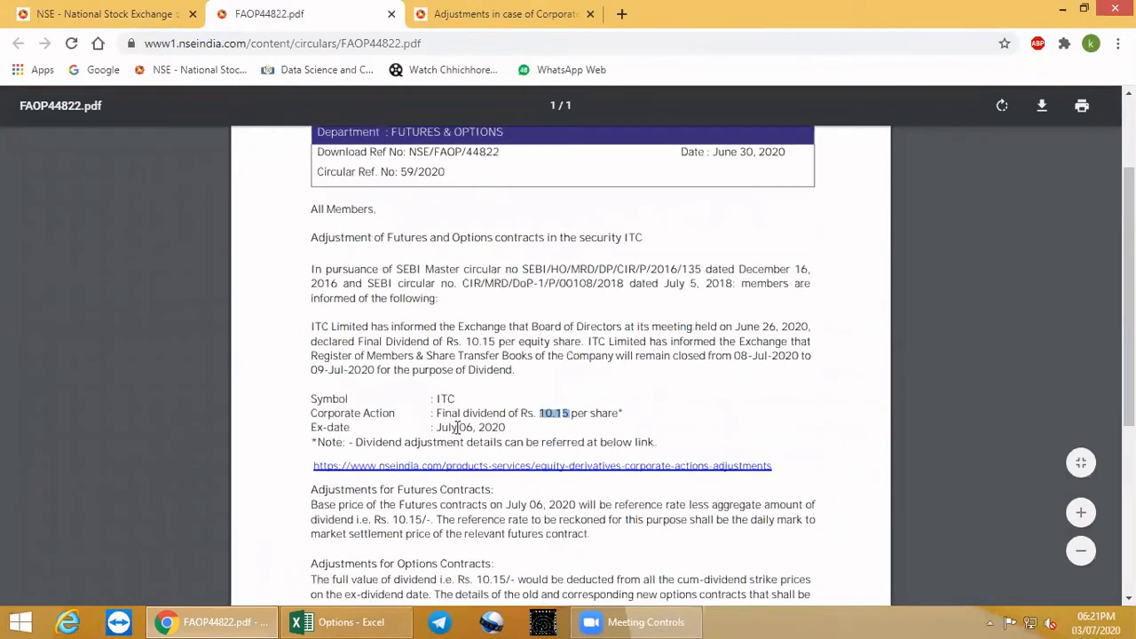
mouse_move(526, 339)
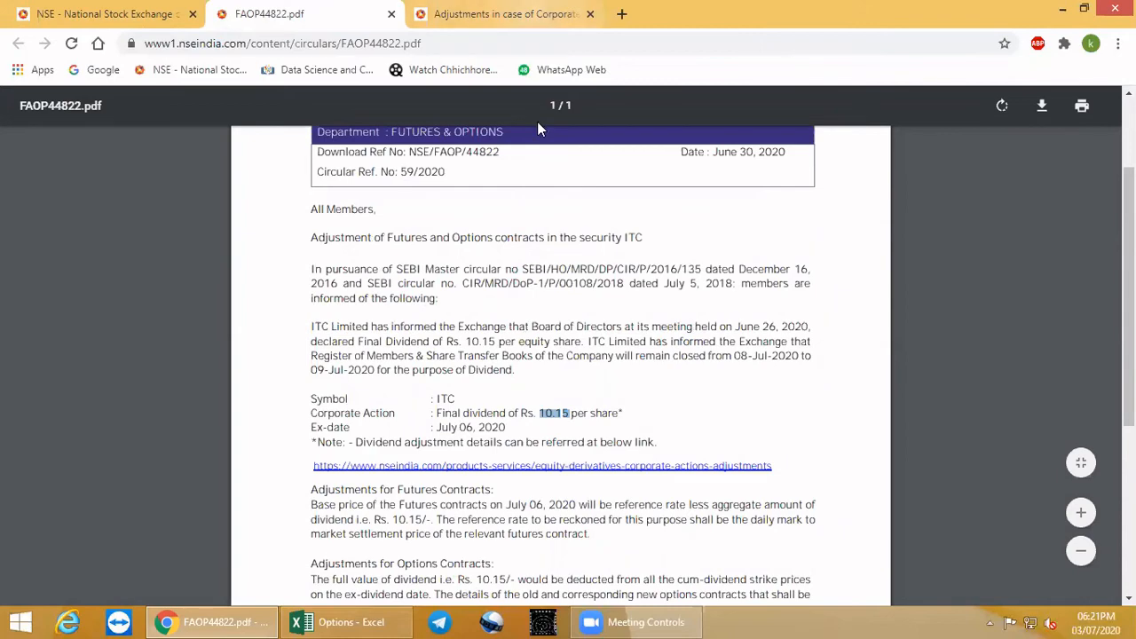
left_click(541, 465)
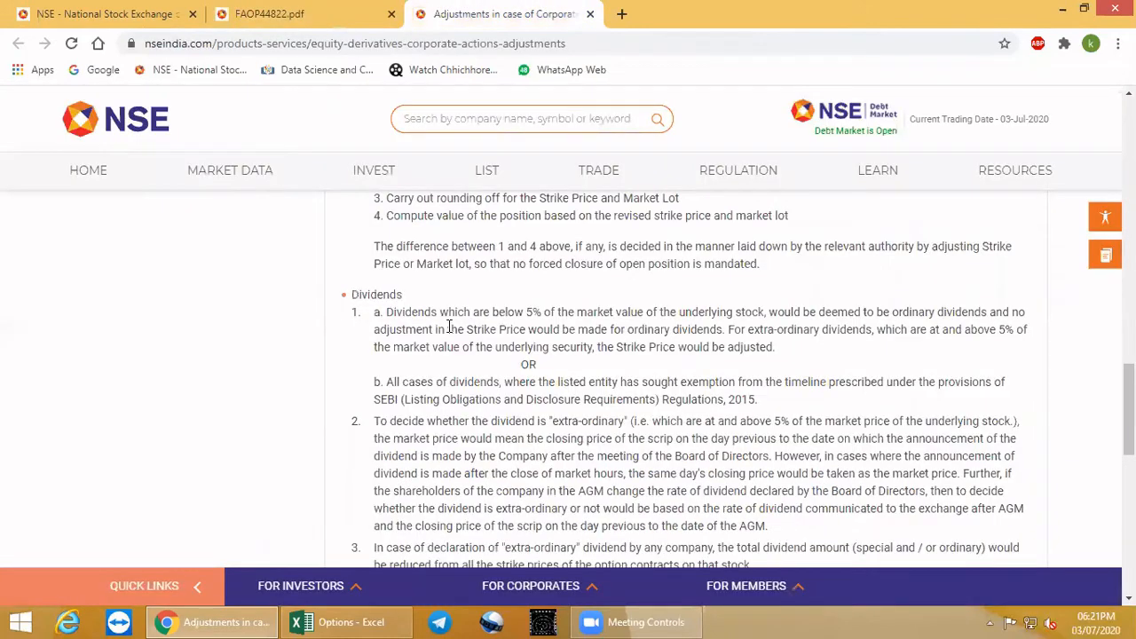
Step: Scroll the corporate-actions adjustments page down to its Dividends section
scroll("up", 3)
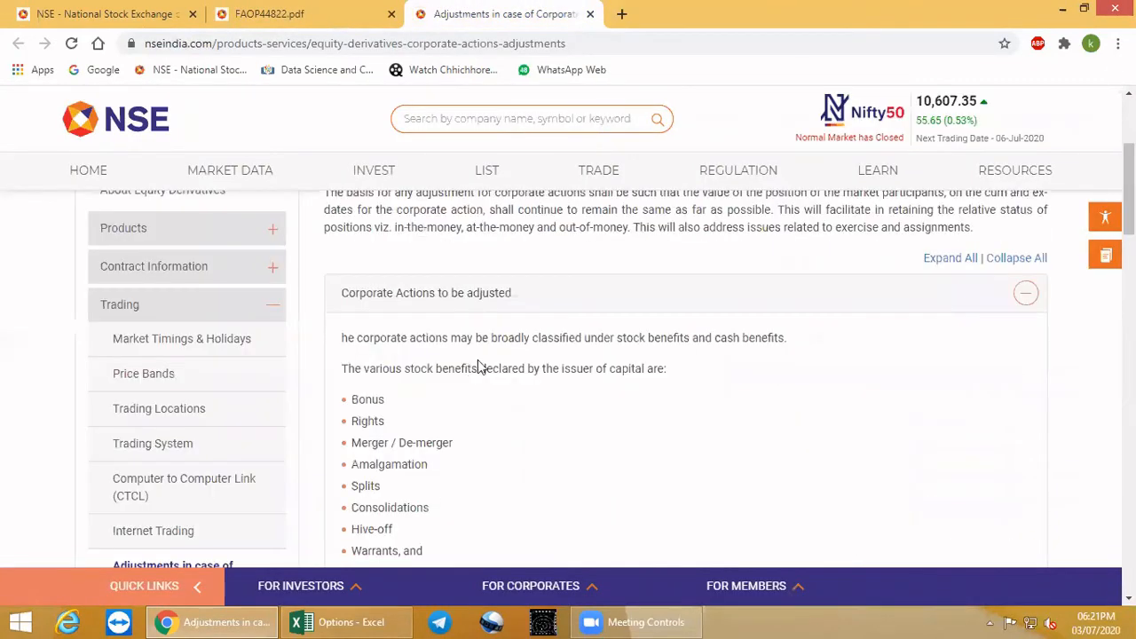
scroll("down", 3)
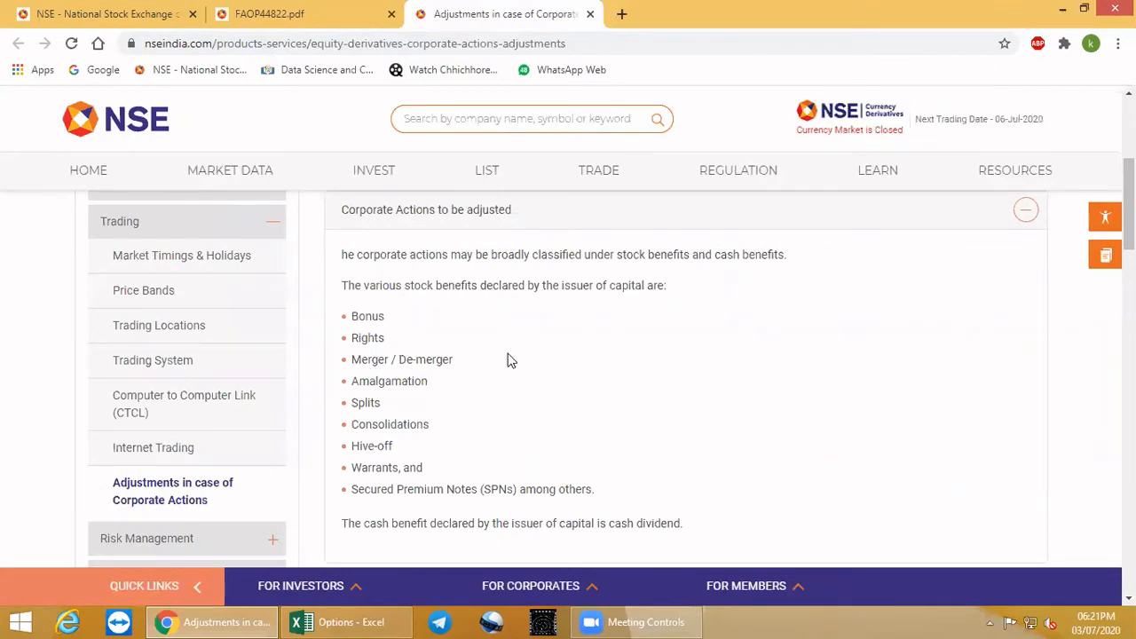
mouse_move(454, 319)
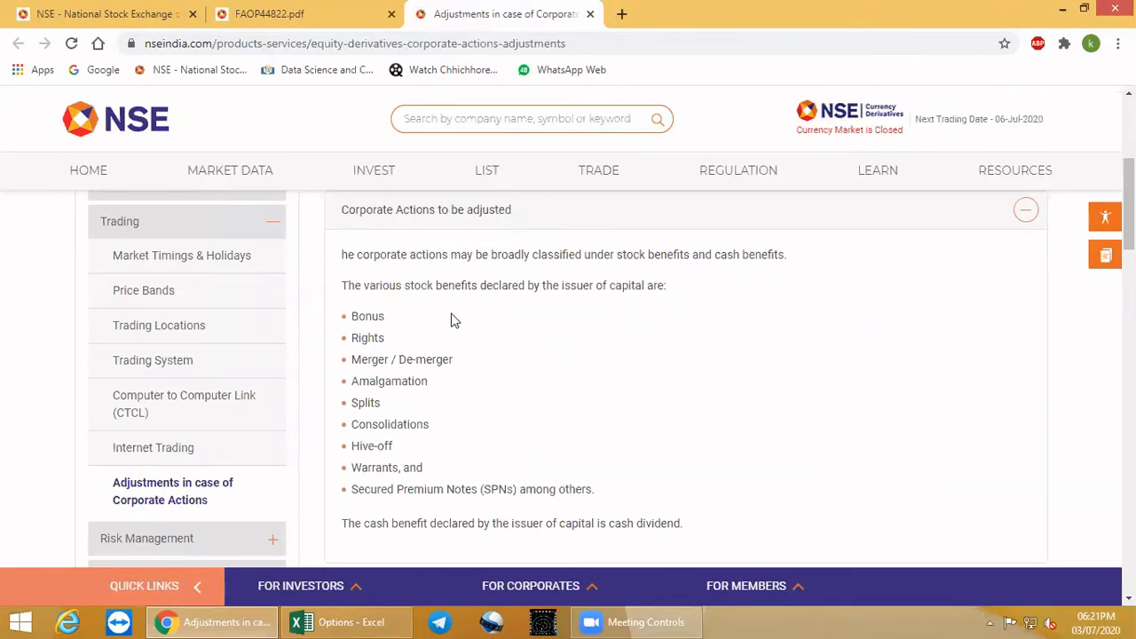
mouse_move(394, 348)
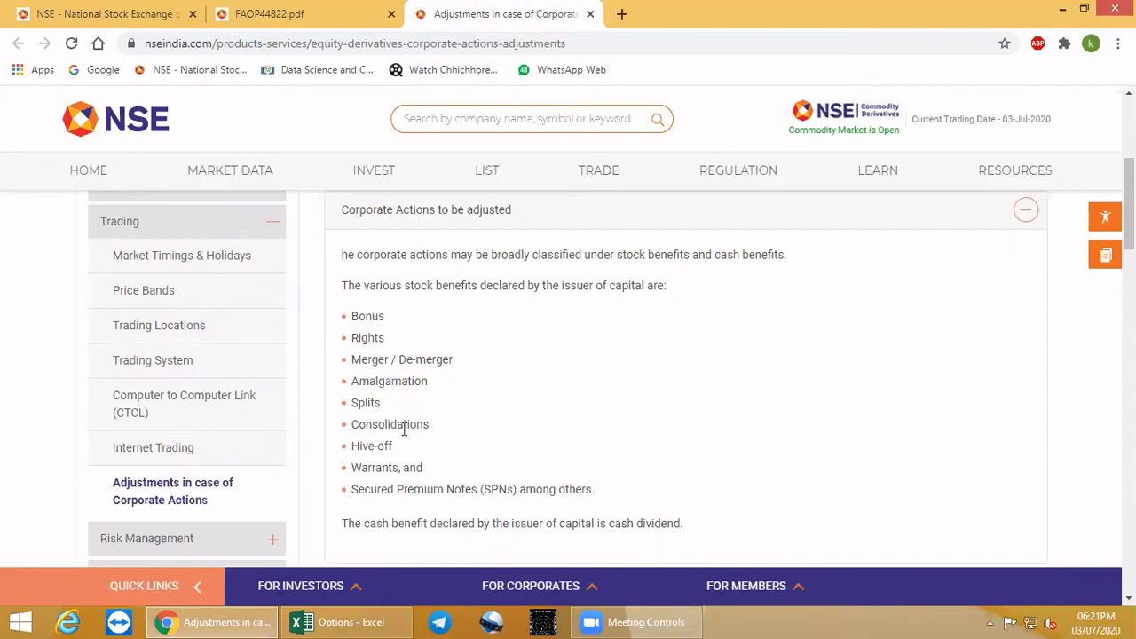
mouse_move(402, 467)
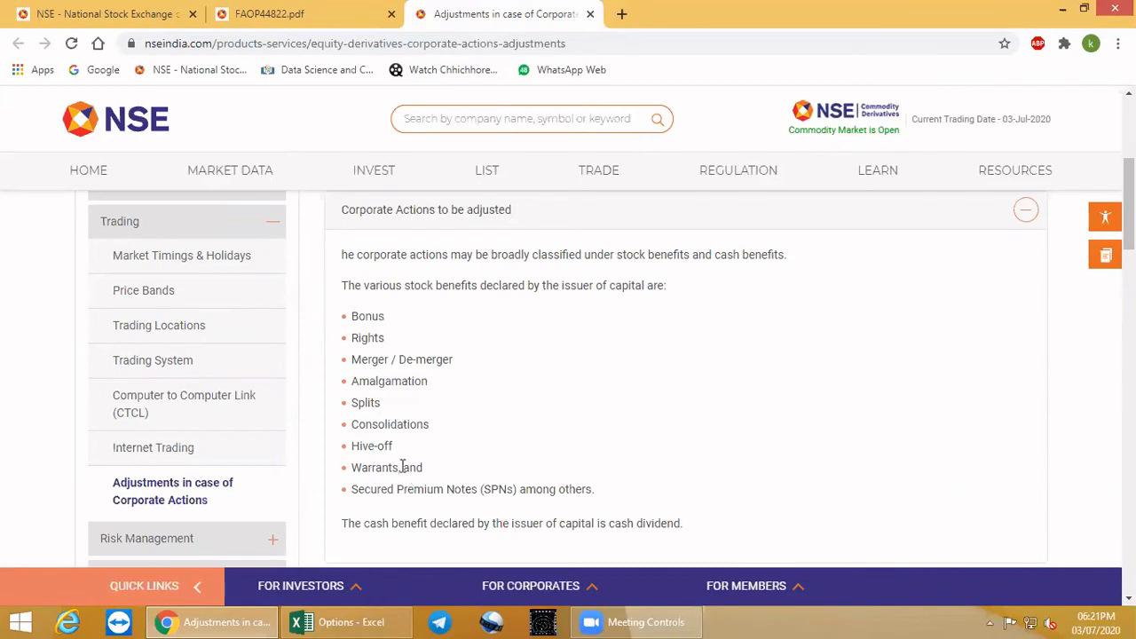
mouse_move(501, 501)
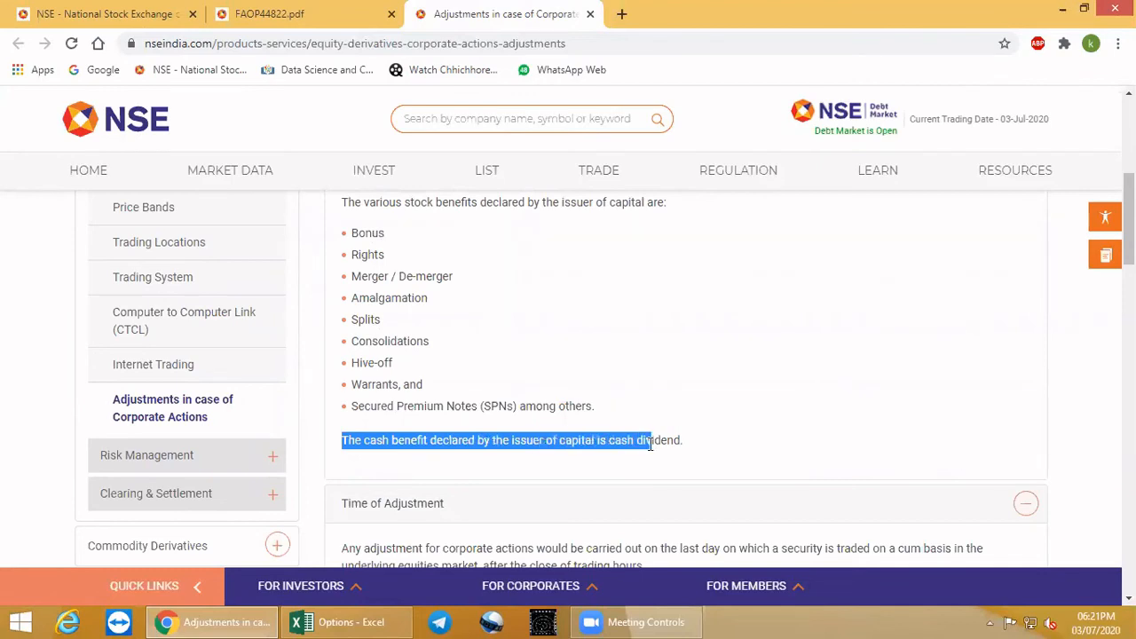
scroll("down", 3)
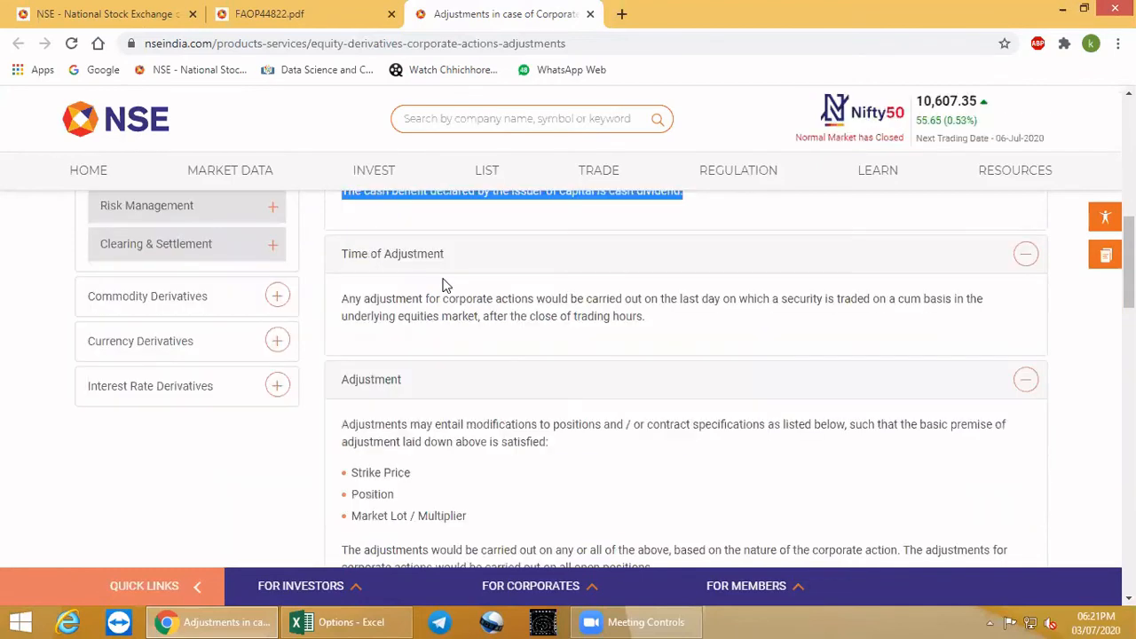
scroll("down", 3)
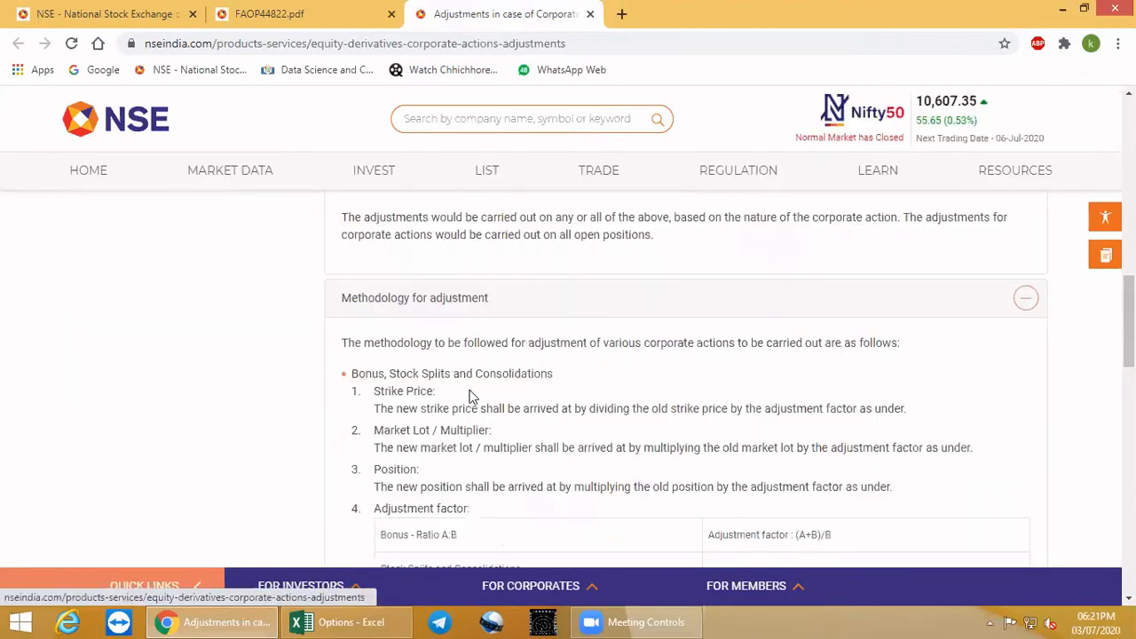
scroll("down", 3)
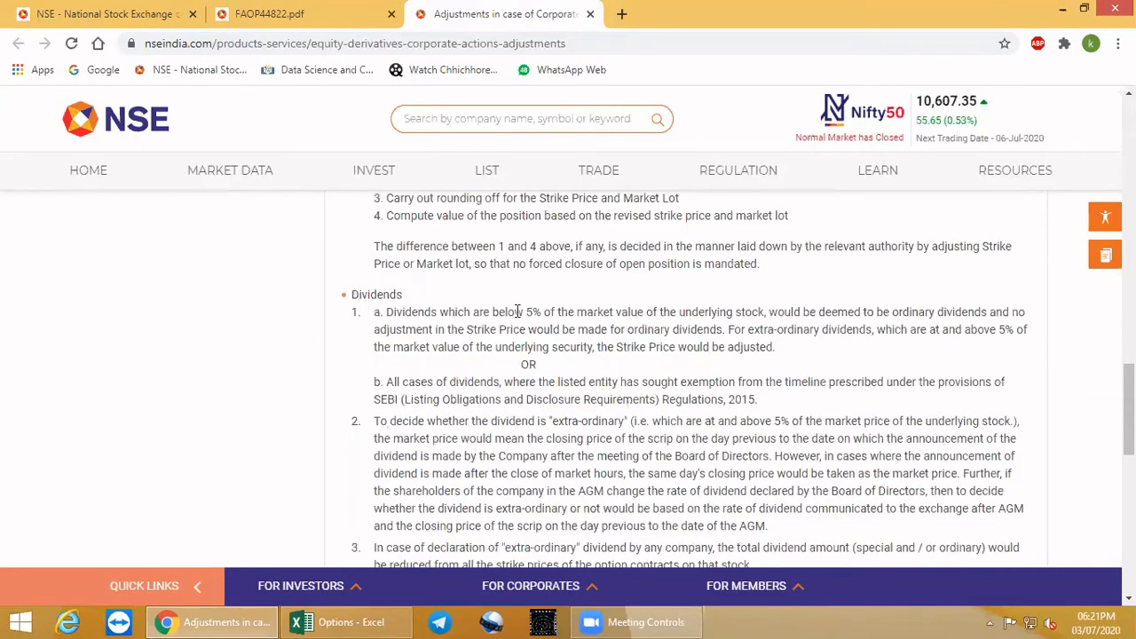
Step: Highlight the rule that dividends below 5% of market value leave strikes unadjusted
left_click_drag(373, 312, 625, 313)
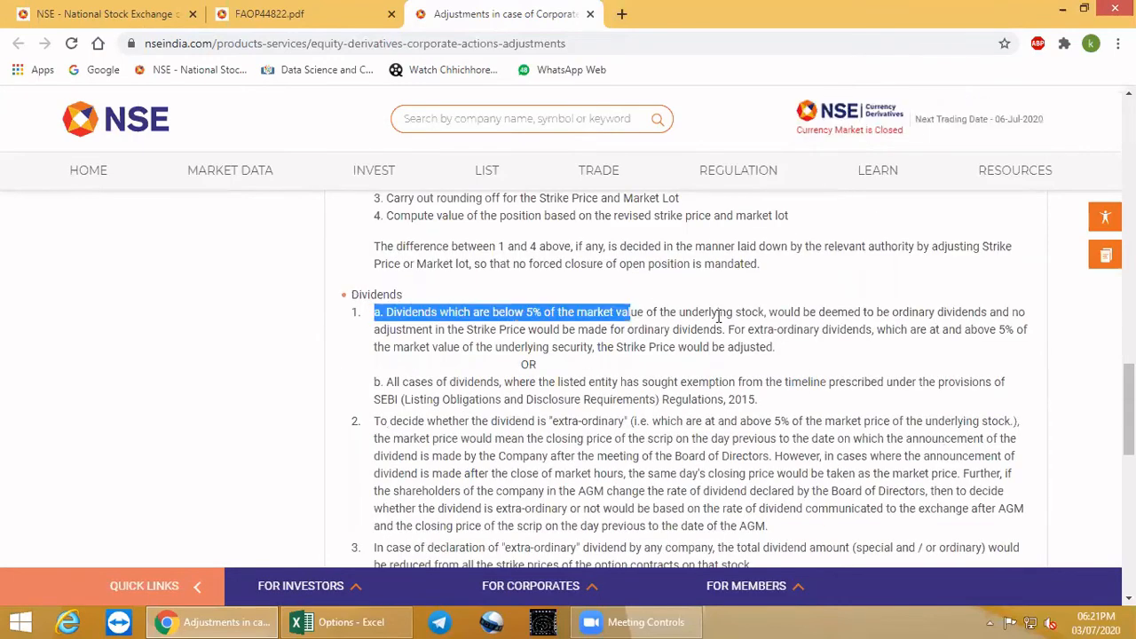
left_click_drag(625, 313, 764, 313)
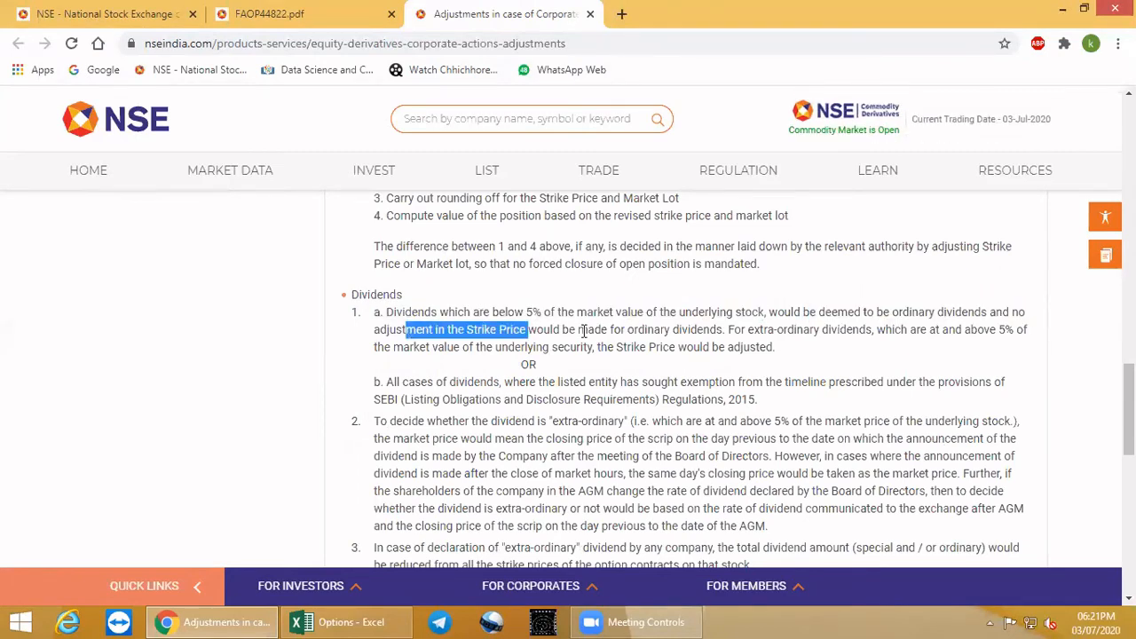
left_click_drag(526, 329, 600, 329)
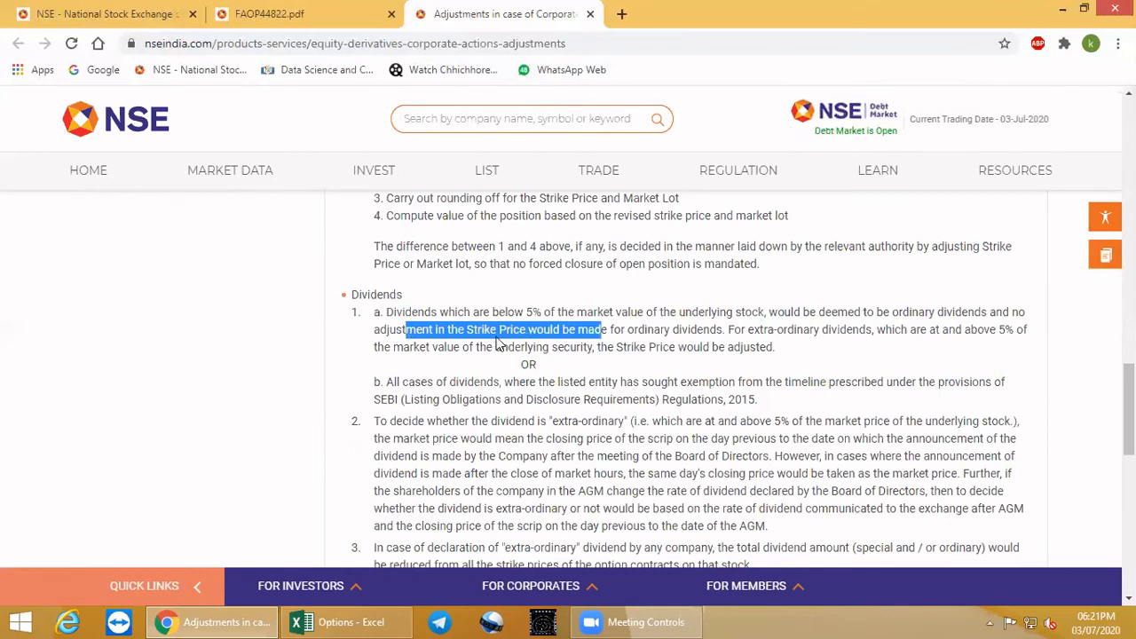
mouse_move(785, 344)
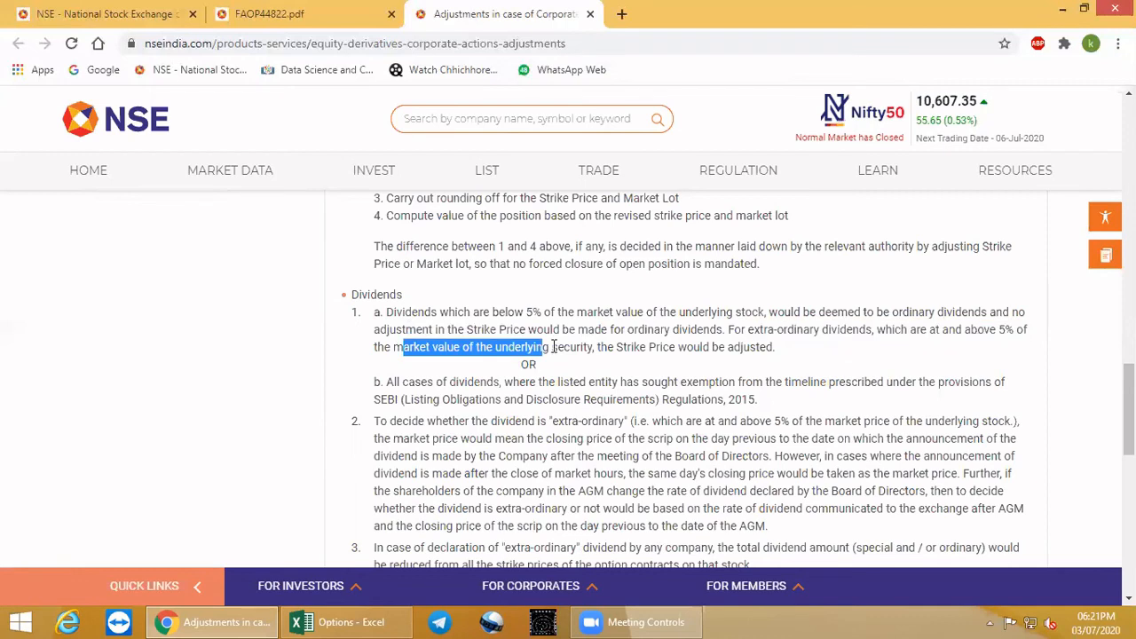
left_click_drag(537, 347, 673, 346)
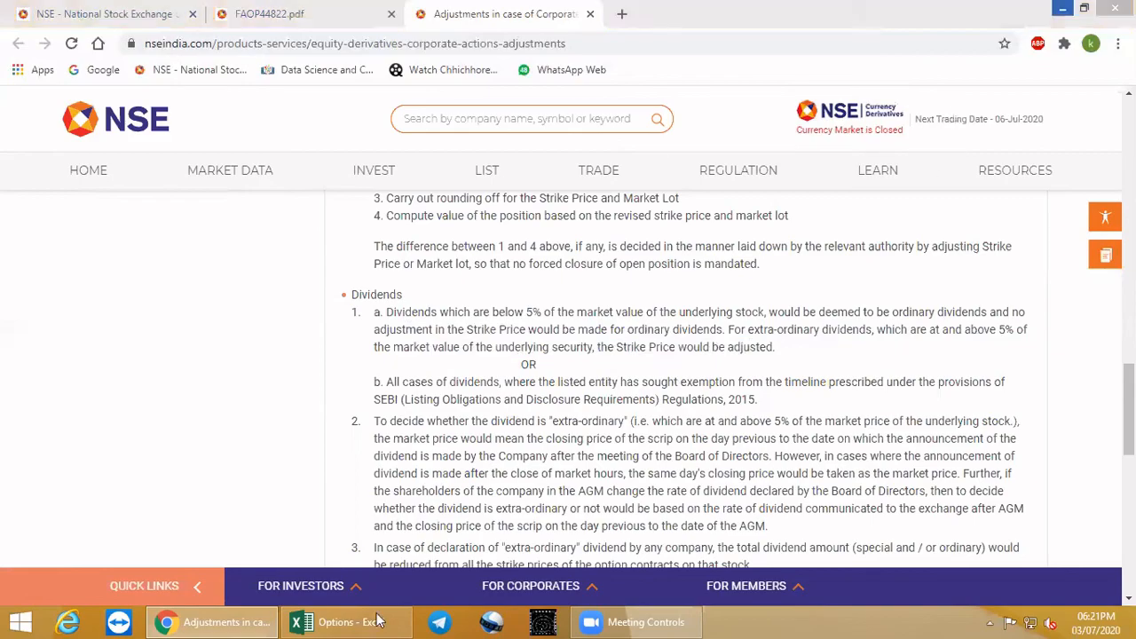
Step: Return to the Excel dividend sheet at empty cell D7 beside the Futures heading
left_click(344, 621)
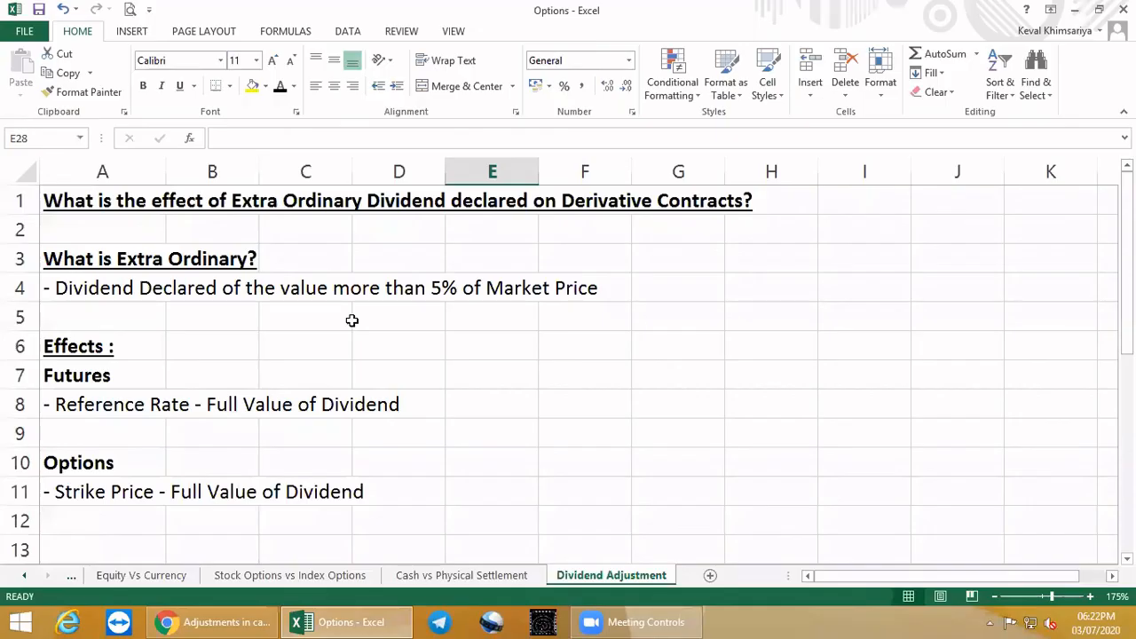
mouse_move(363, 368)
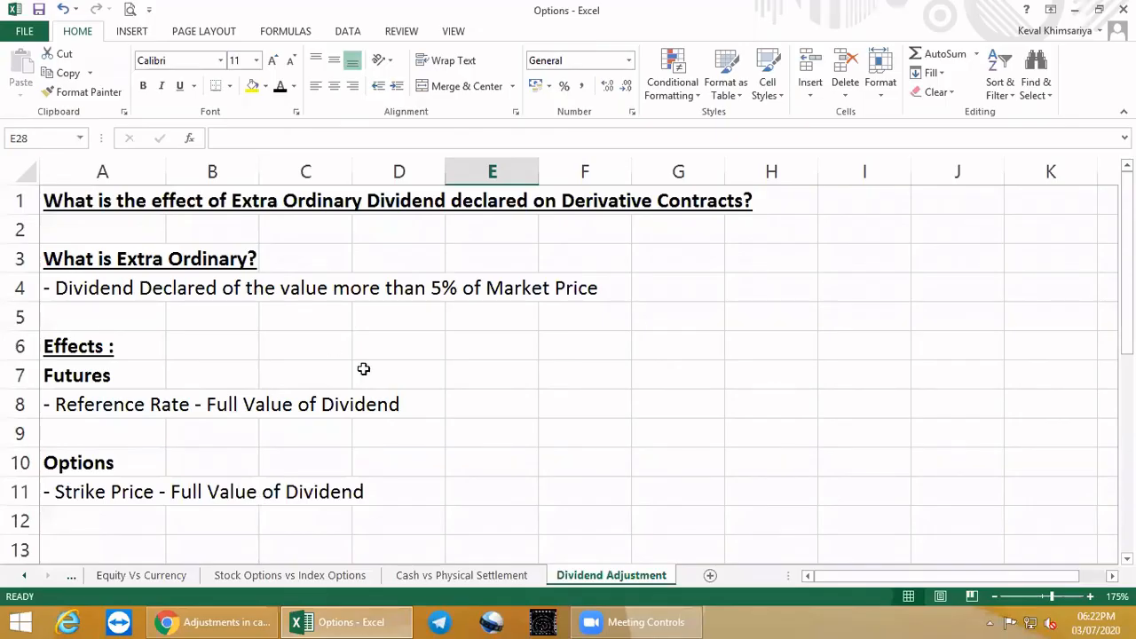
left_click(397, 373)
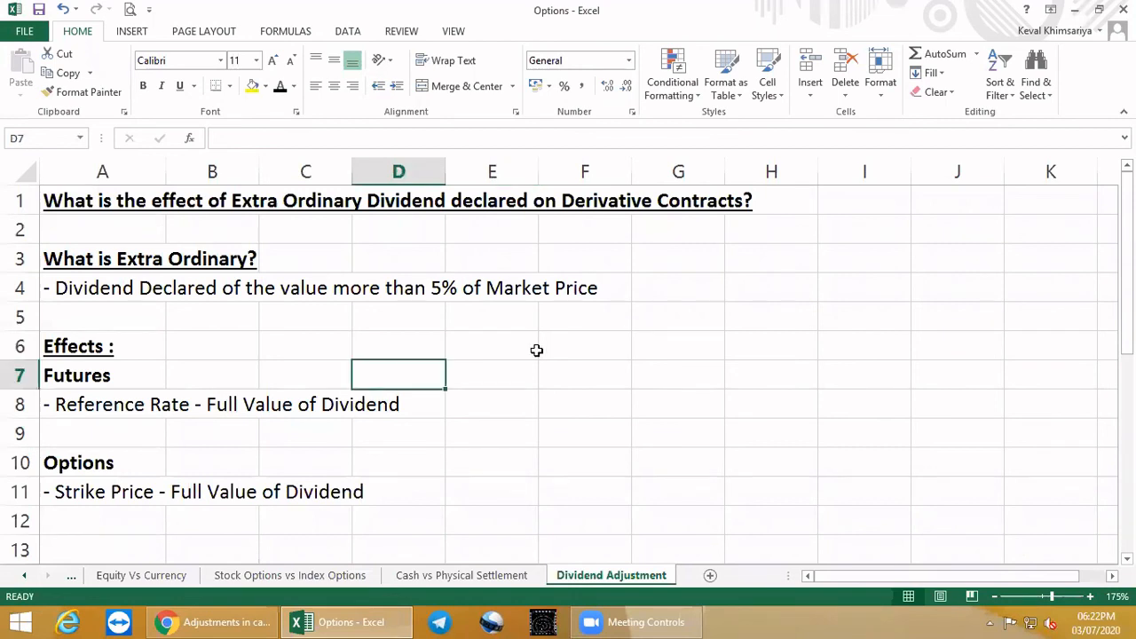